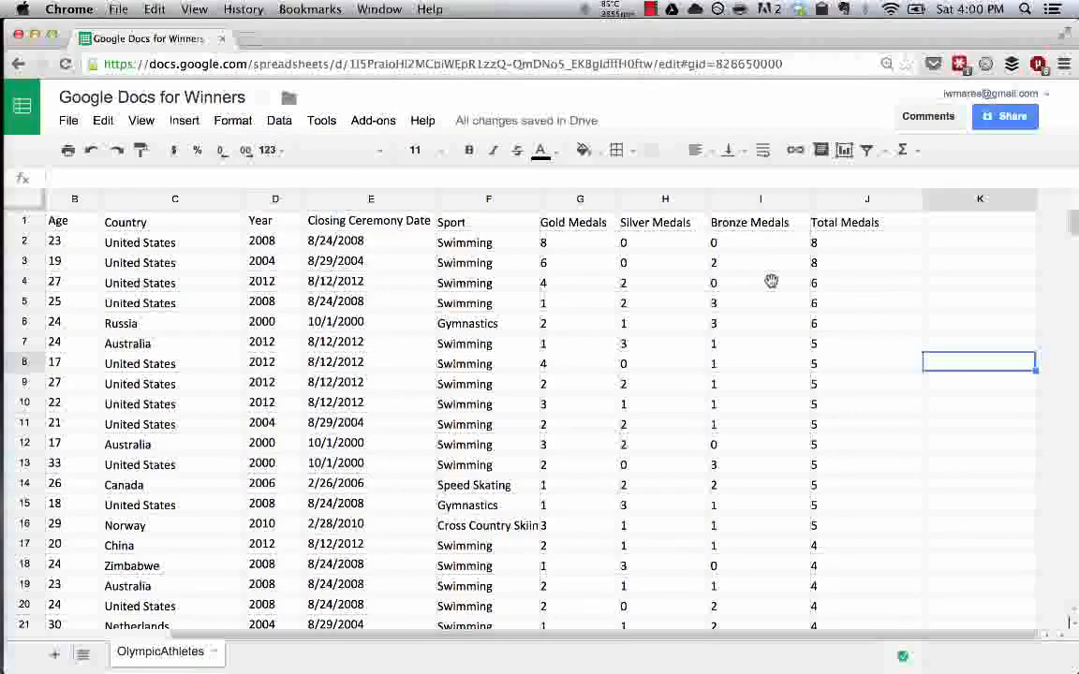
mouse_move(847, 341)
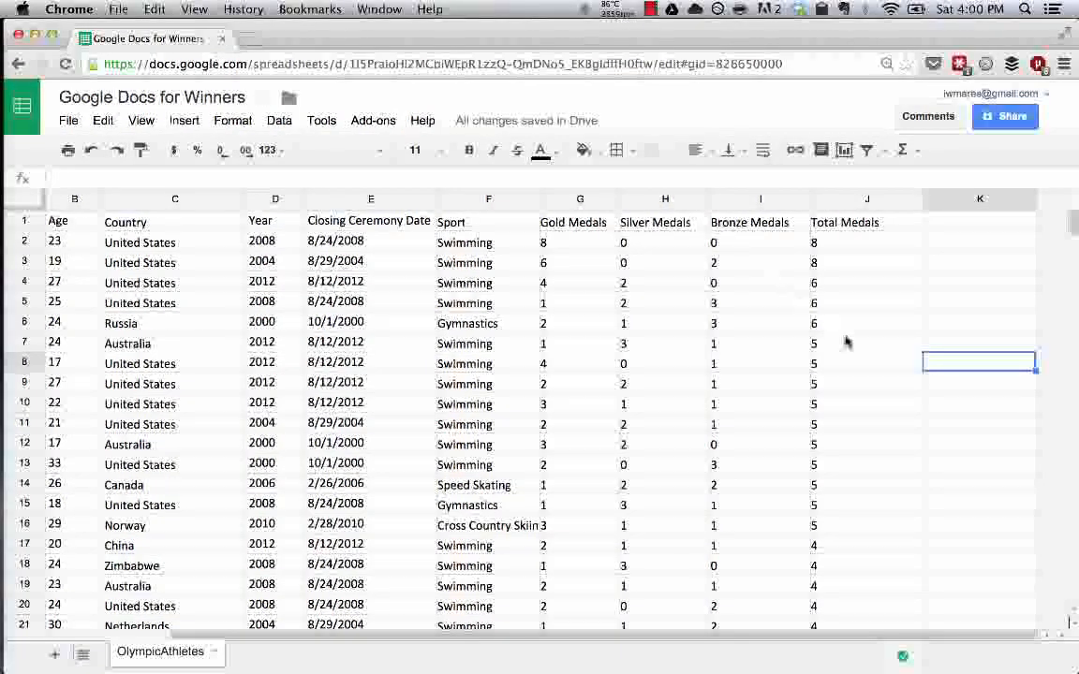
Cut the Total Medals value 8 from J3 and paste it into K3
click(865, 262)
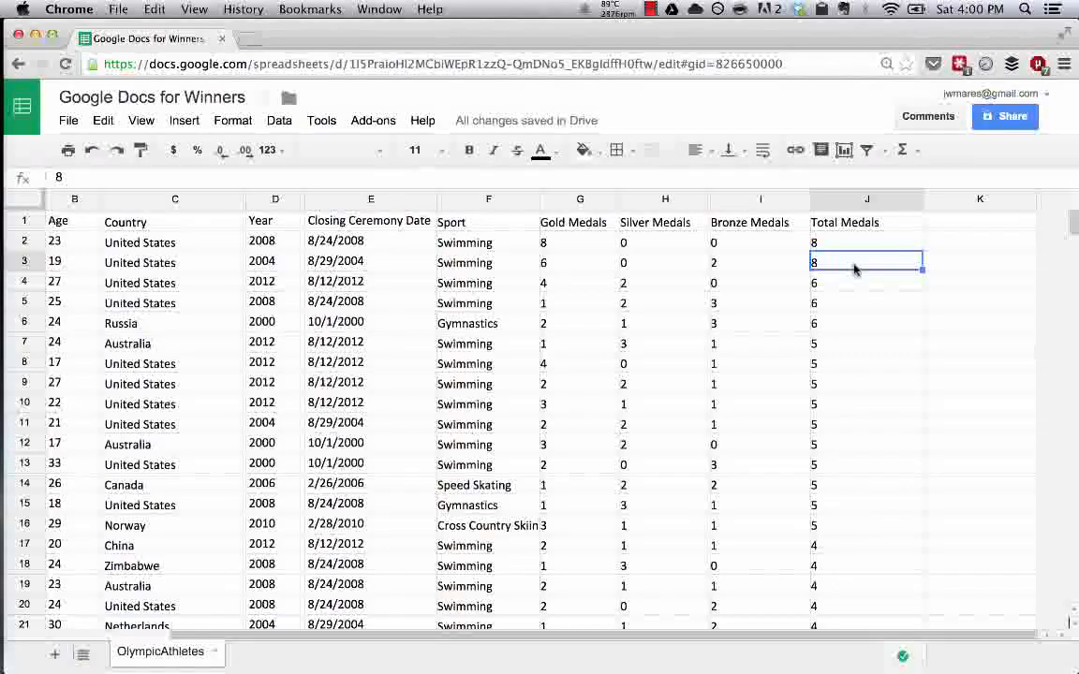
right_click(865, 263)
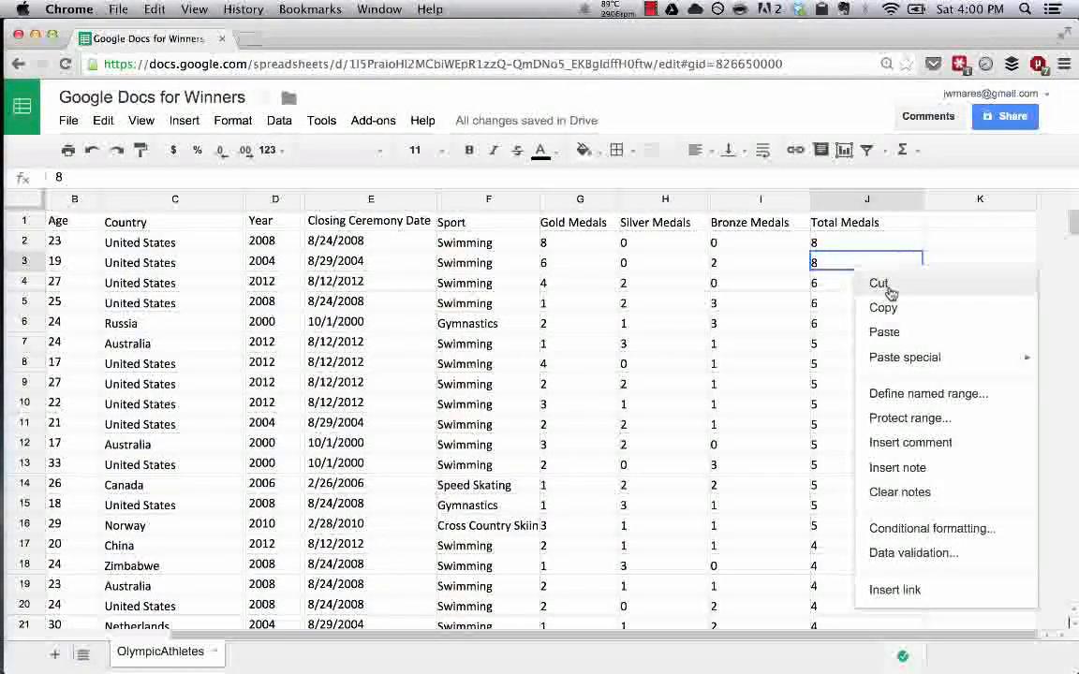
click(879, 283)
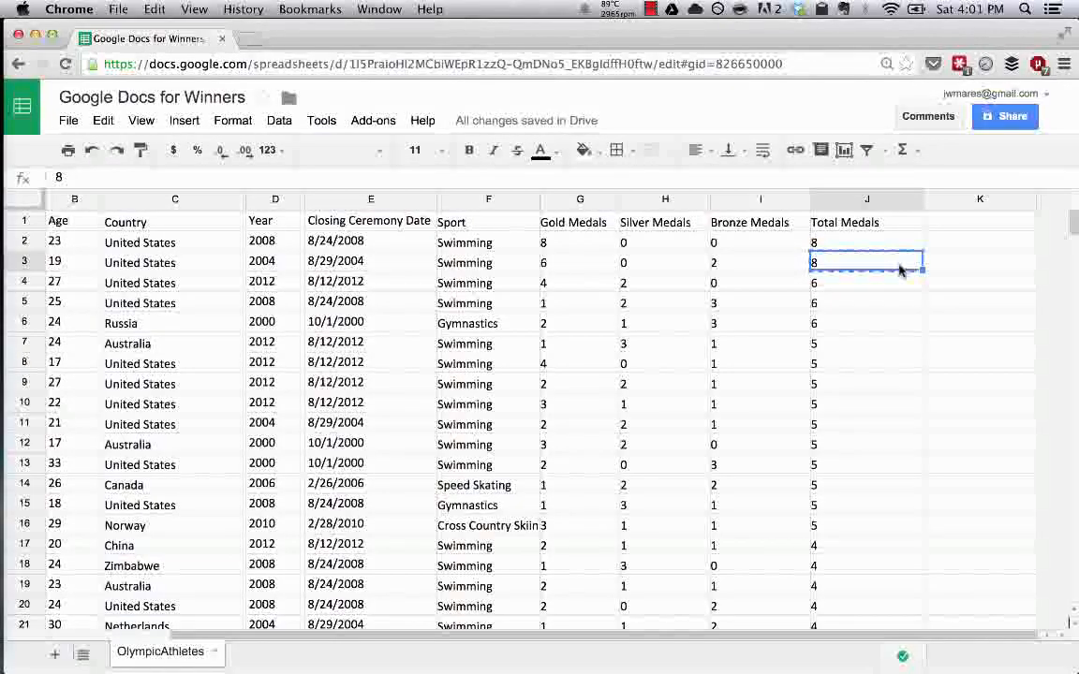
click(980, 262)
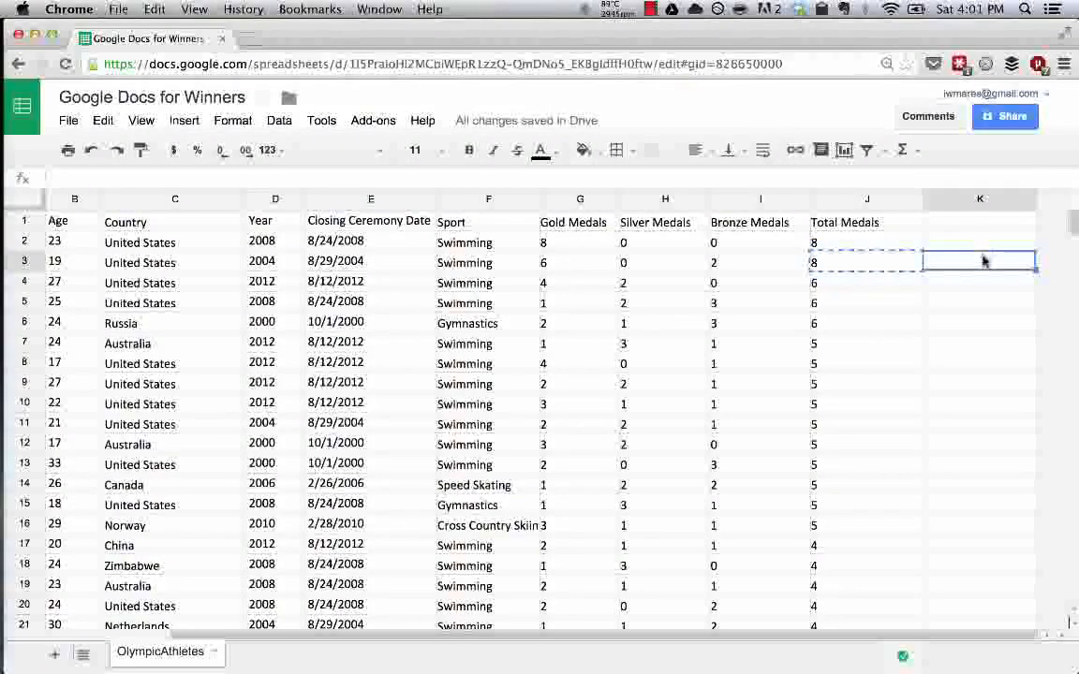
right_click(979, 260)
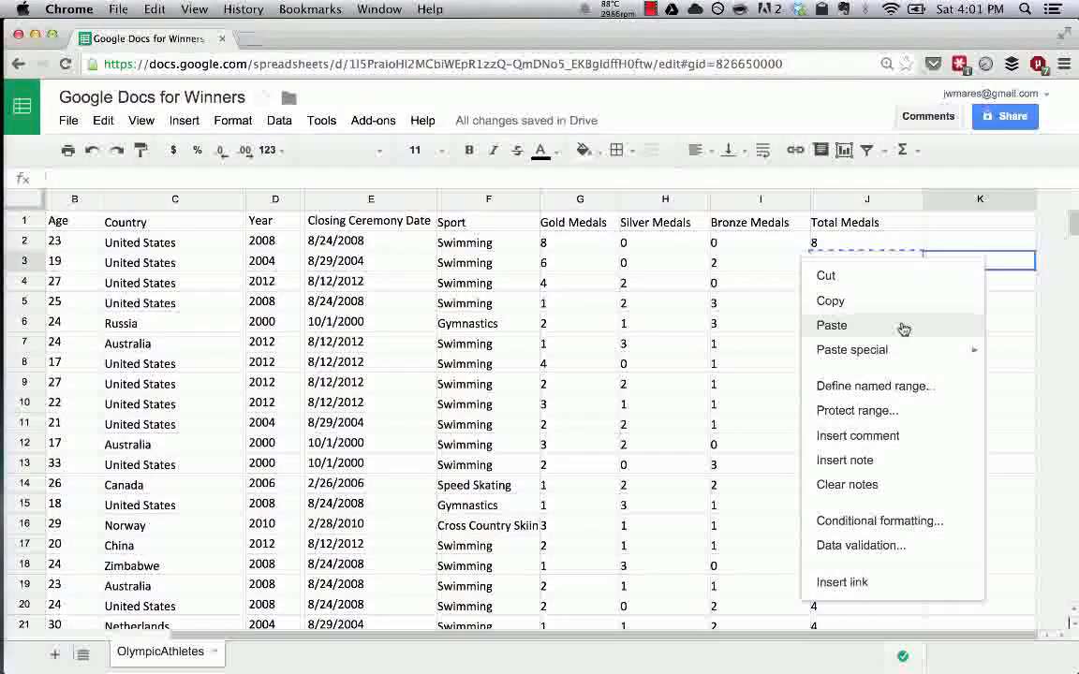
click(832, 326)
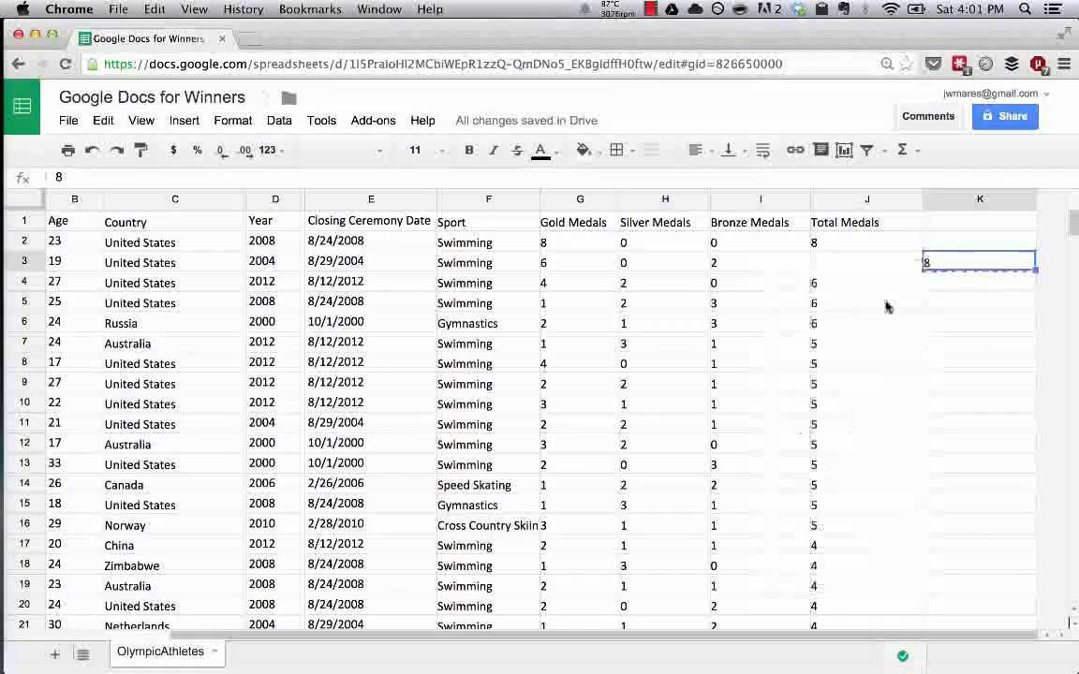
Paste the 8 back into J3, then select K3 to clear column K
click(865, 261)
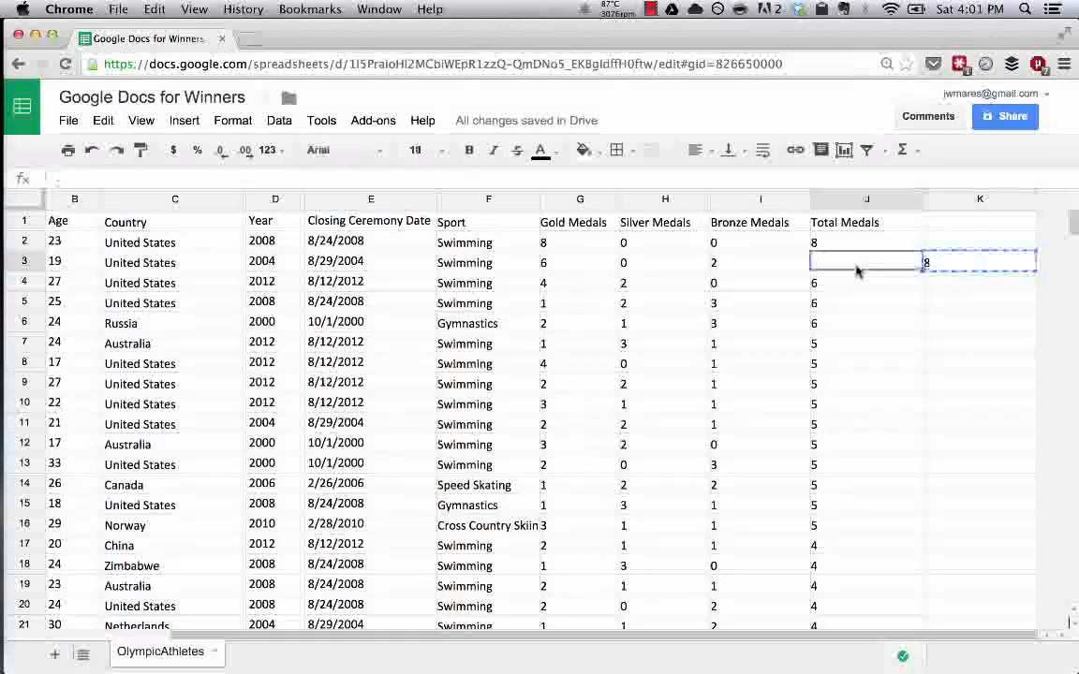
right_click(865, 260)
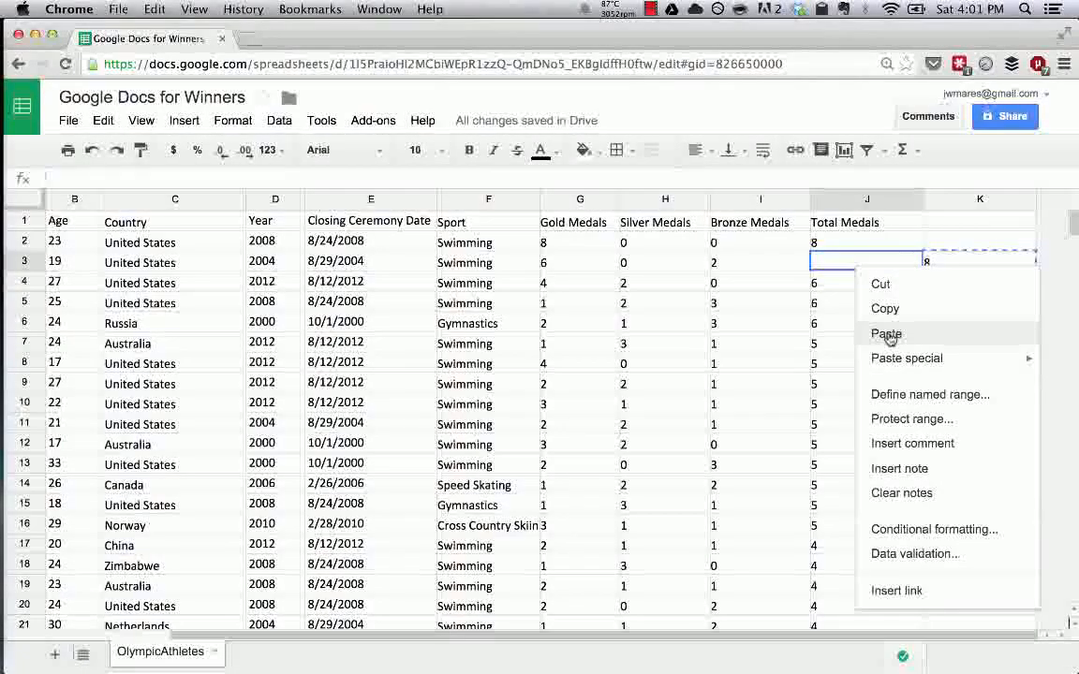
click(886, 333)
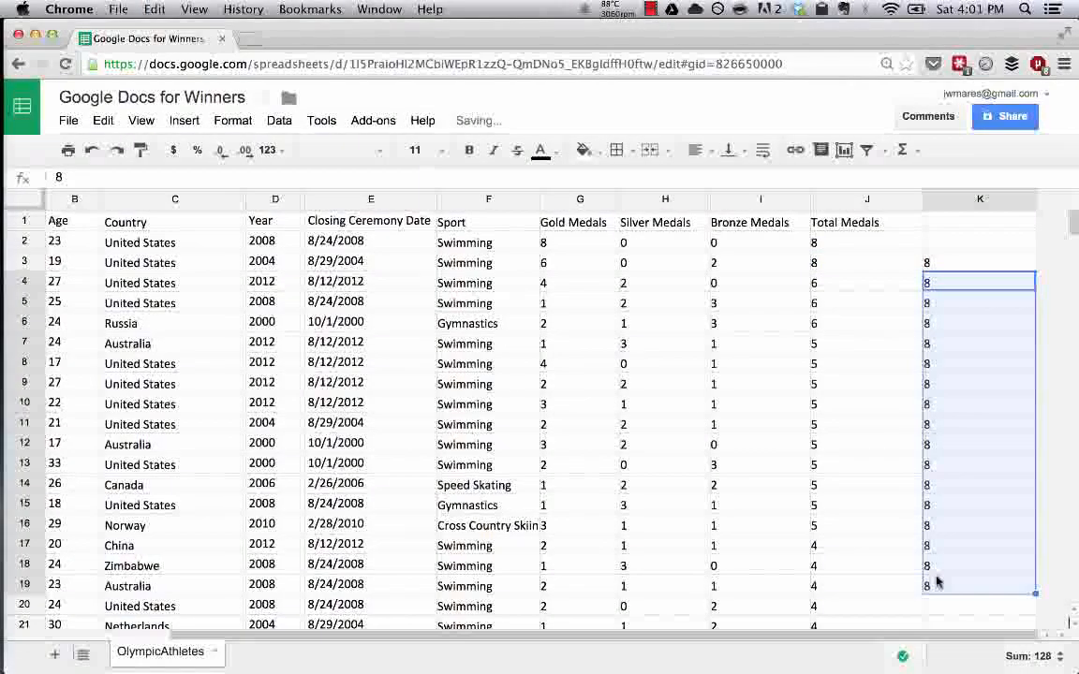
click(865, 262)
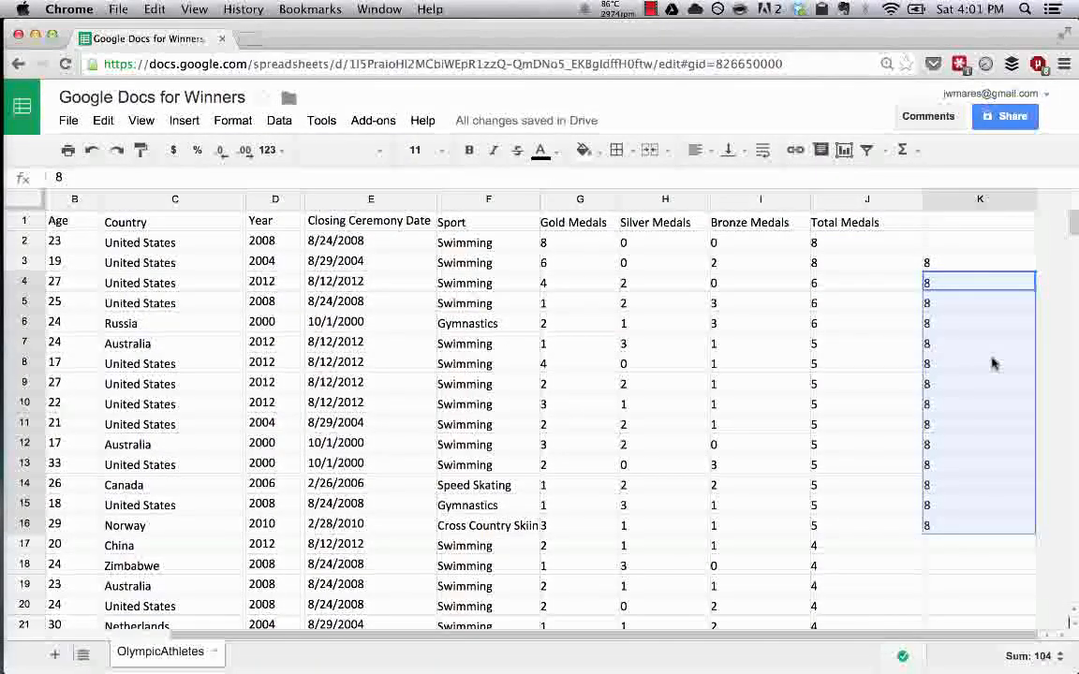
click(980, 262)
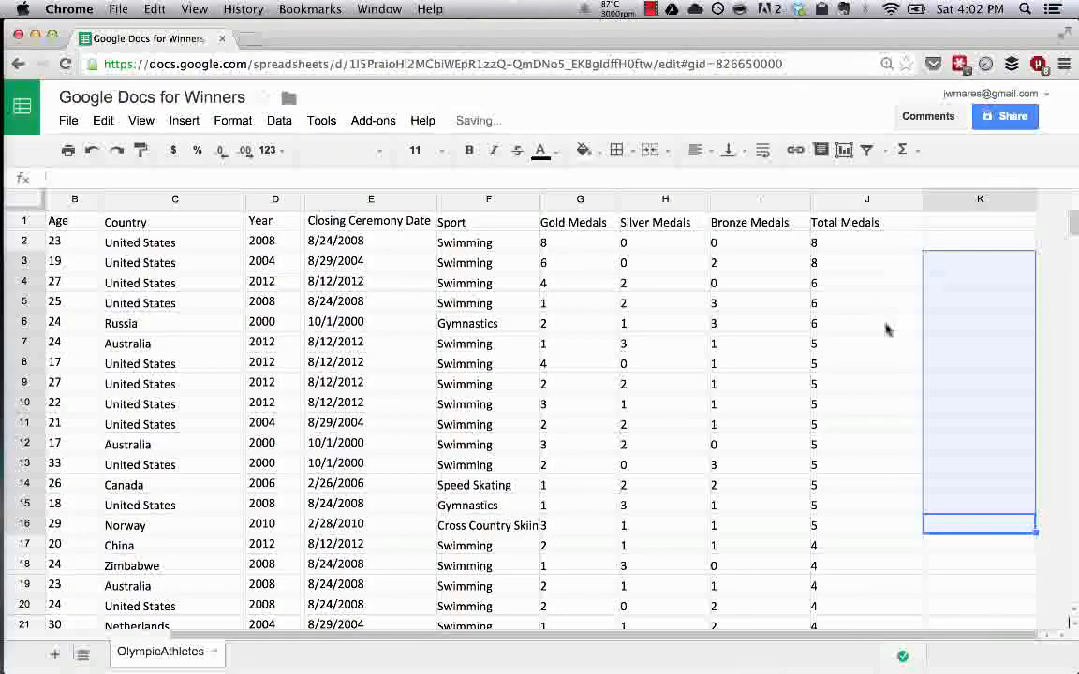
click(865, 322)
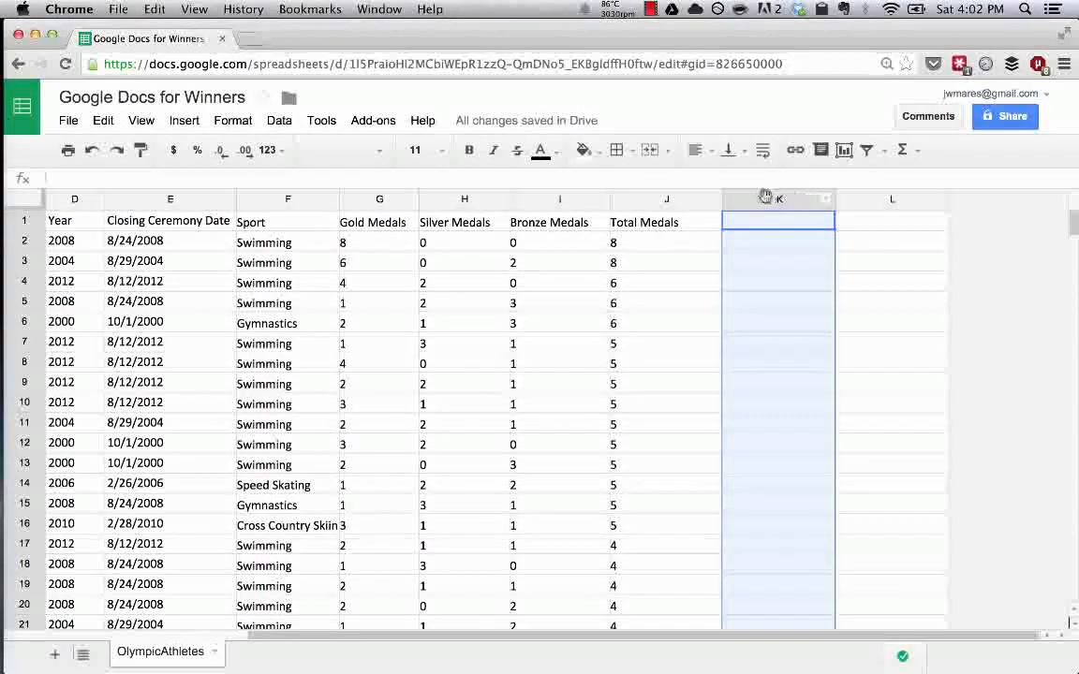
right_click(780, 199)
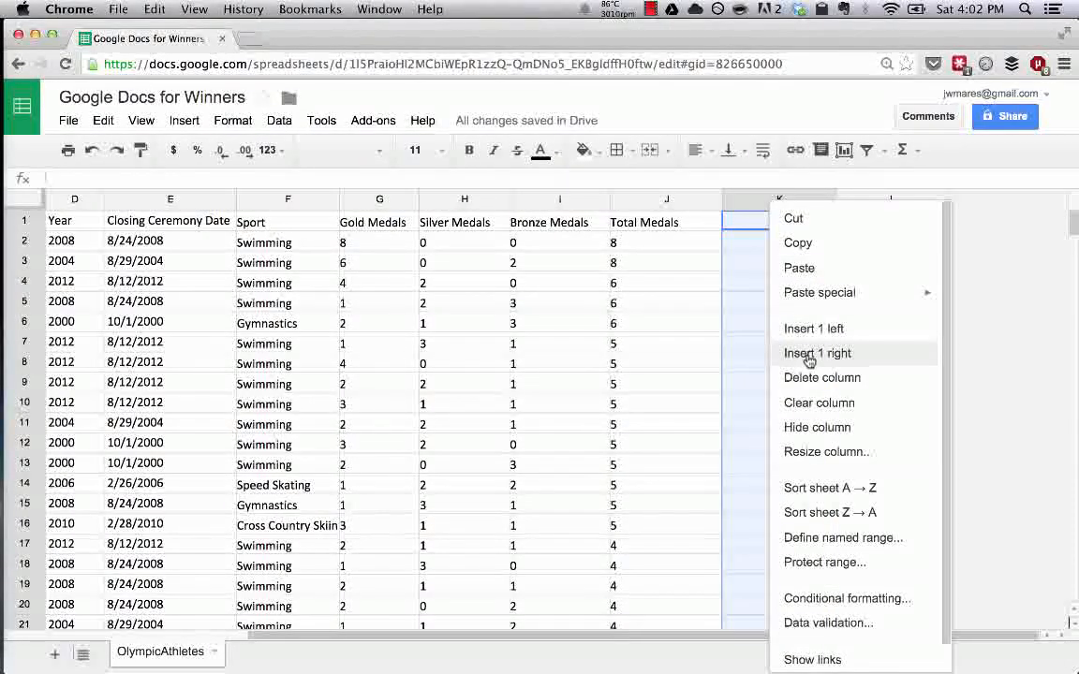
click(816, 353)
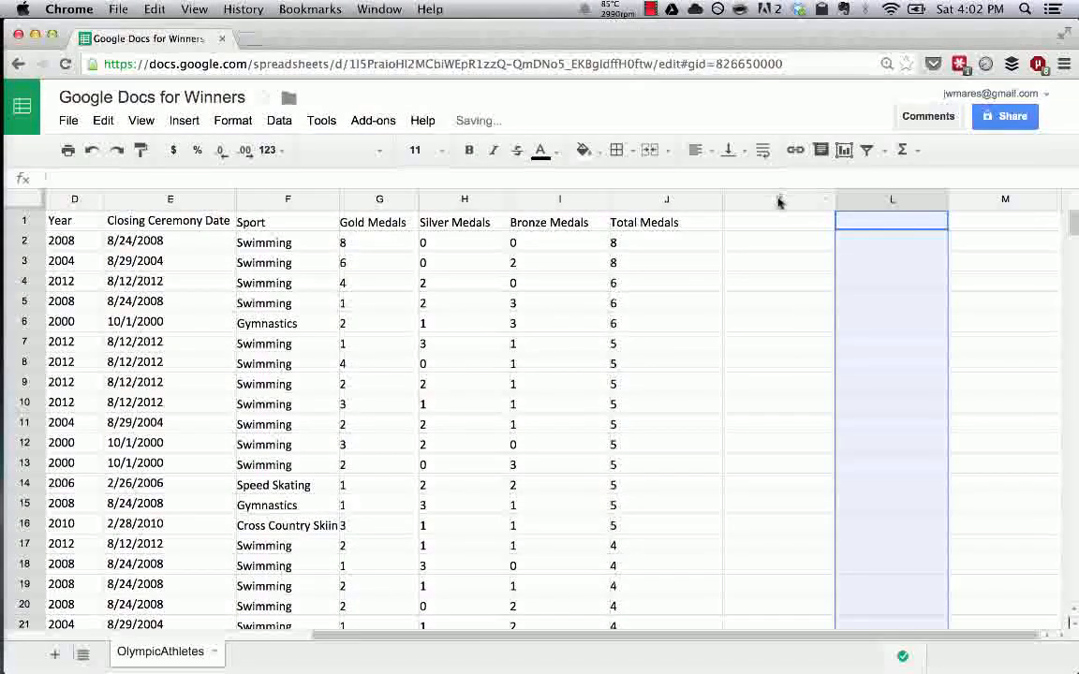
right_click(779, 199)
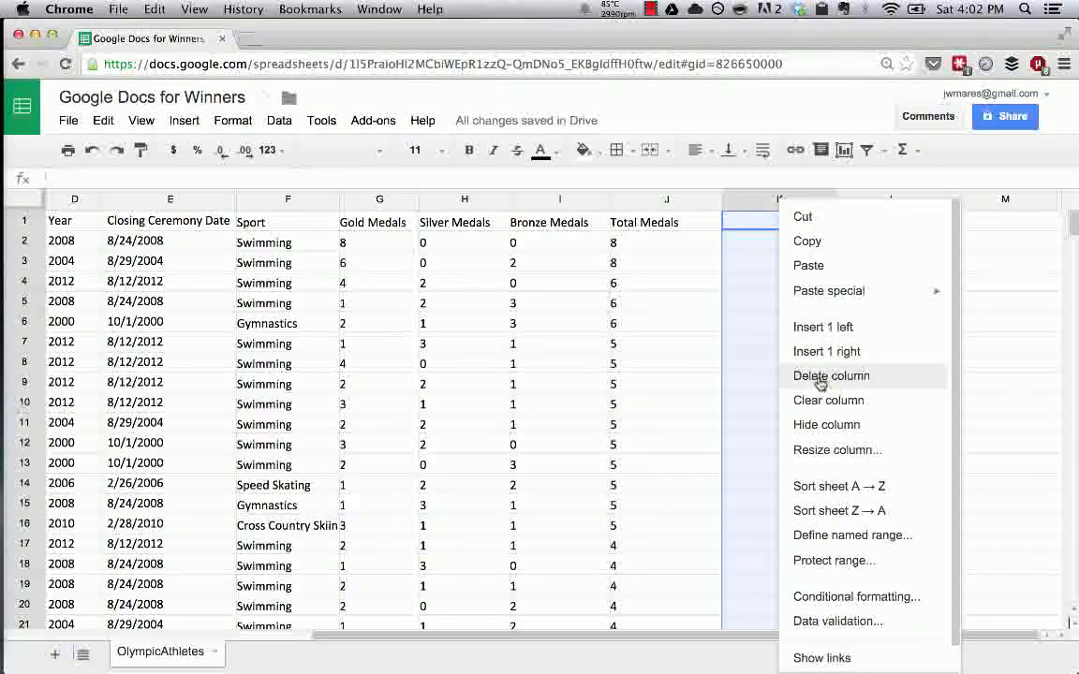
click(832, 374)
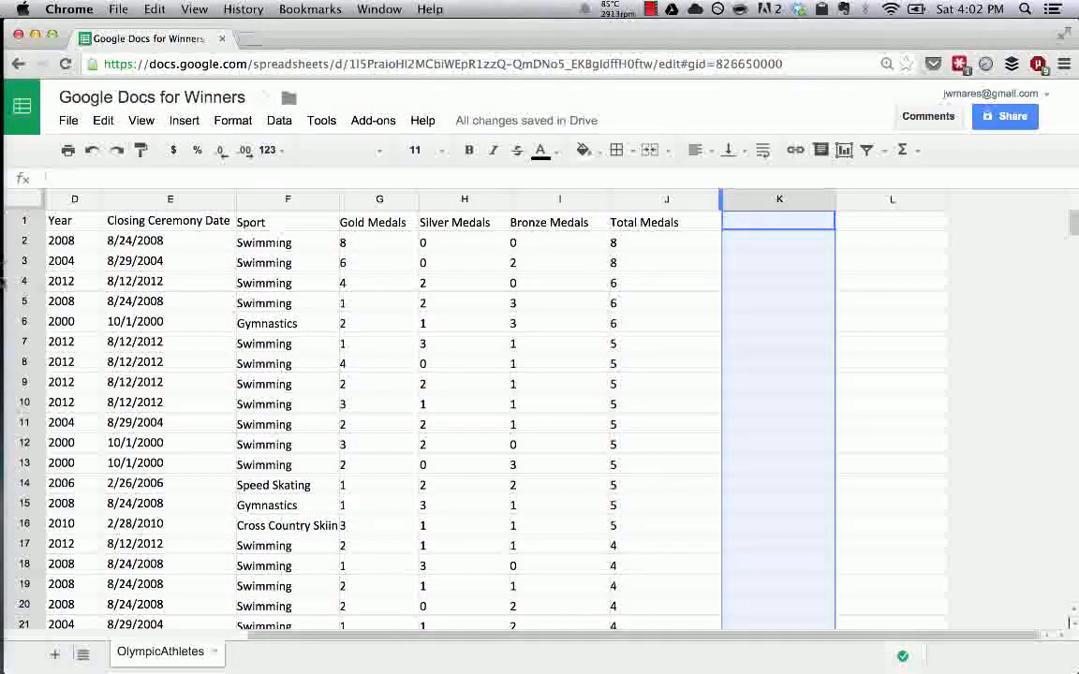
right_click(22, 281)
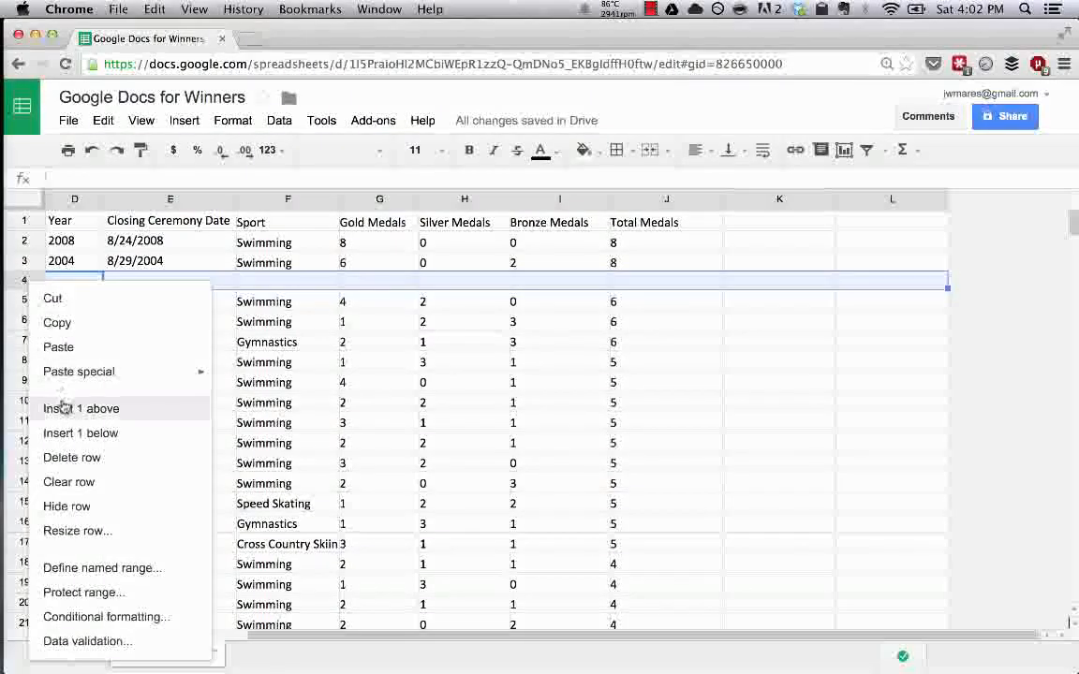
mouse_move(71, 457)
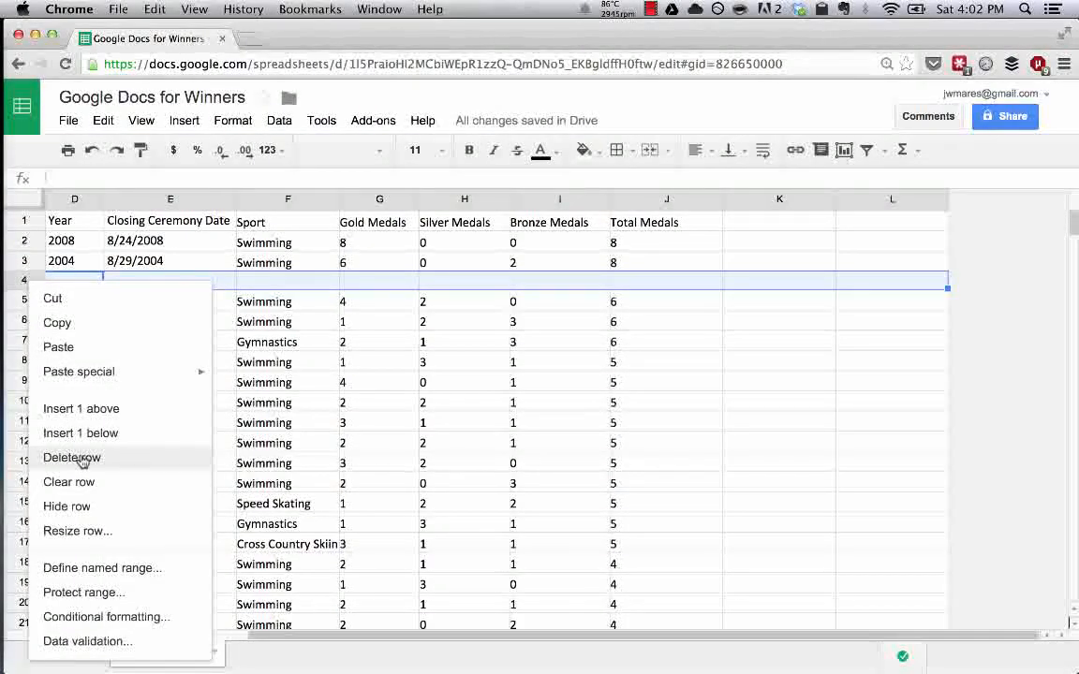
click(71, 457)
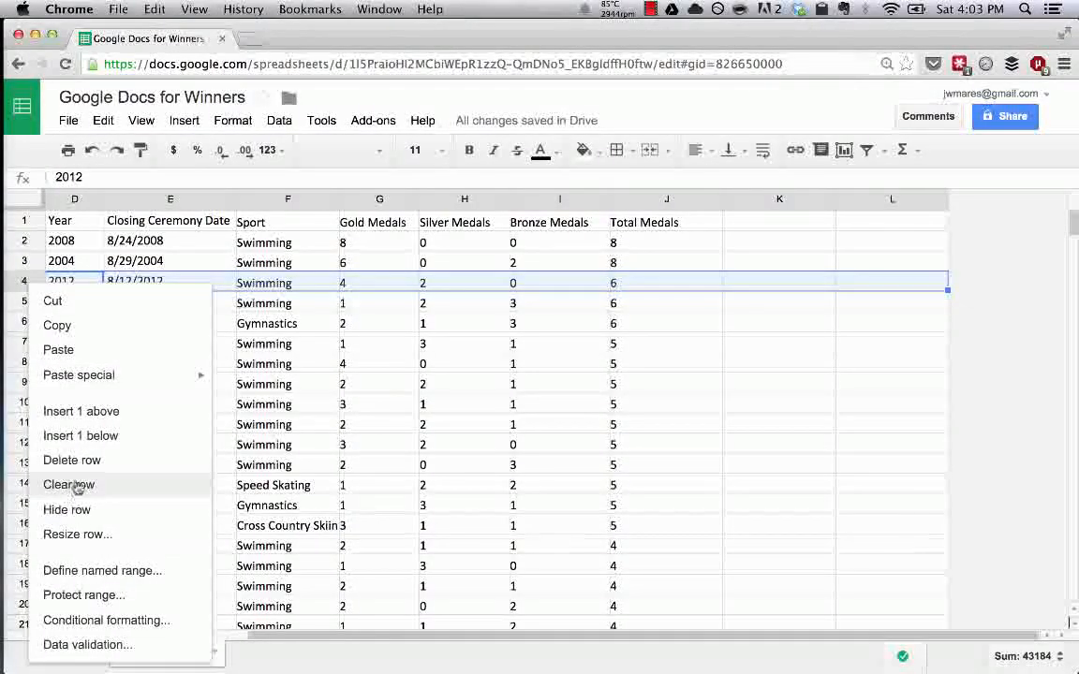
mouse_move(77, 533)
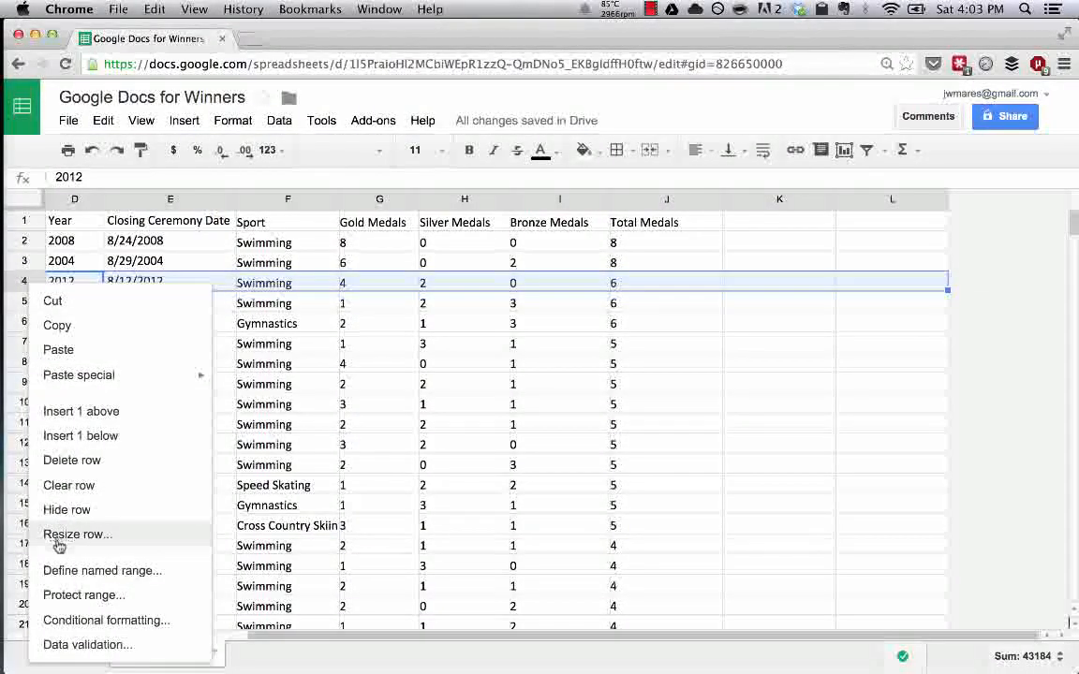
click(77, 534)
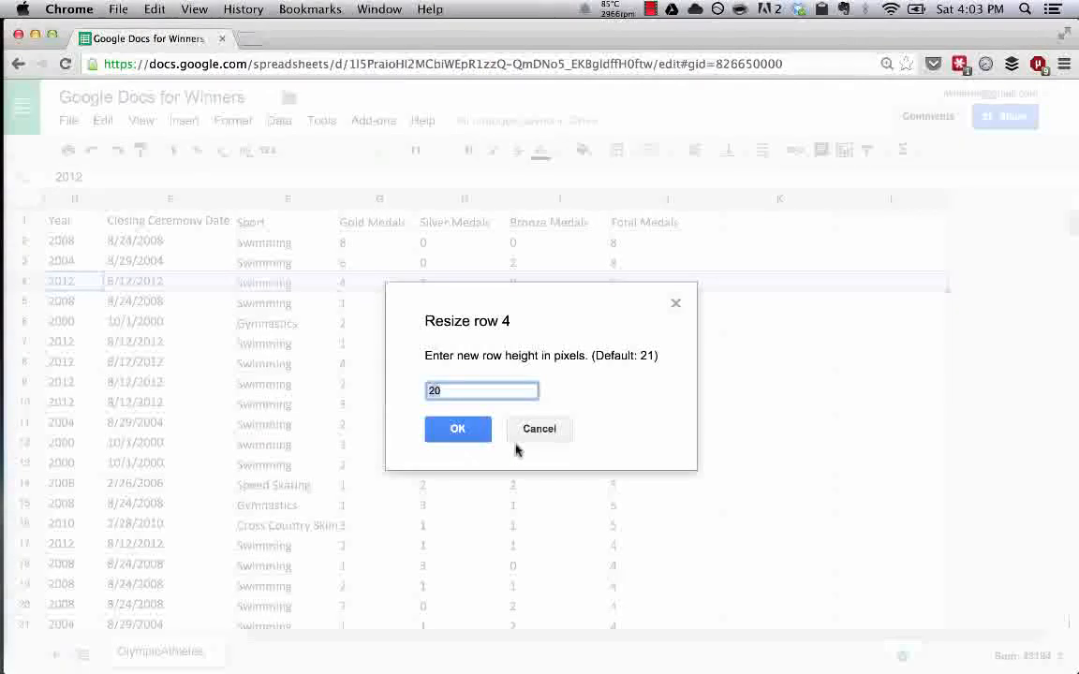
click(457, 427)
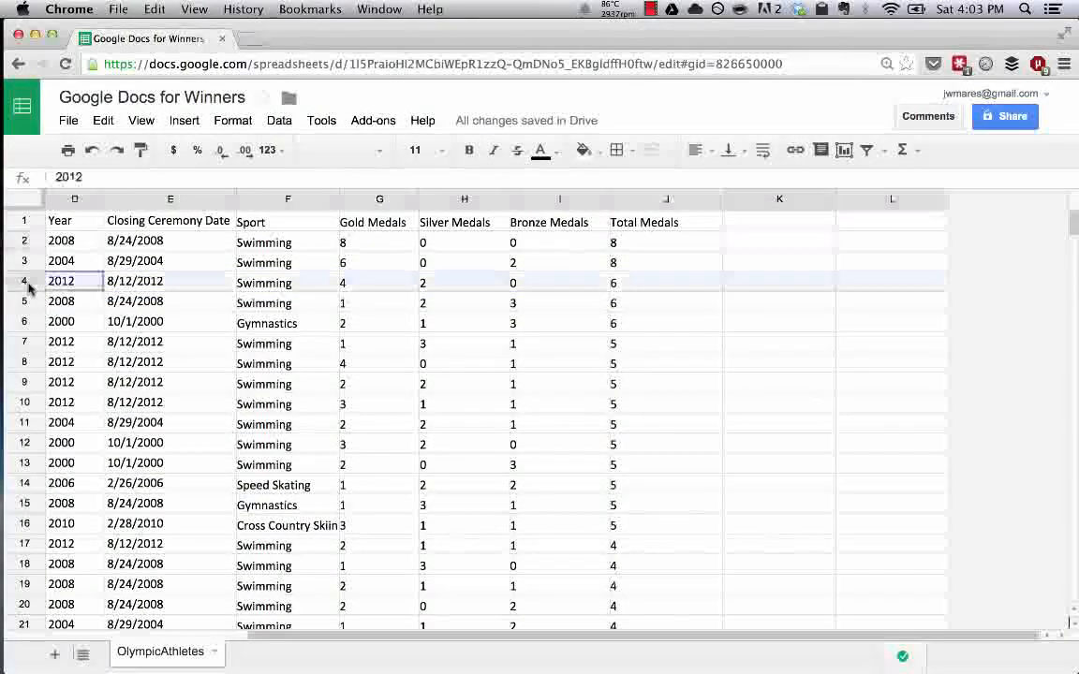
right_click(378, 281)
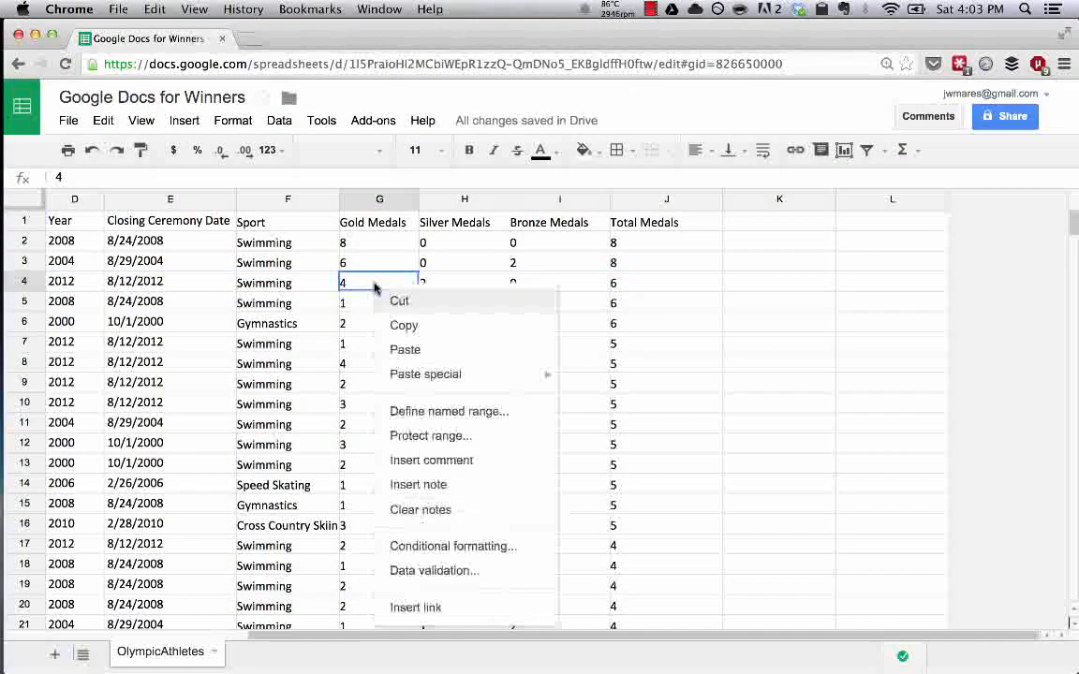
mouse_move(483, 547)
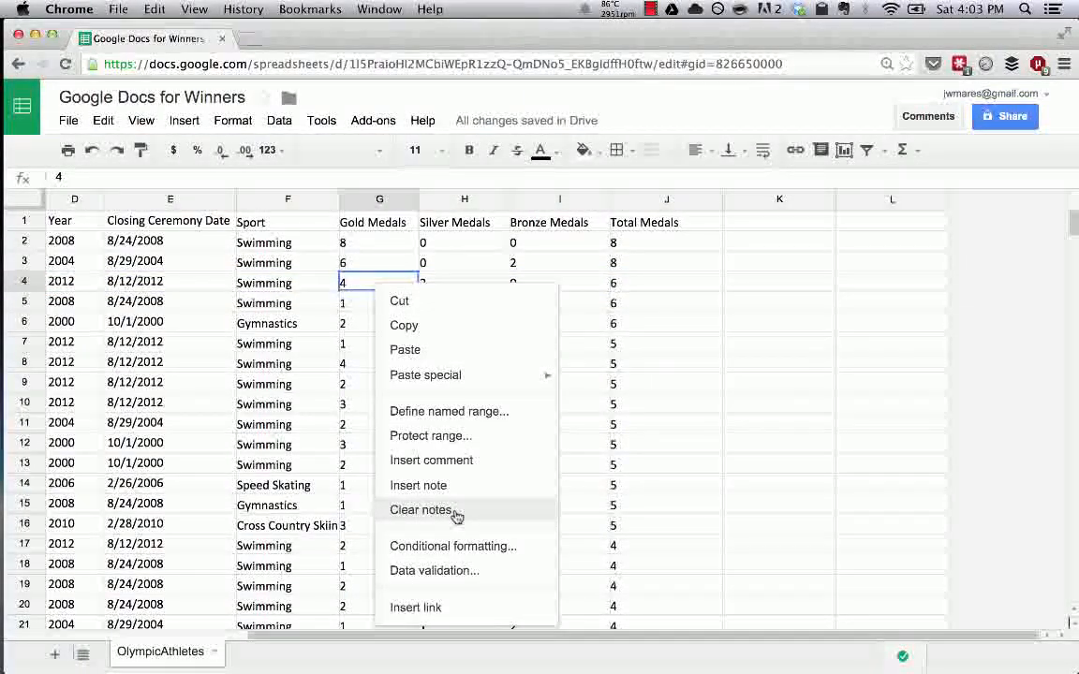
mouse_move(419, 485)
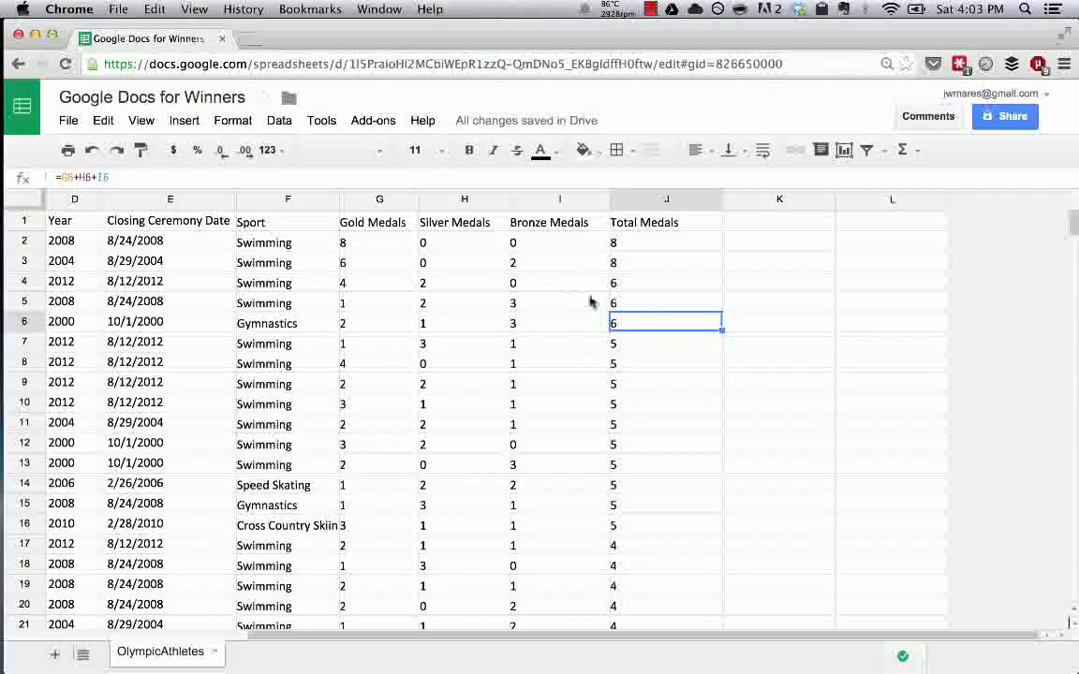
right_click(665, 322)
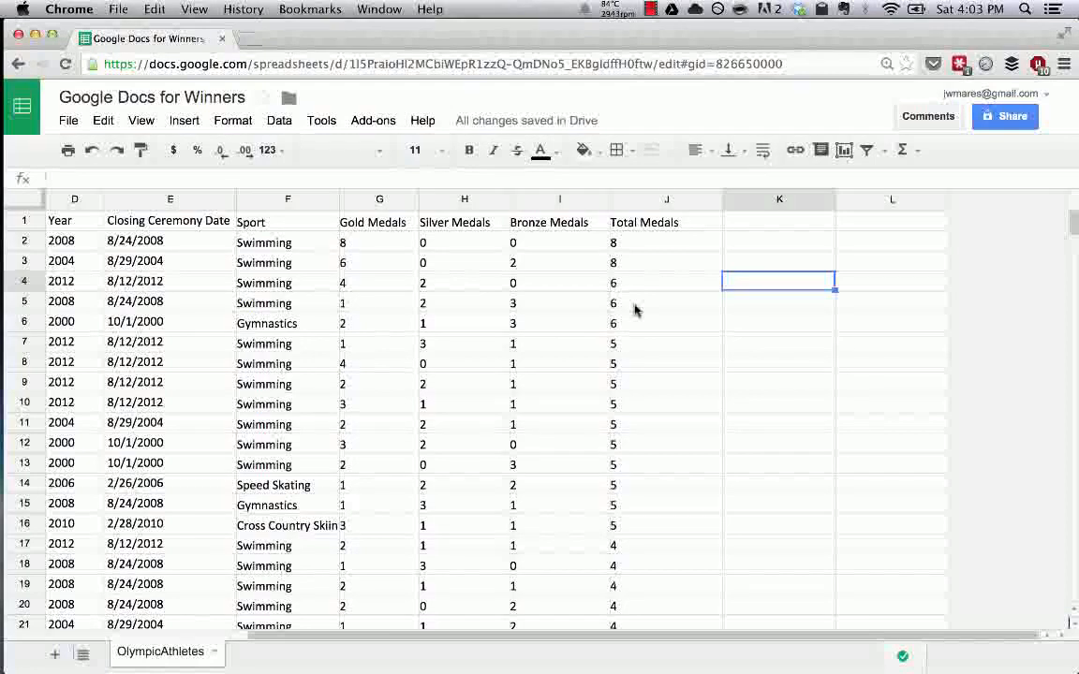
mouse_move(802, 255)
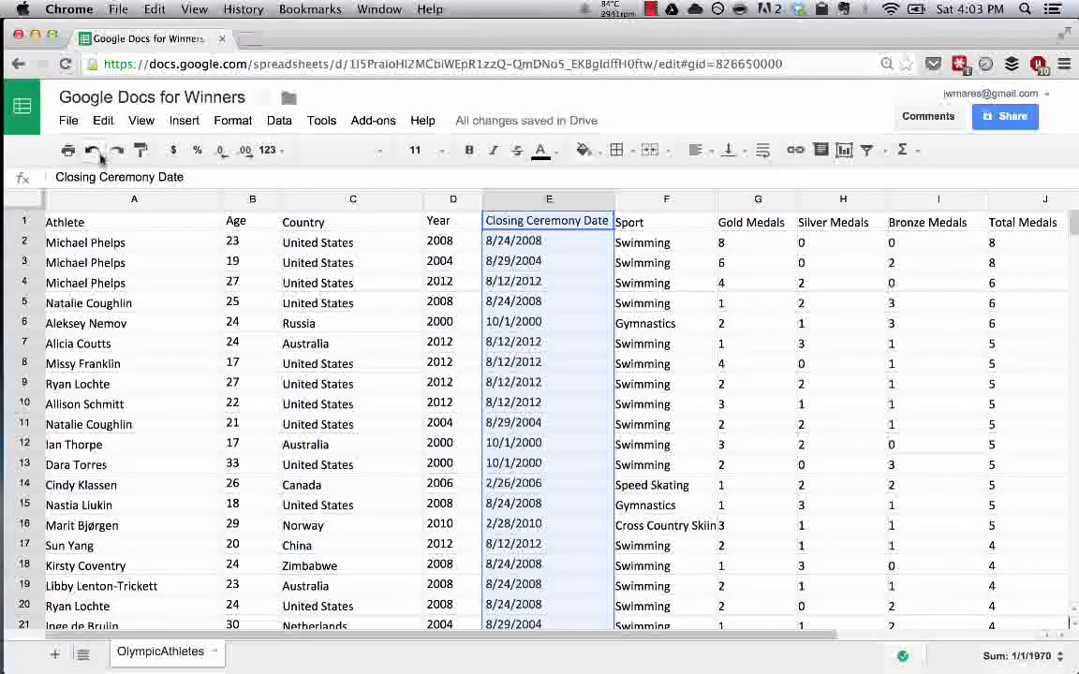
mouse_move(94, 150)
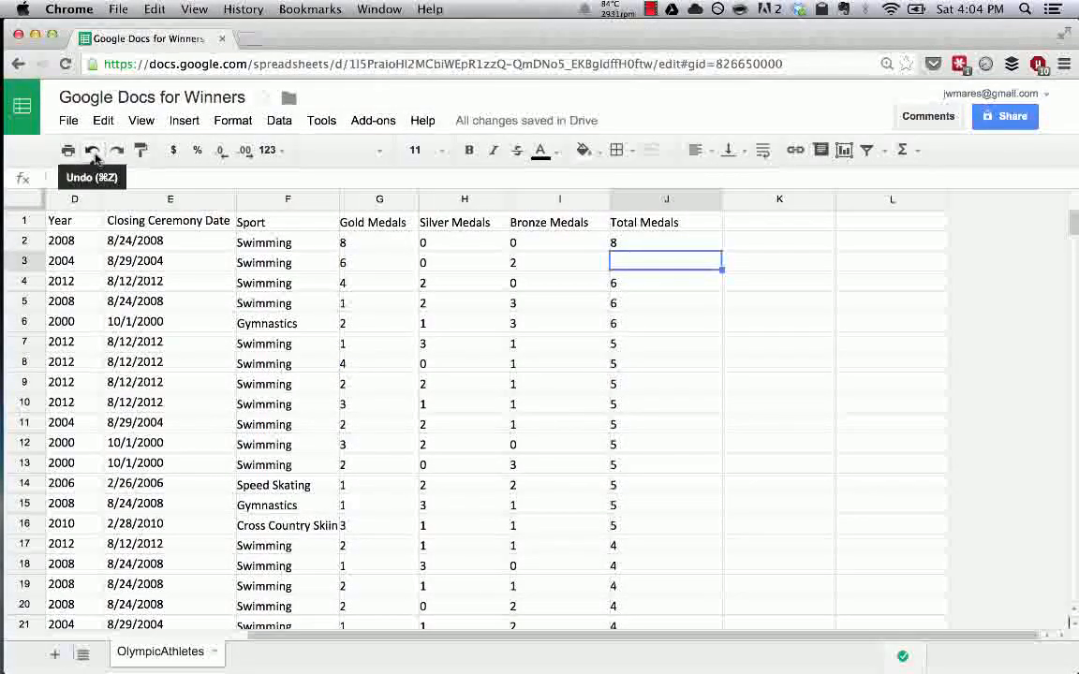
Enter 8 into J3 as the second athlete's Total Medals value
text(8)
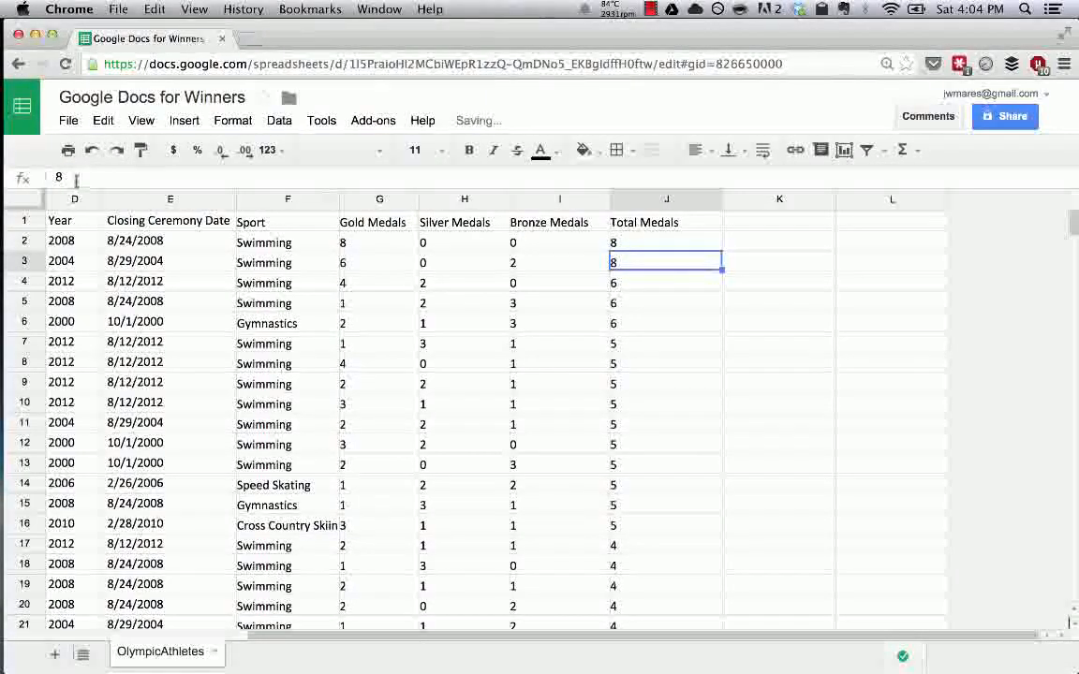
click(91, 149)
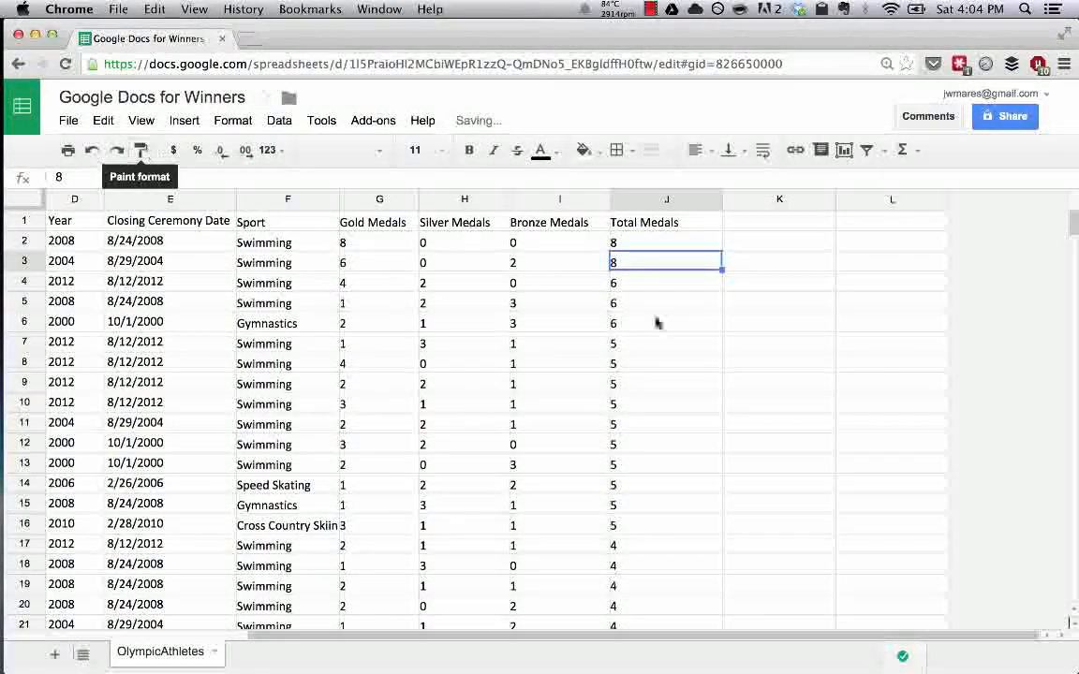
Enter 'hi course takers!' in K5 and enlarge its text
click(779, 300)
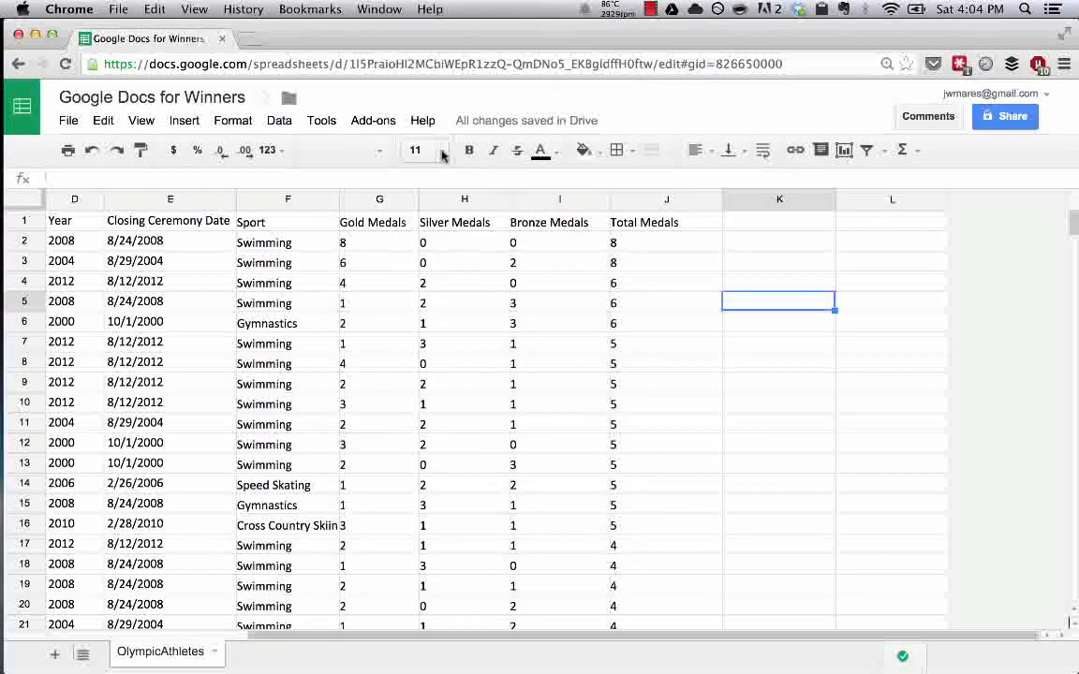
click(416, 150)
text(hi cours)
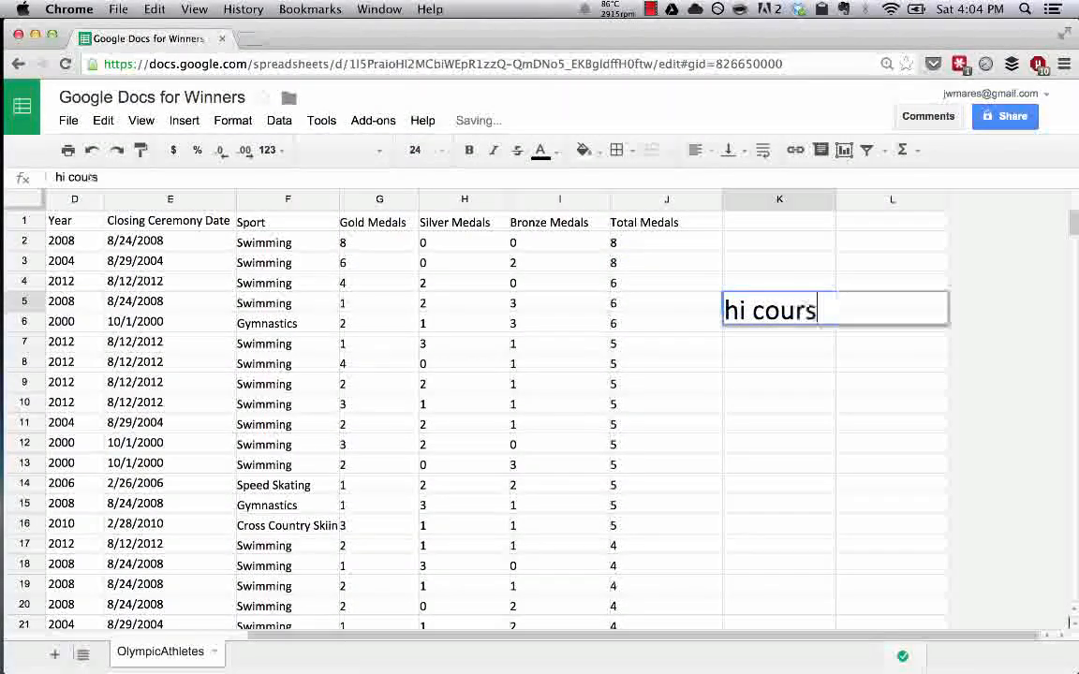
text(e takers!)
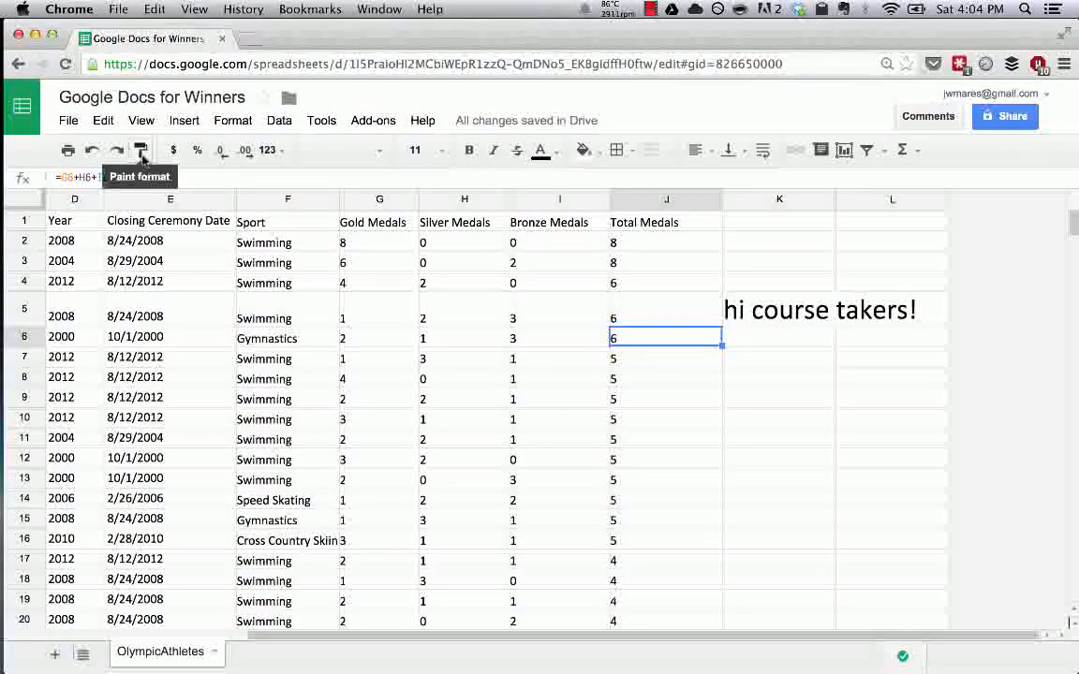
click(141, 150)
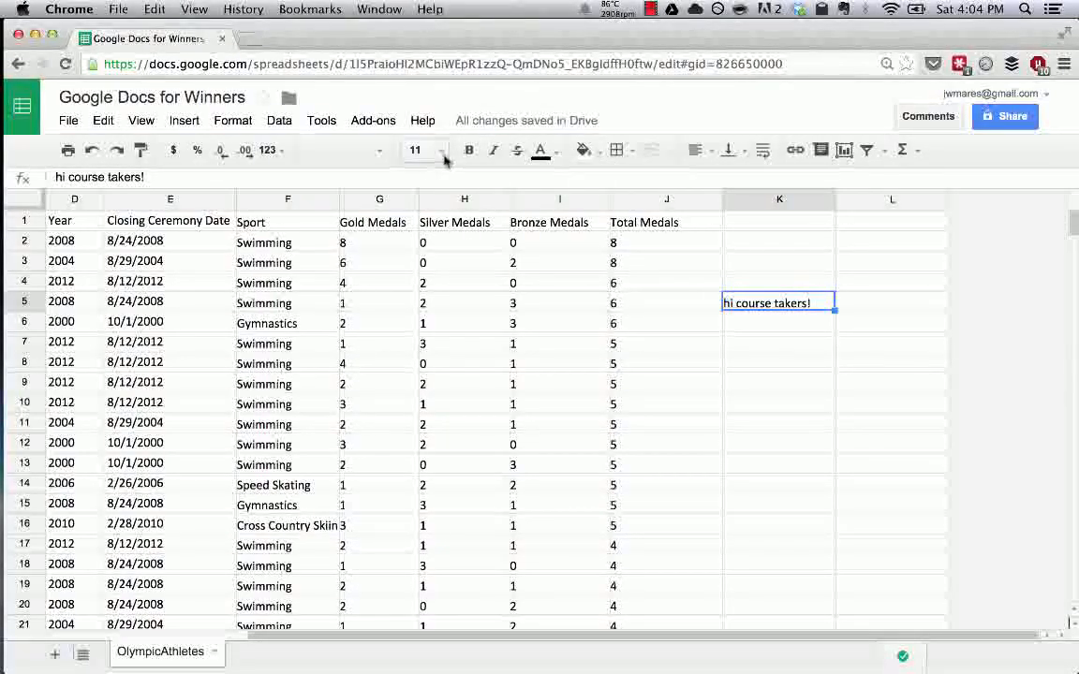
click(412, 150)
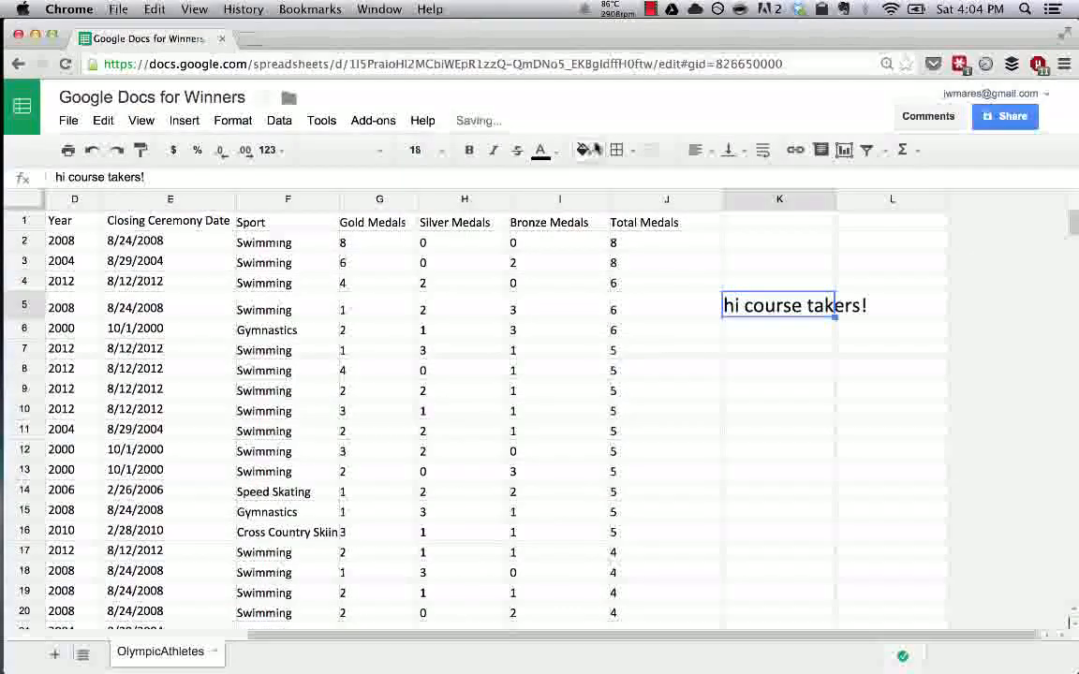
Give cell K5 a green fill colour
click(583, 150)
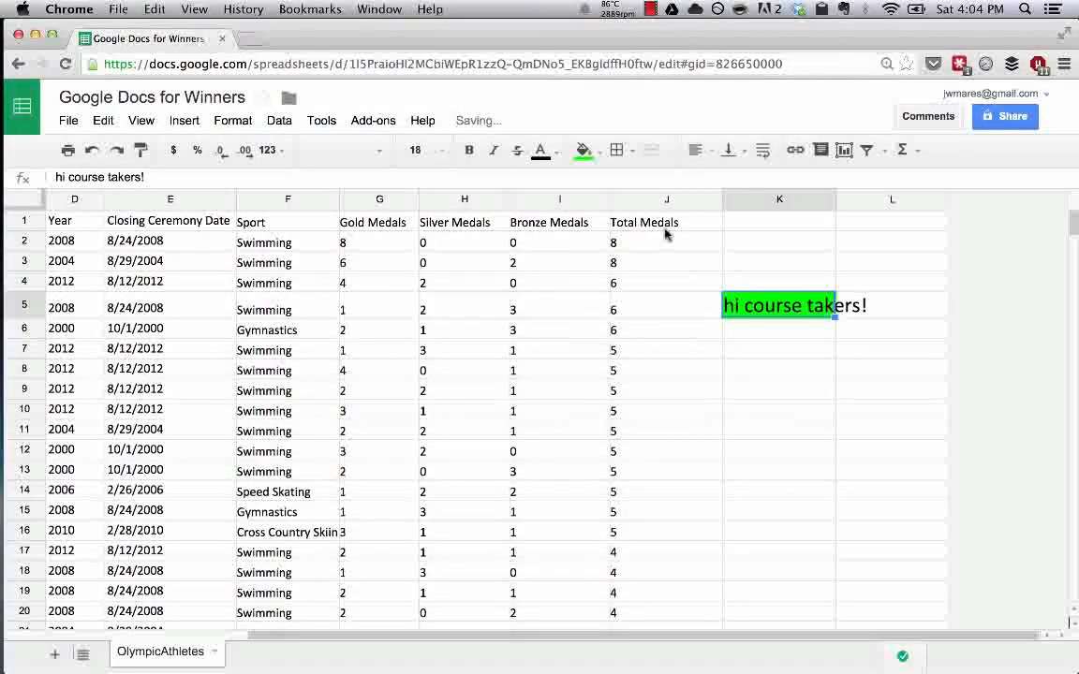
click(616, 150)
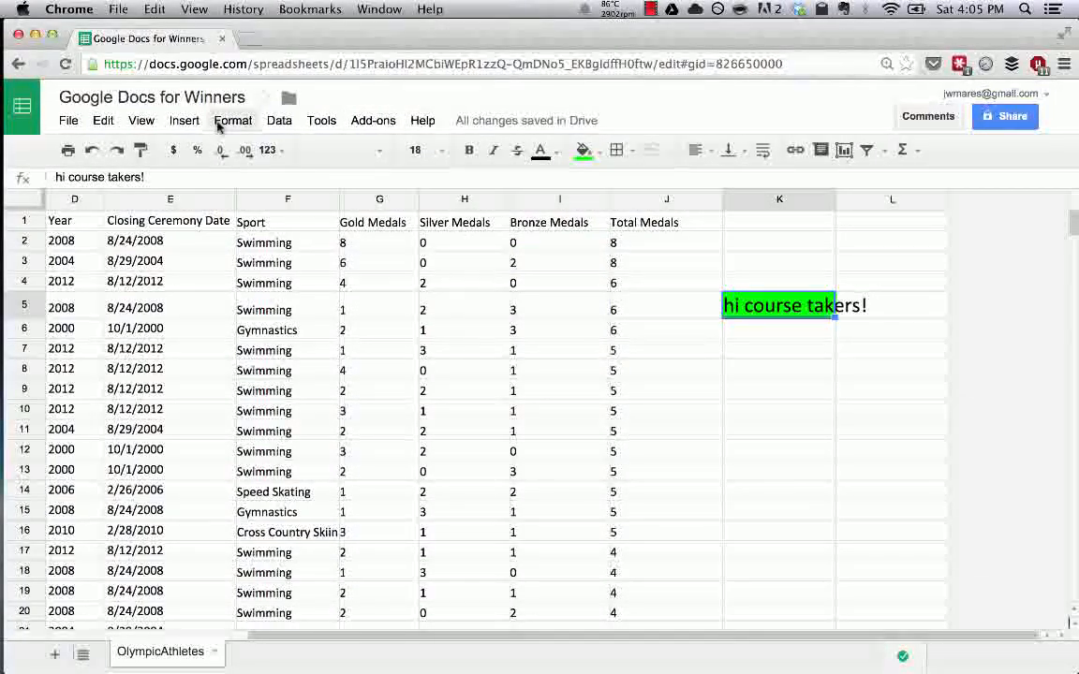
Clear K5's formatting, removing the green fill and large text
click(232, 120)
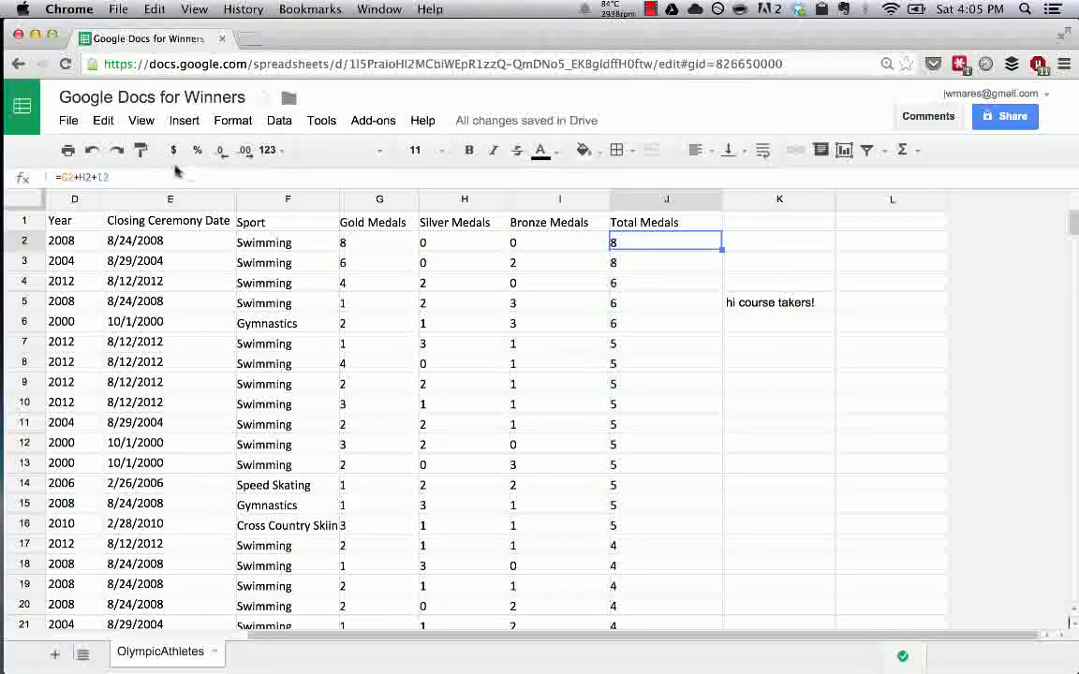
mouse_move(172, 150)
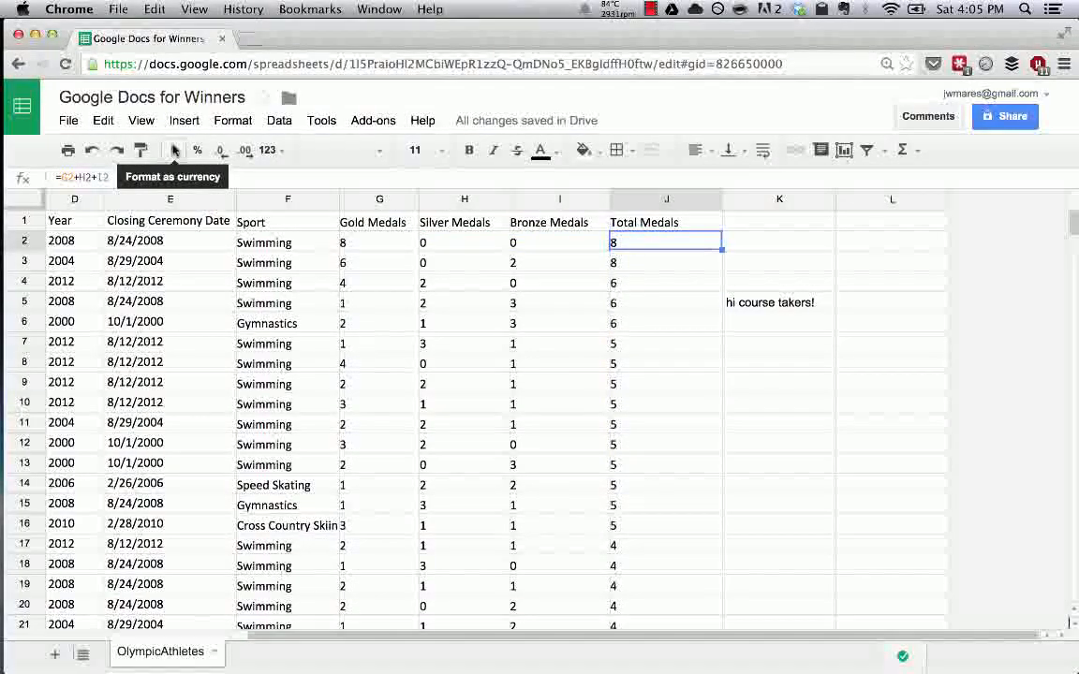
click(173, 150)
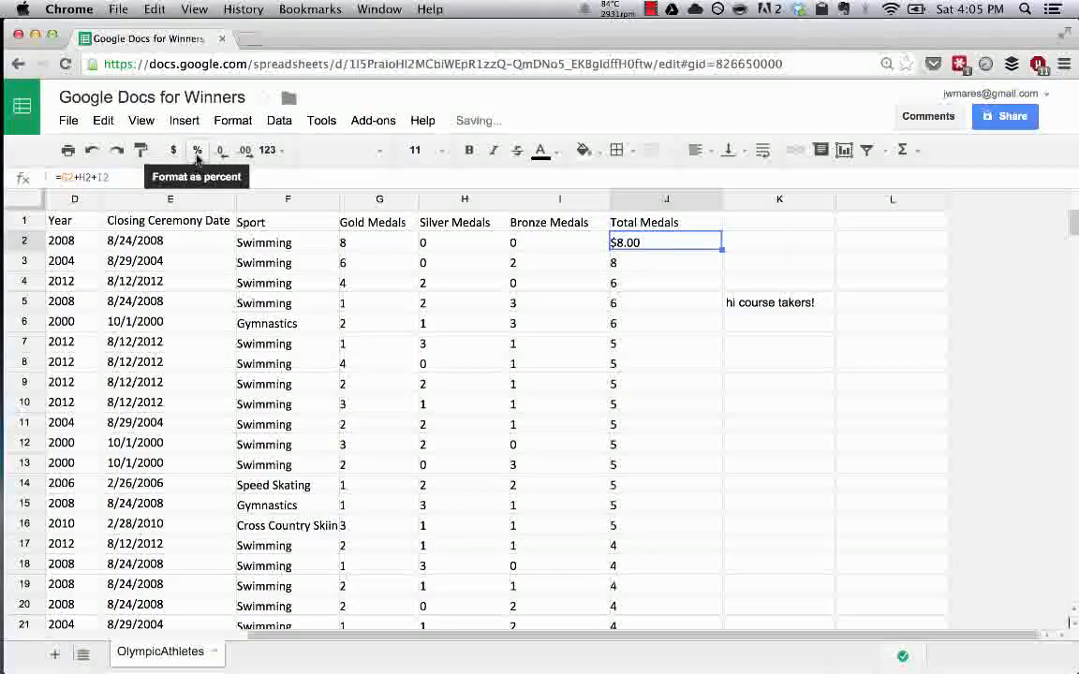
click(197, 149)
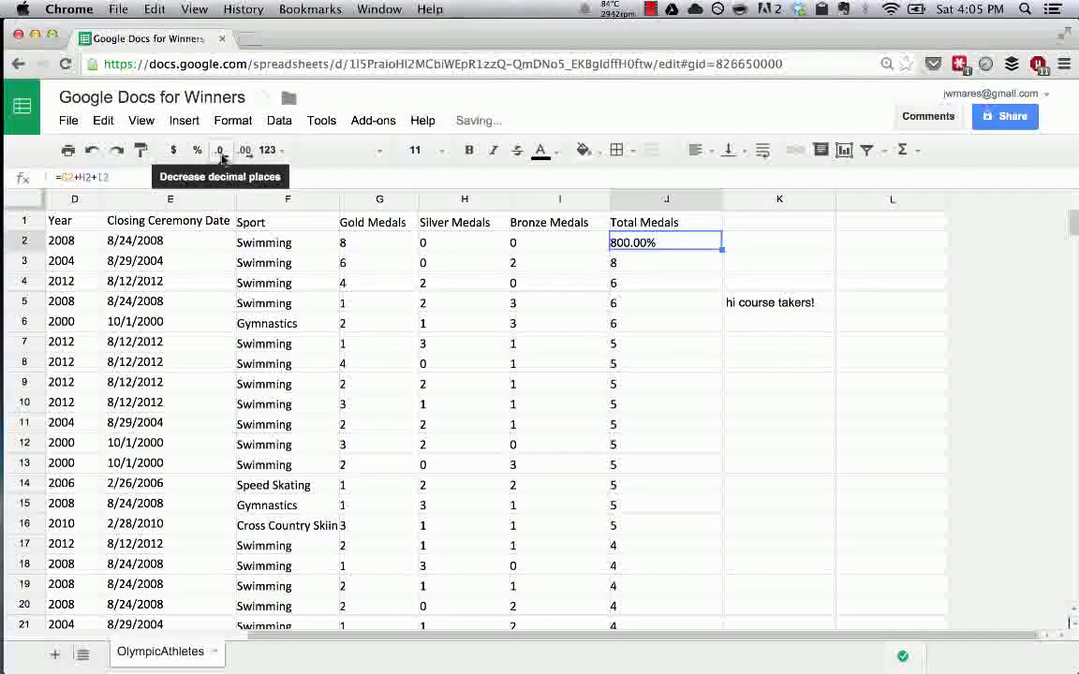
click(266, 150)
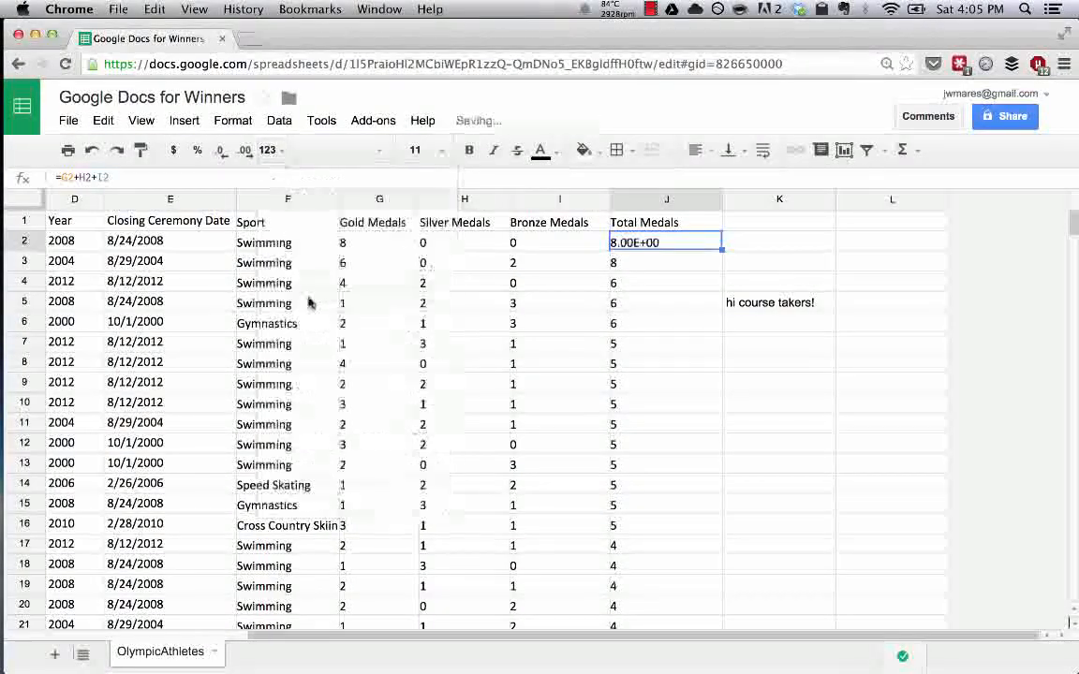
click(270, 150)
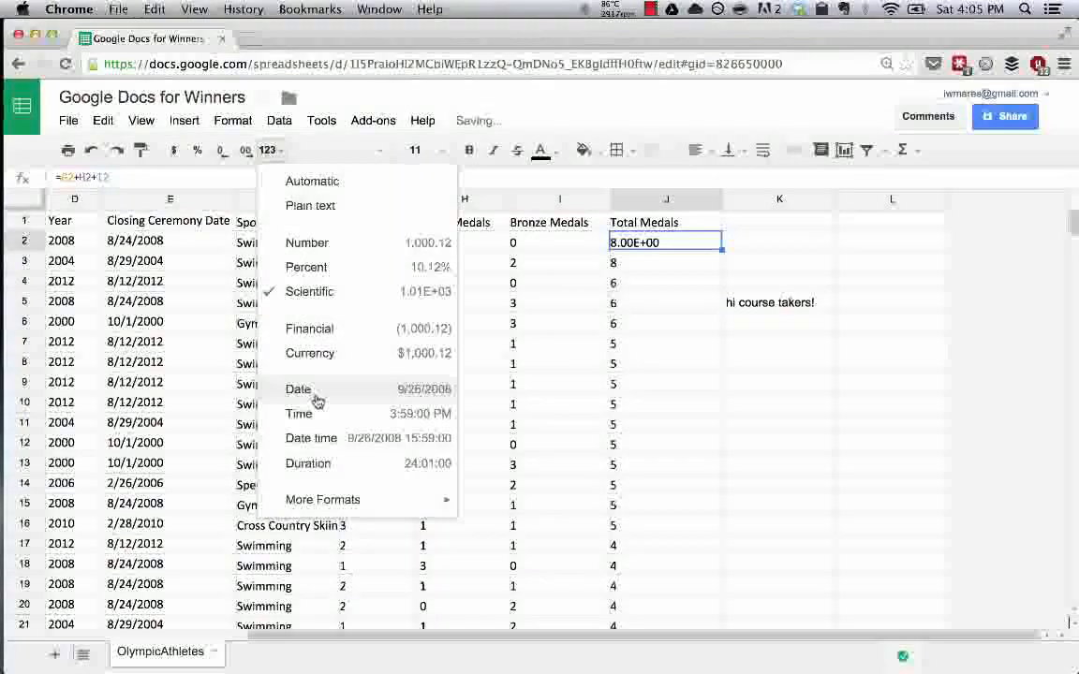
click(298, 388)
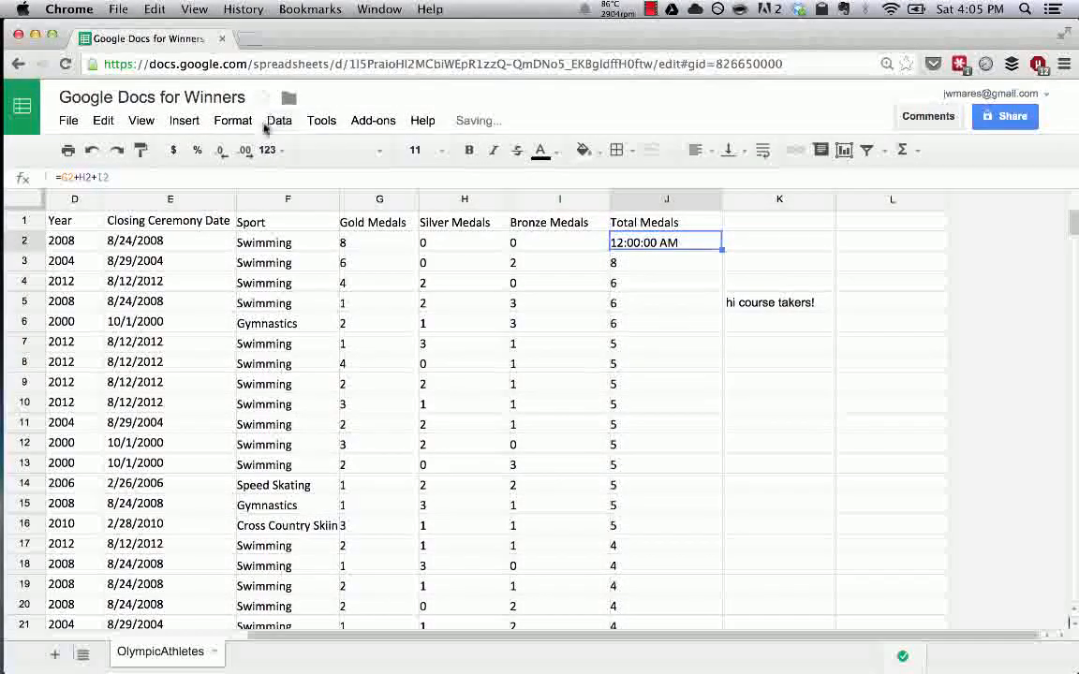
click(266, 150)
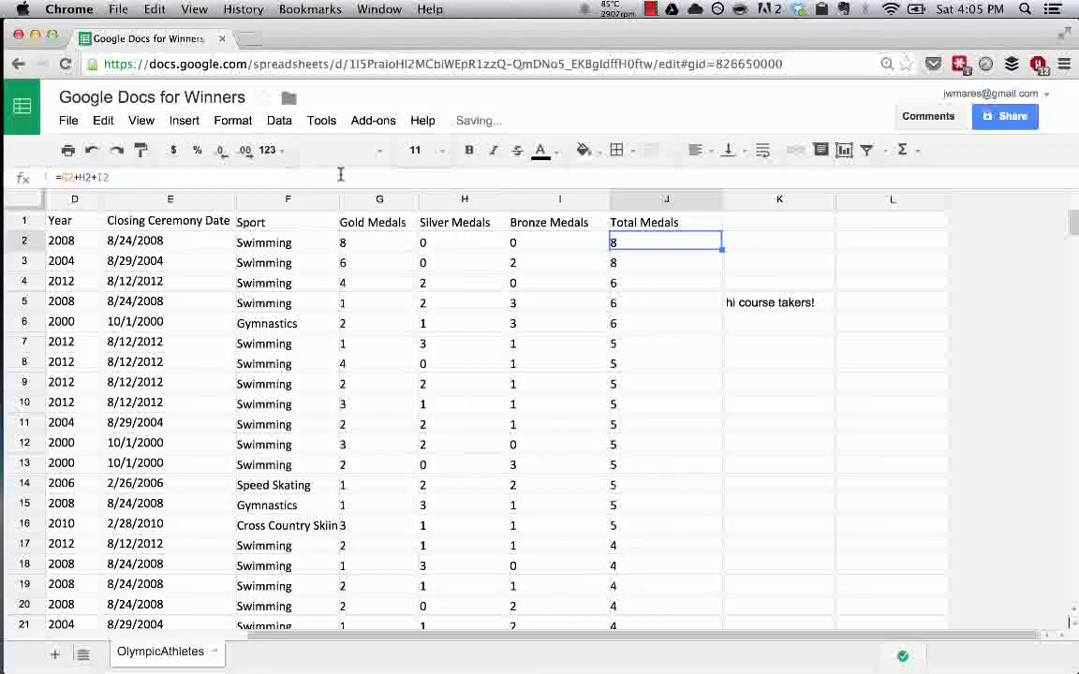
mouse_move(221, 150)
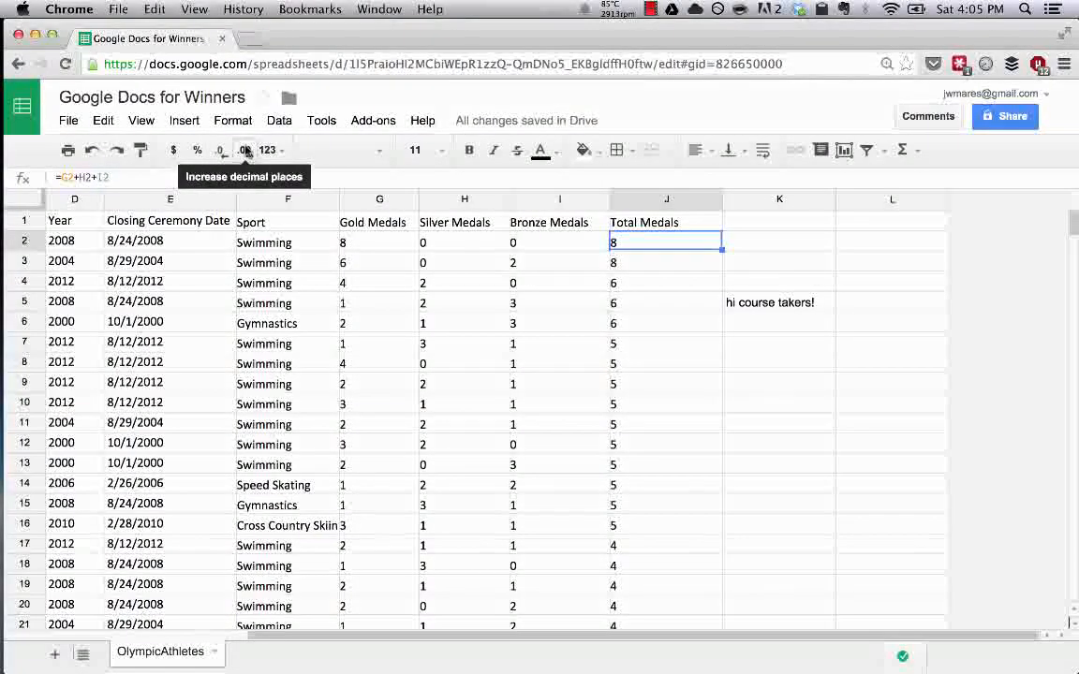
Show the J2 total as a percentage and add several decimal places to it
click(197, 149)
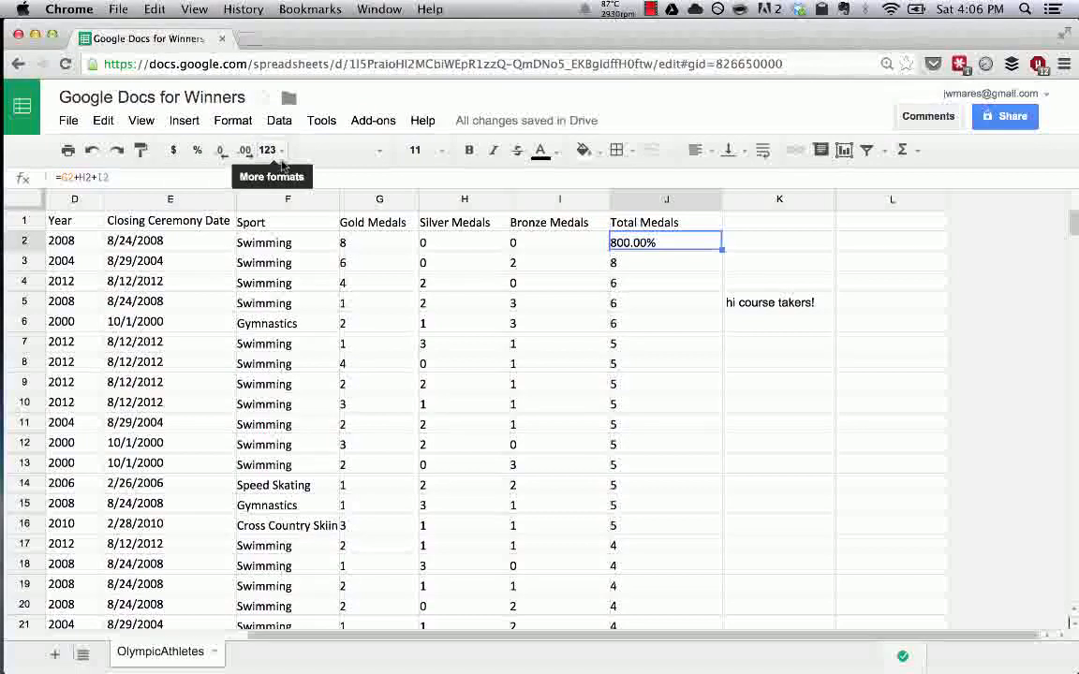
click(245, 149)
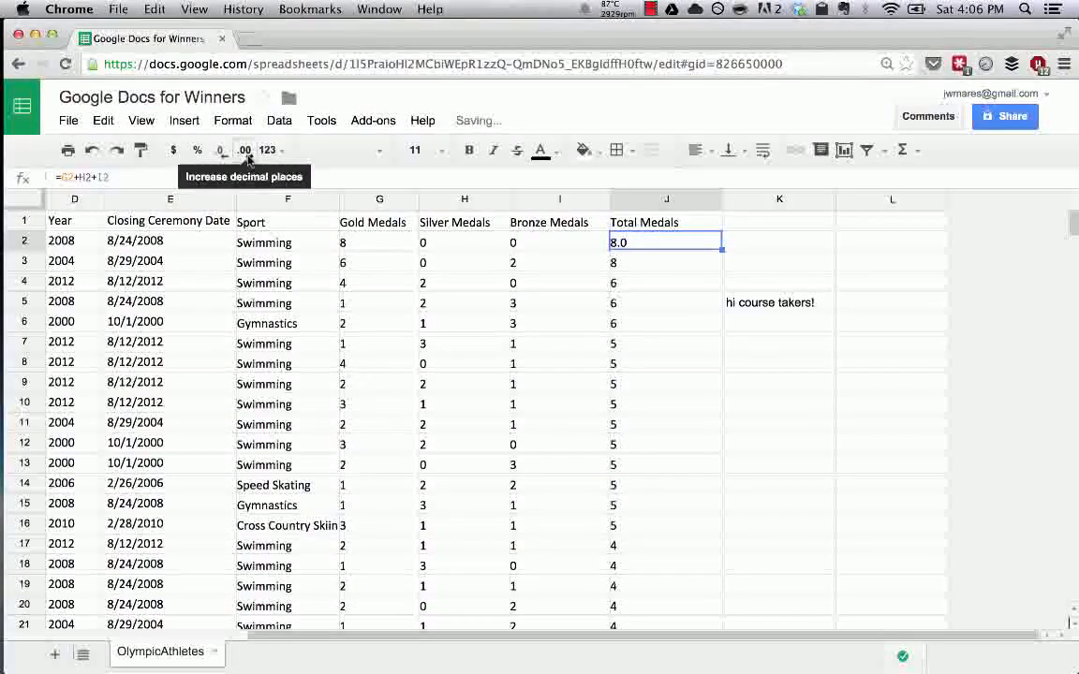
click(244, 150)
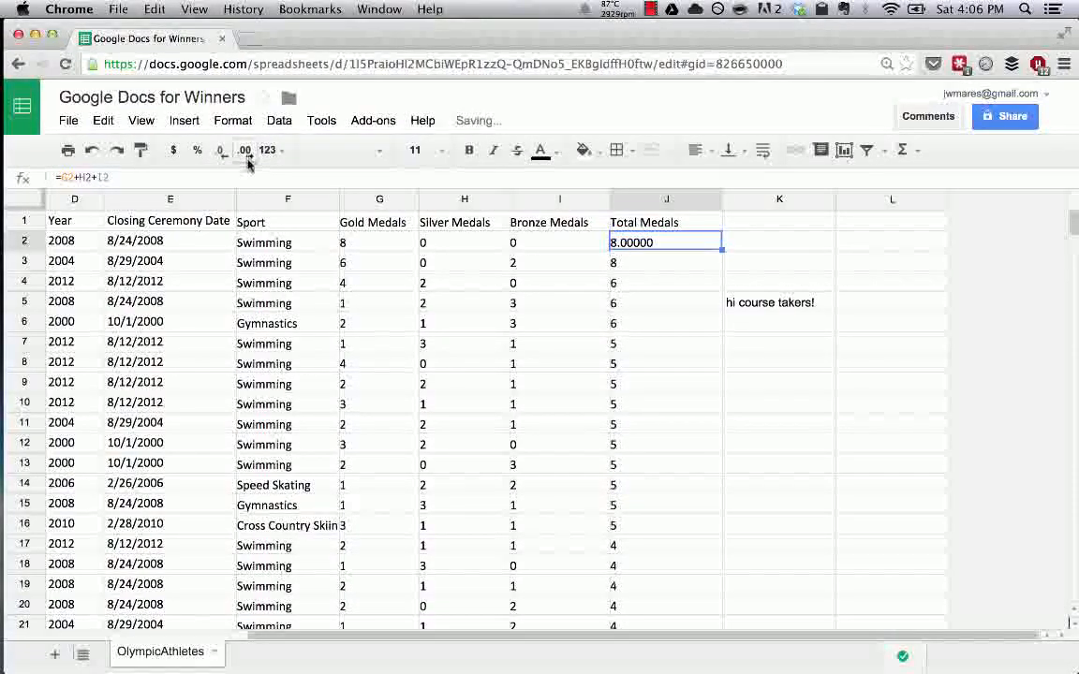
click(243, 150)
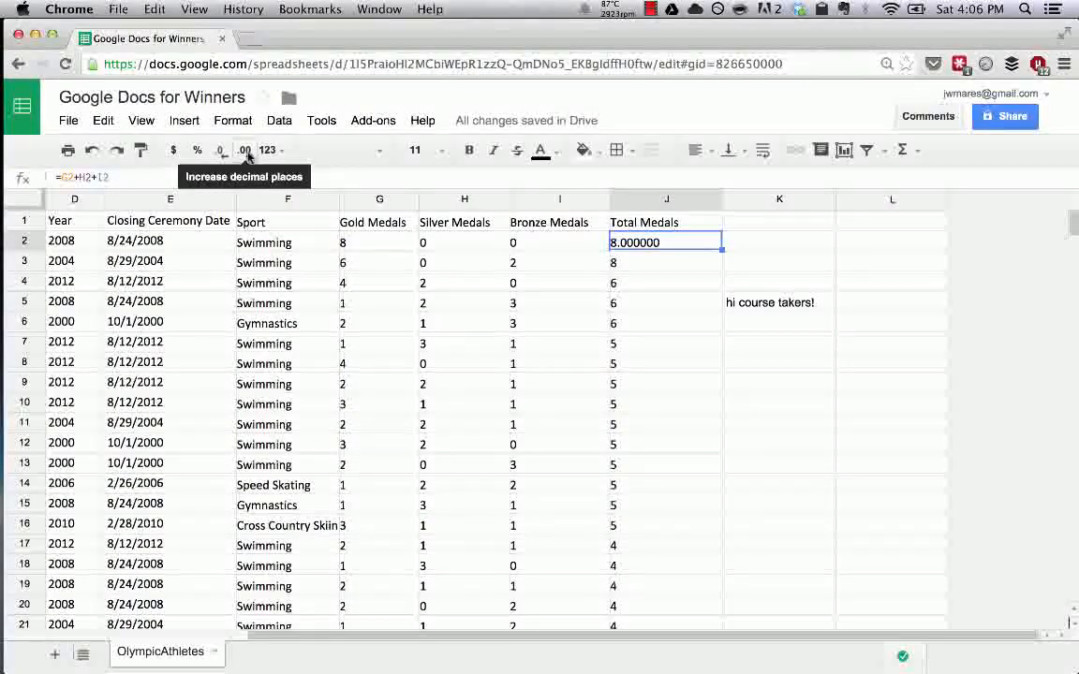
click(221, 150)
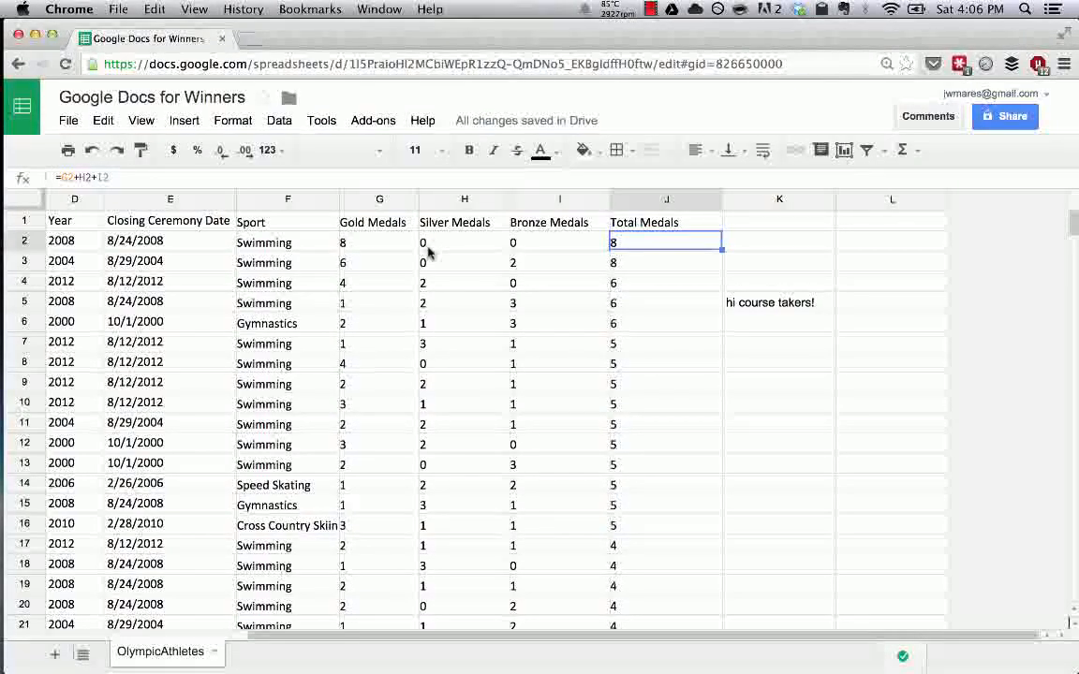
Enter 9.2486720938457 in J2 and adjust decimal places until it displays rounded to 9
text(9;)
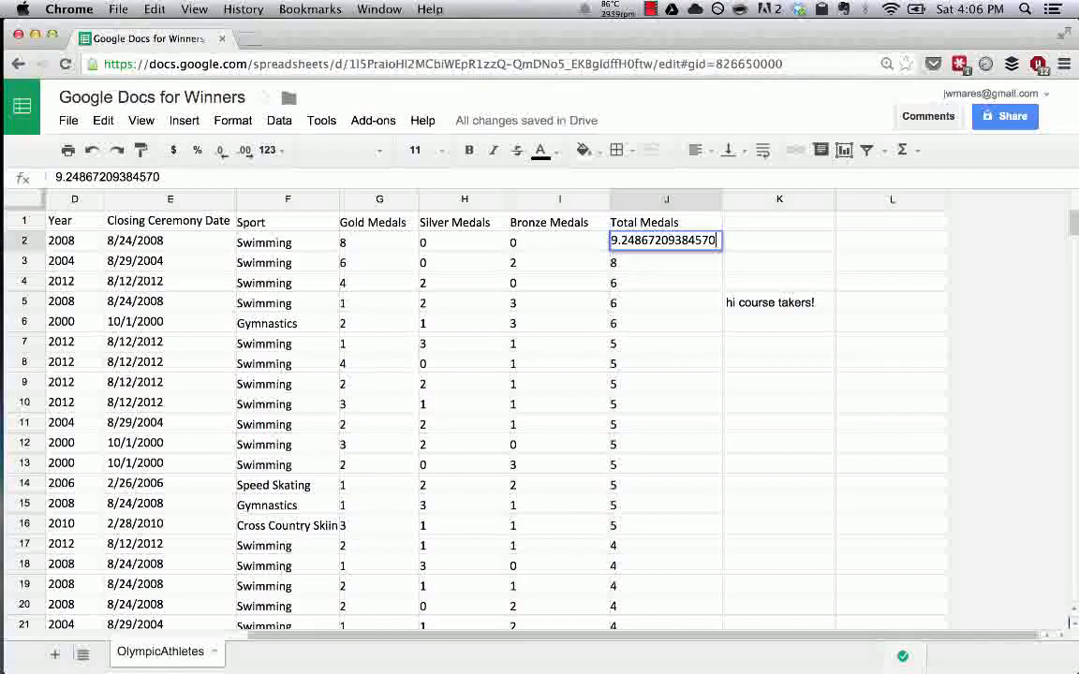
key(Return)
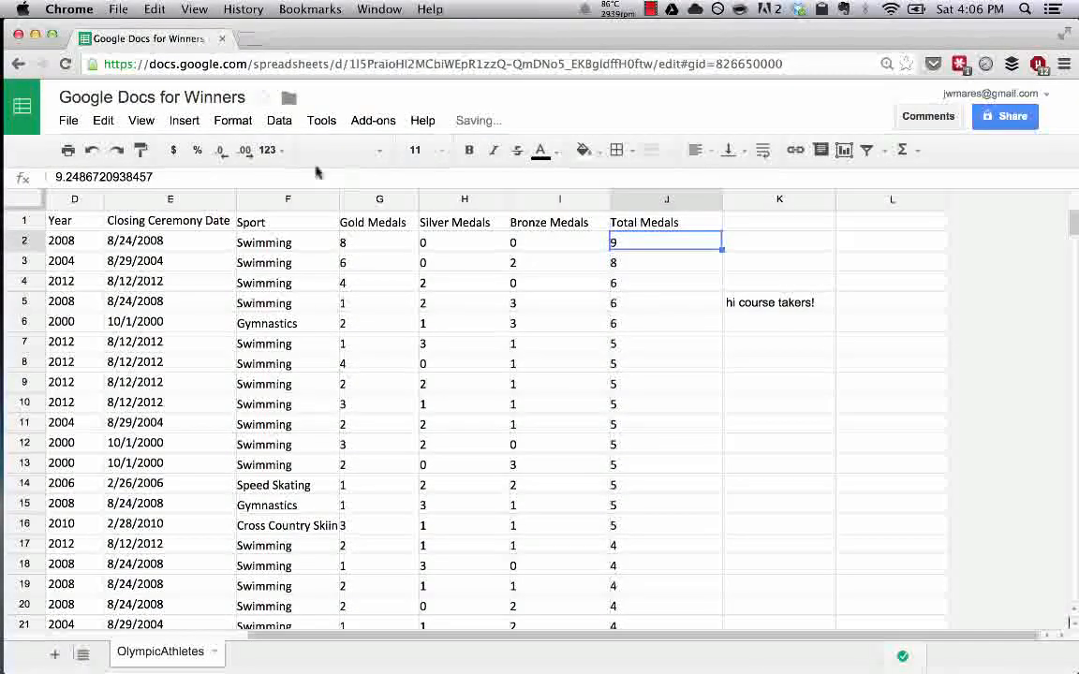
mouse_move(244, 150)
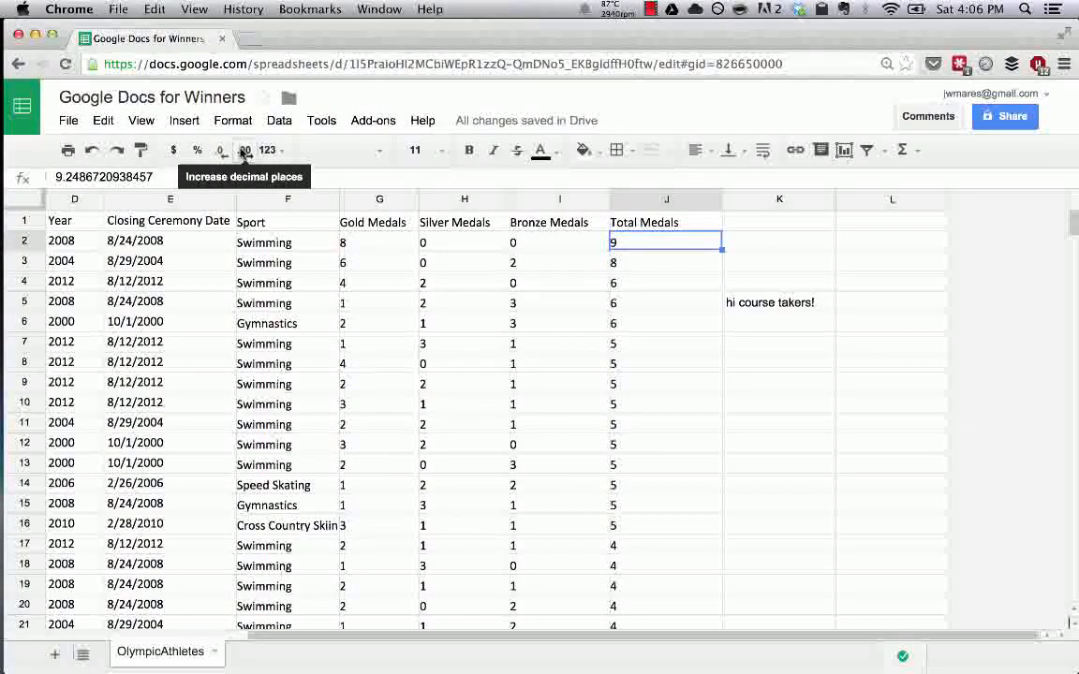
click(221, 150)
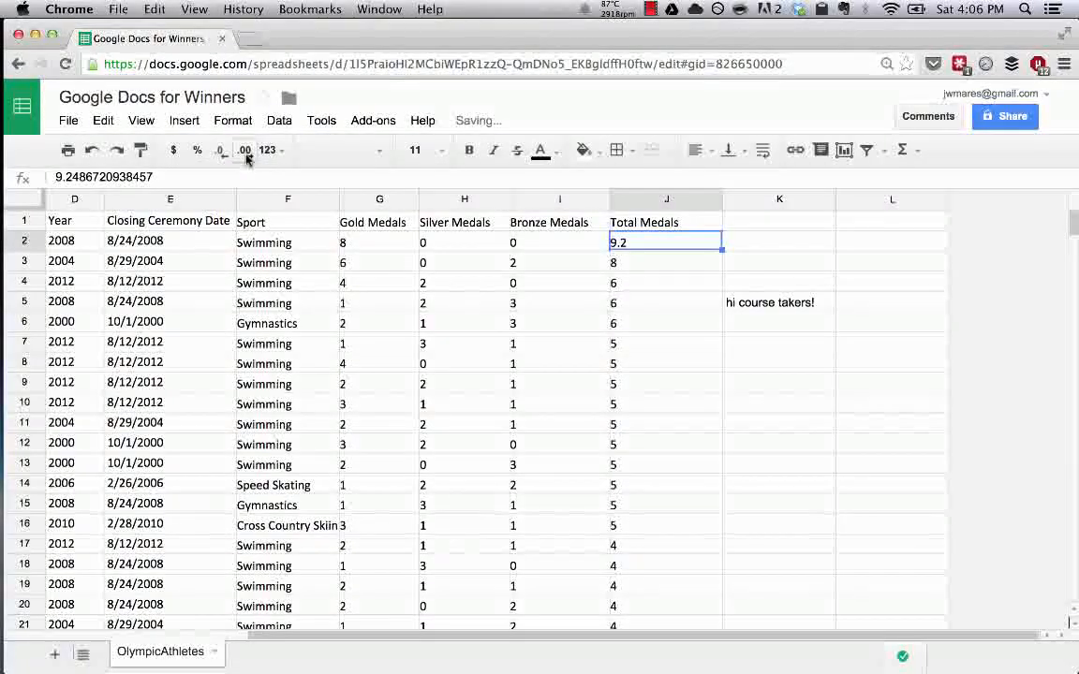
click(221, 150)
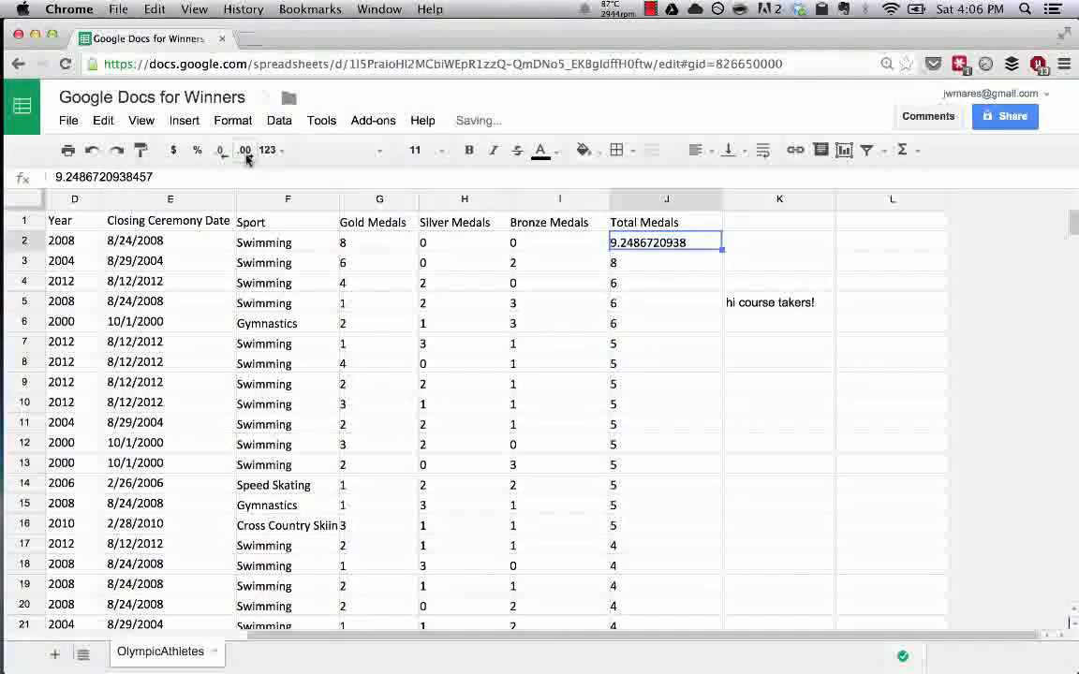
click(221, 150)
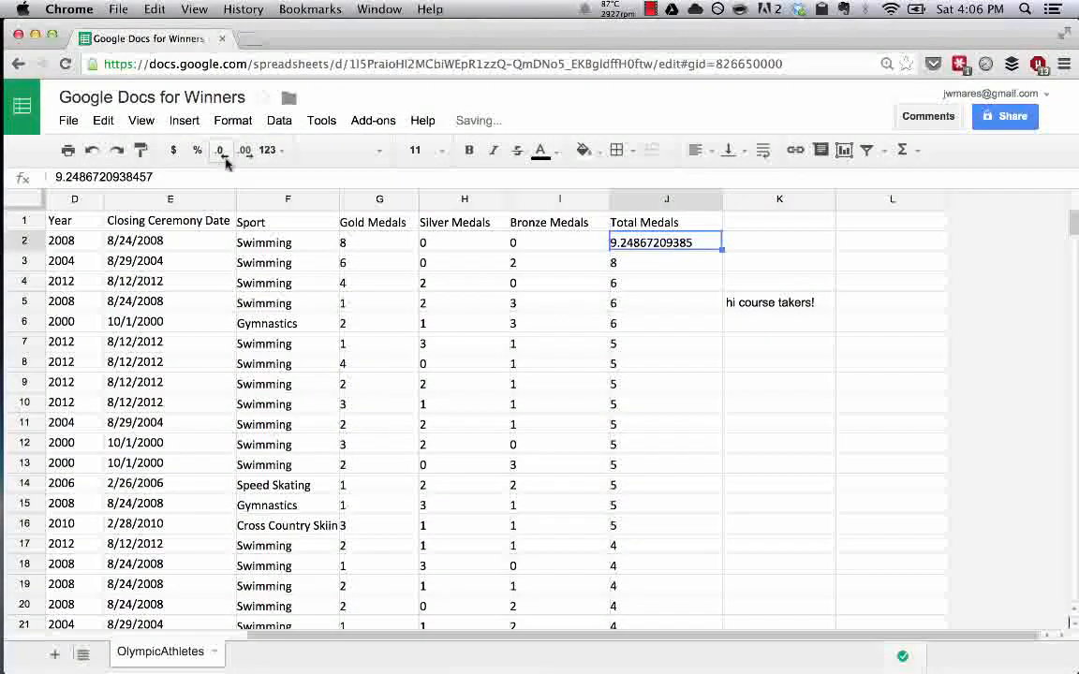
click(221, 150)
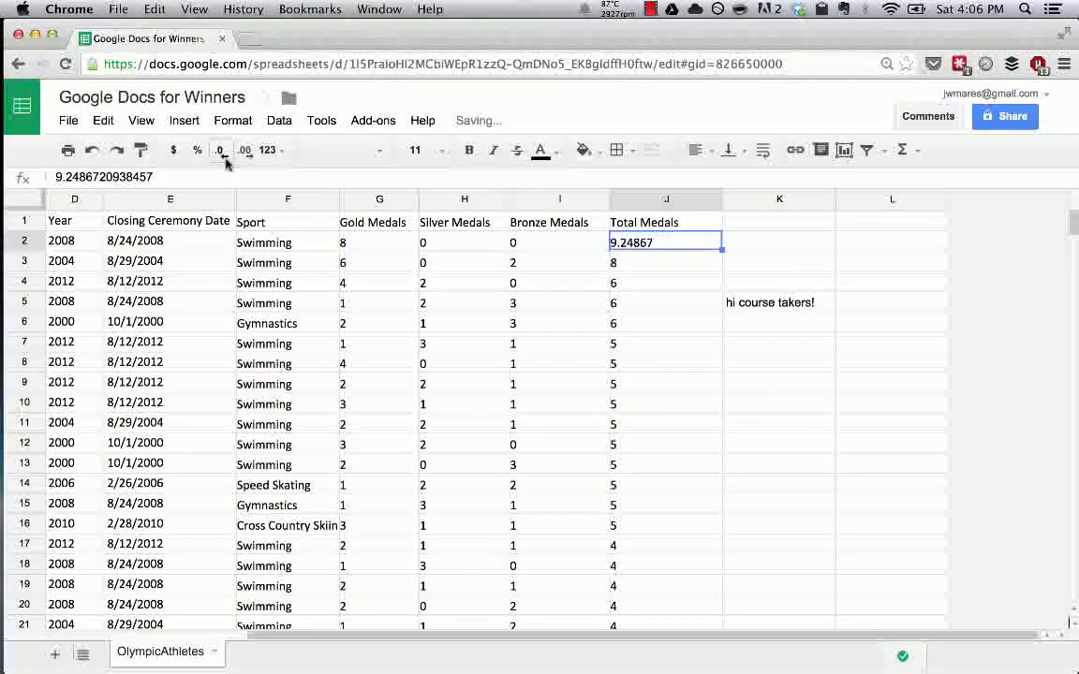
click(221, 150)
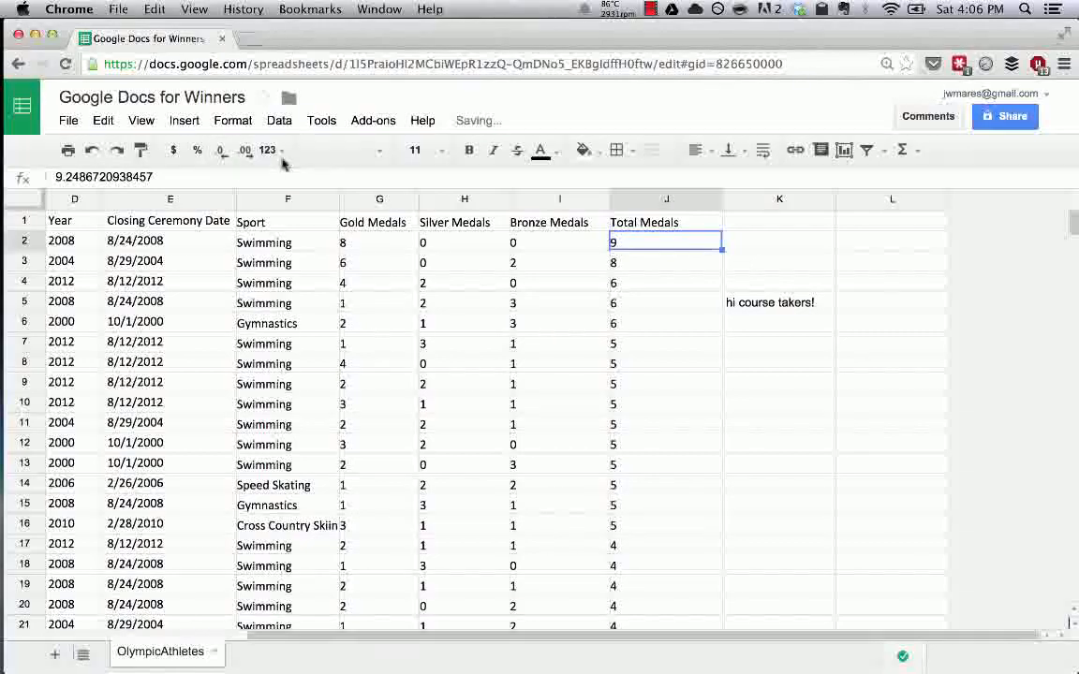
Try Verdana, Arial and Georgia fonts on the top Total Medals cell
click(337, 150)
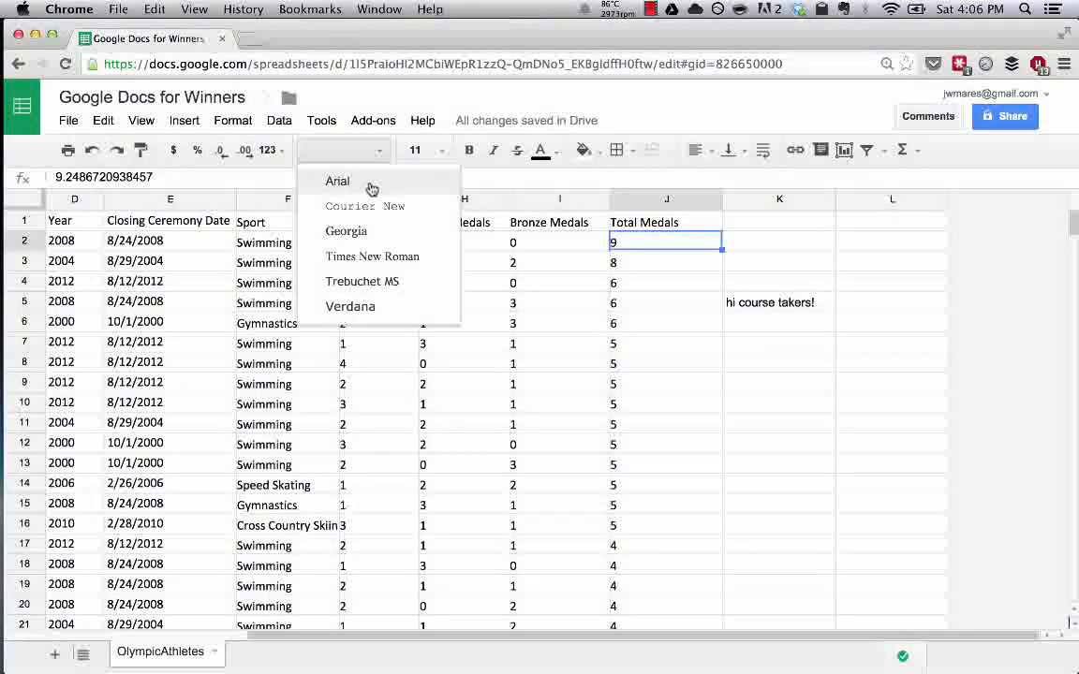
click(349, 307)
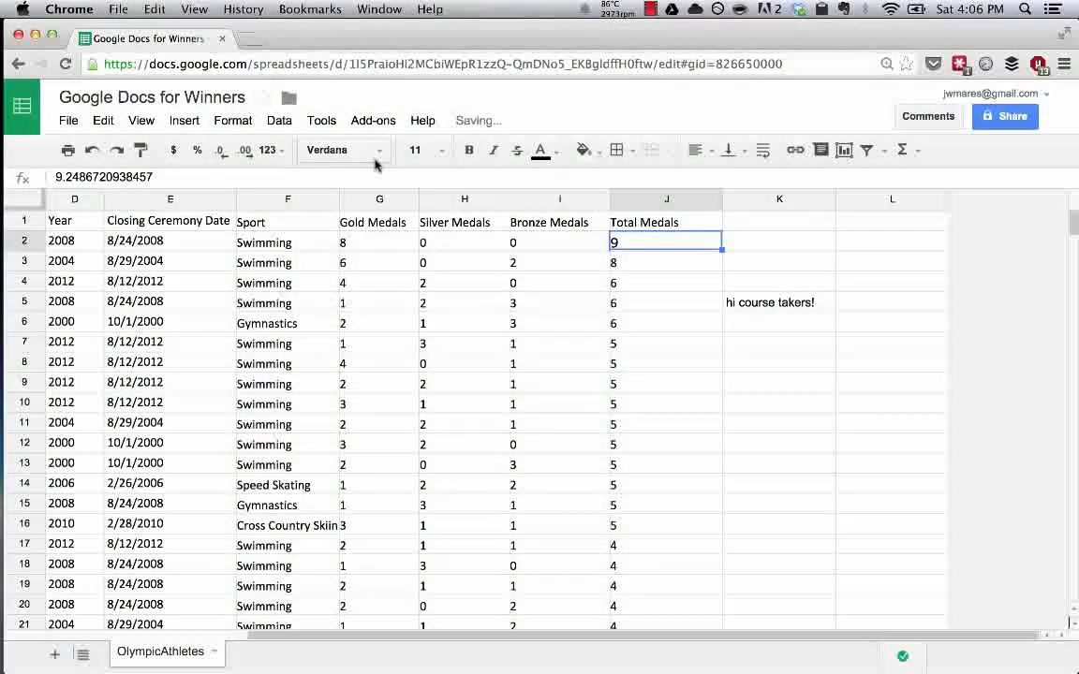
click(326, 150)
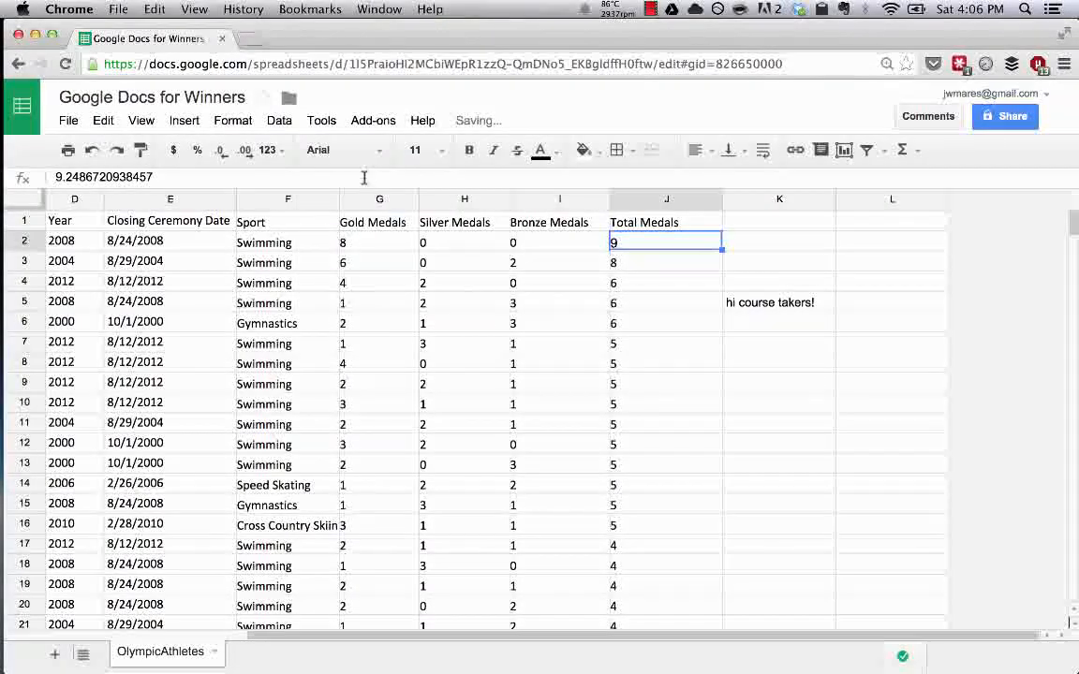
click(344, 150)
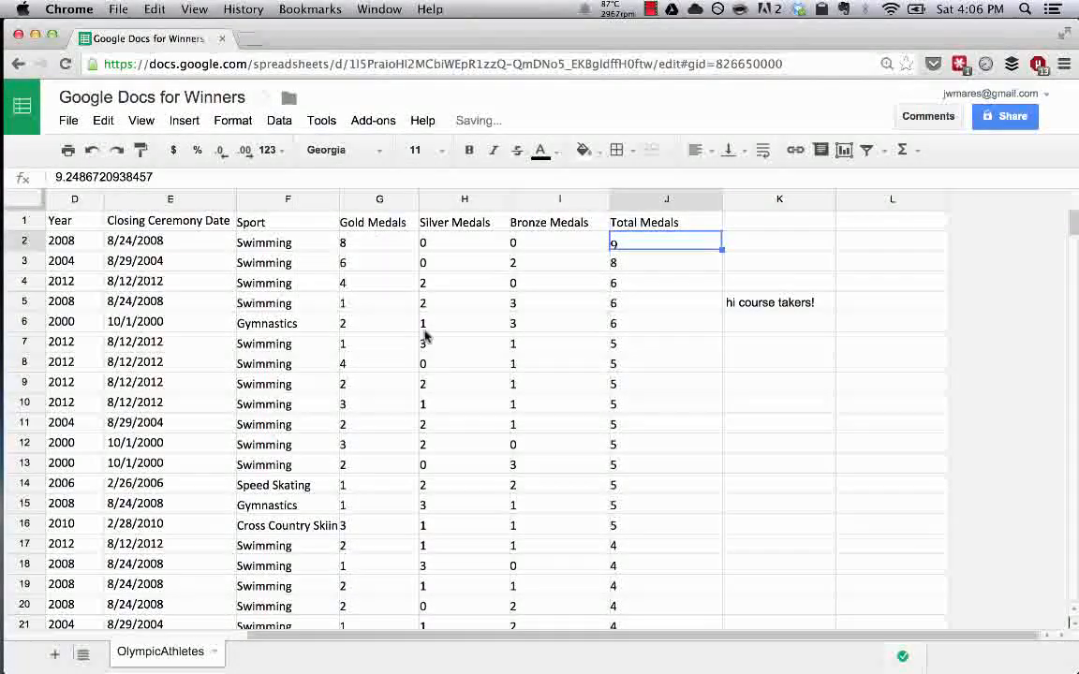
Select the whole sheet and apply Verdana to all the medal data
click(464, 301)
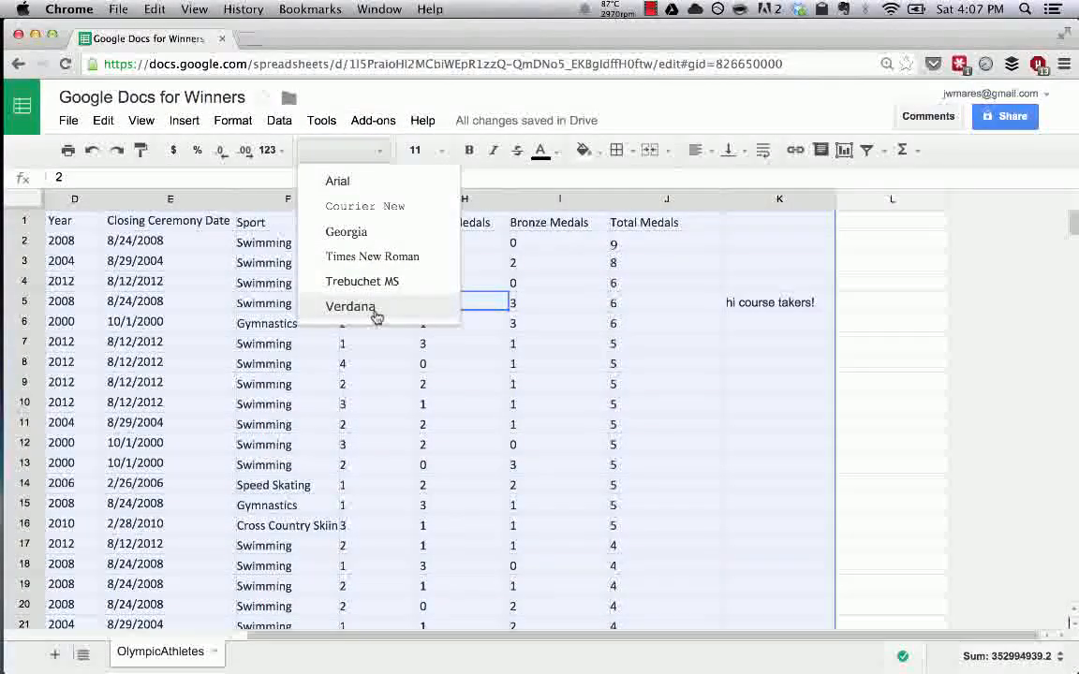
click(351, 307)
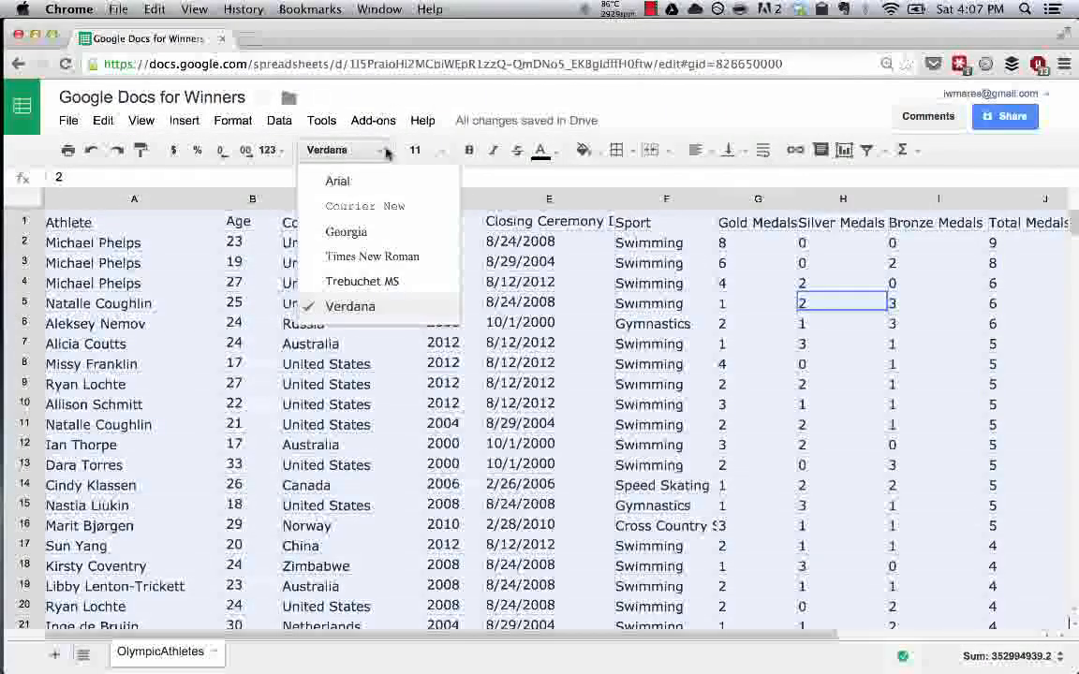
click(337, 180)
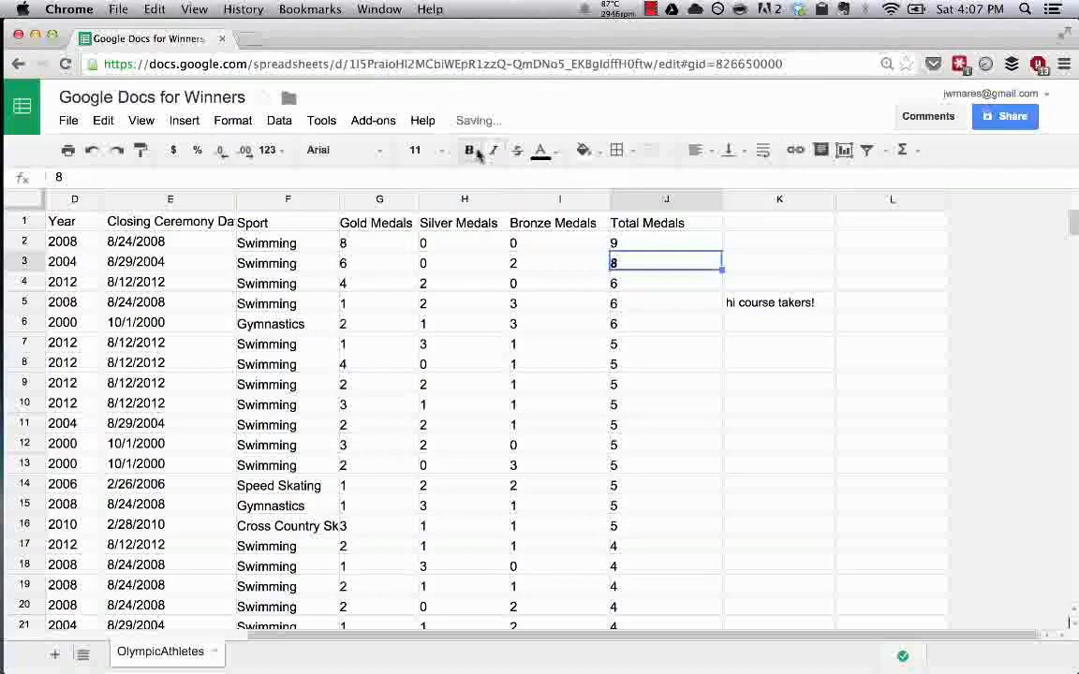
mouse_move(616, 150)
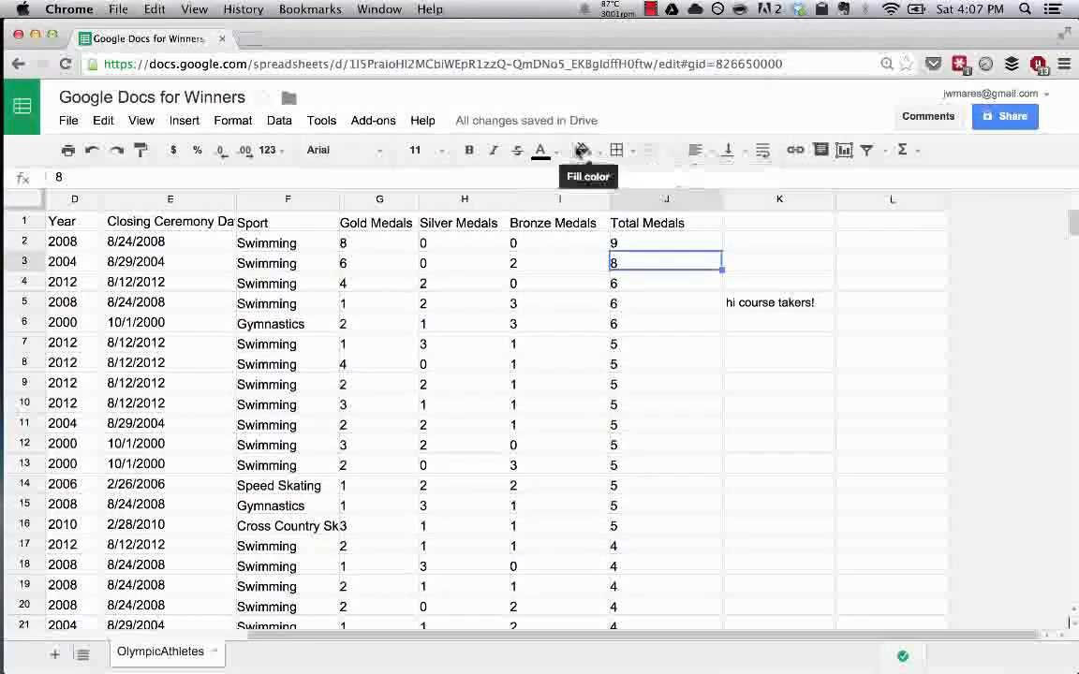
Apply and remove a green fill on J3, then colour J3's number green
click(581, 149)
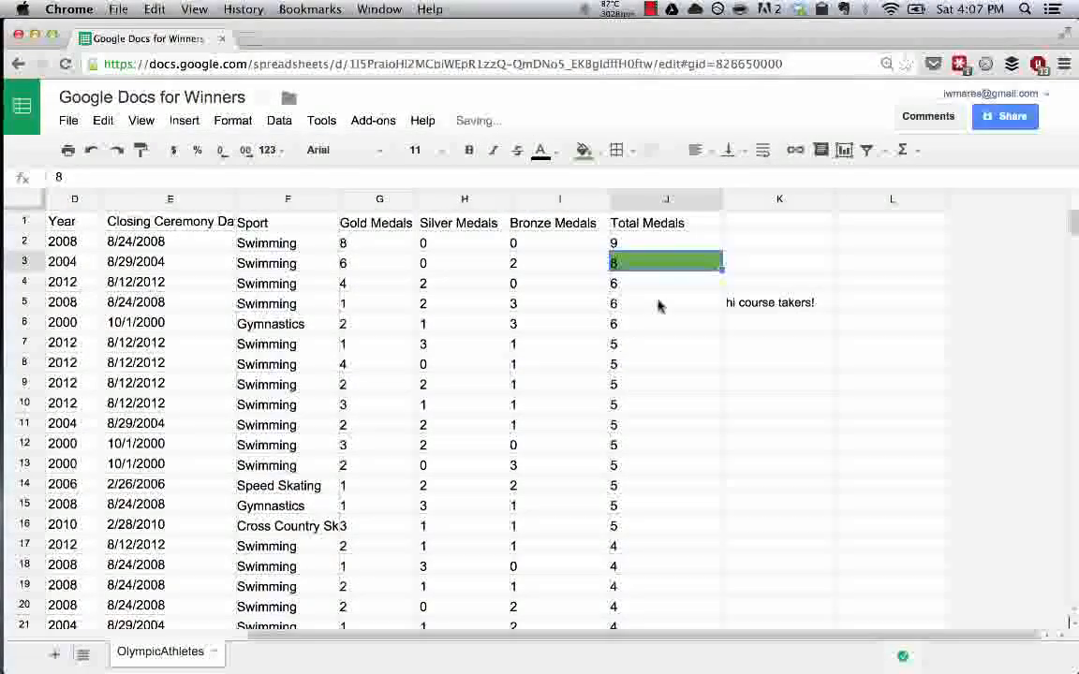
click(580, 150)
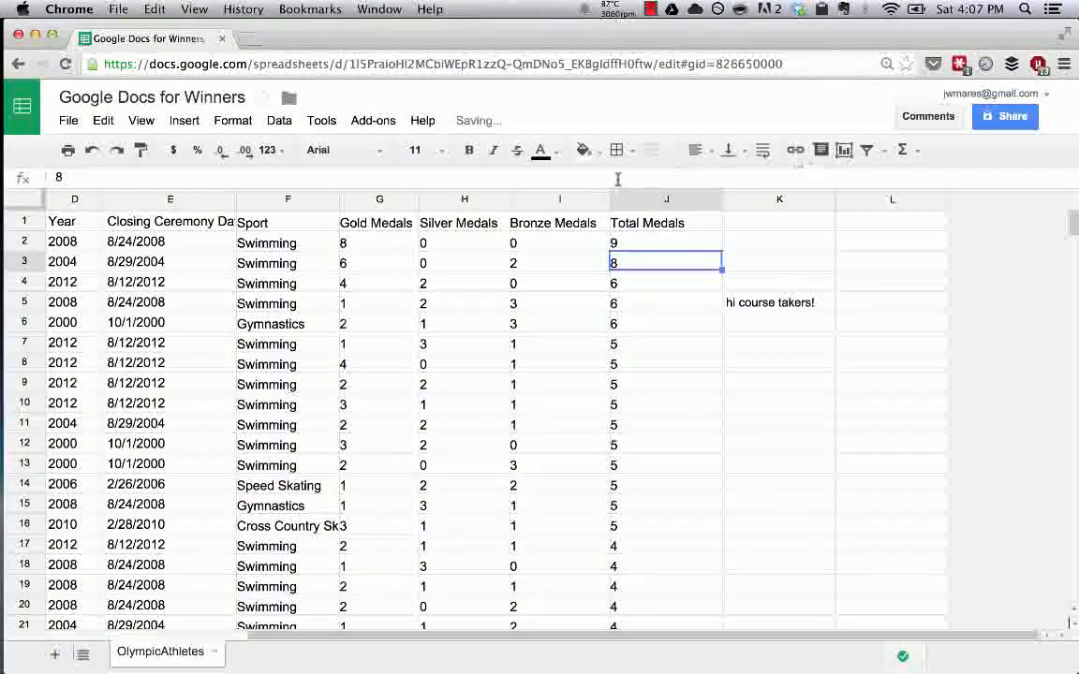
click(540, 150)
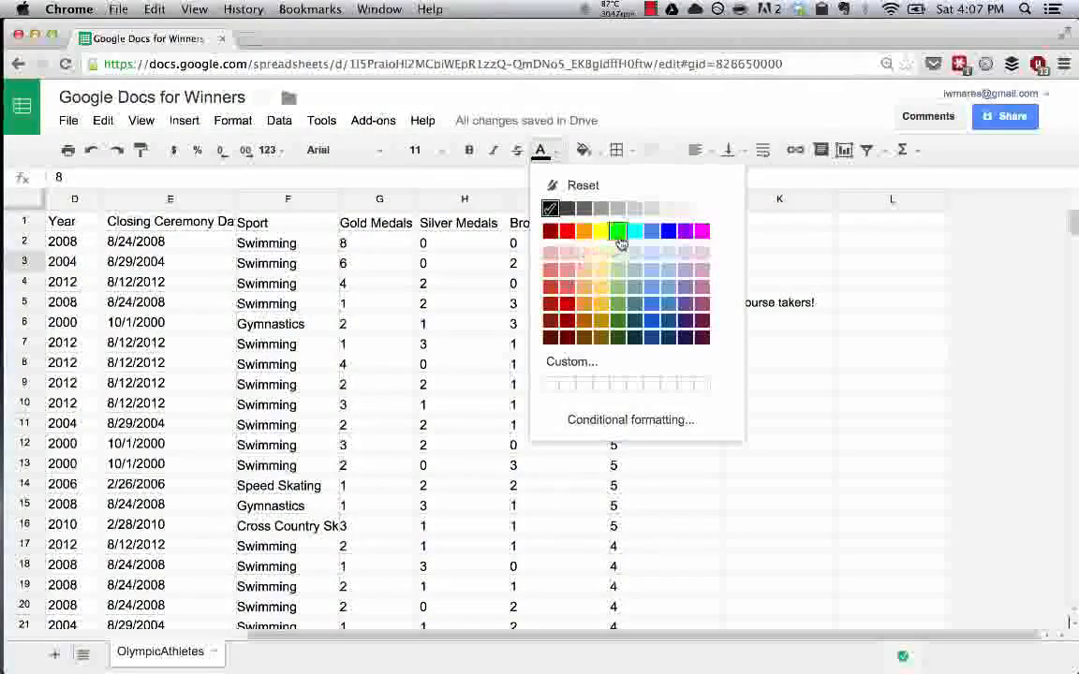
click(618, 232)
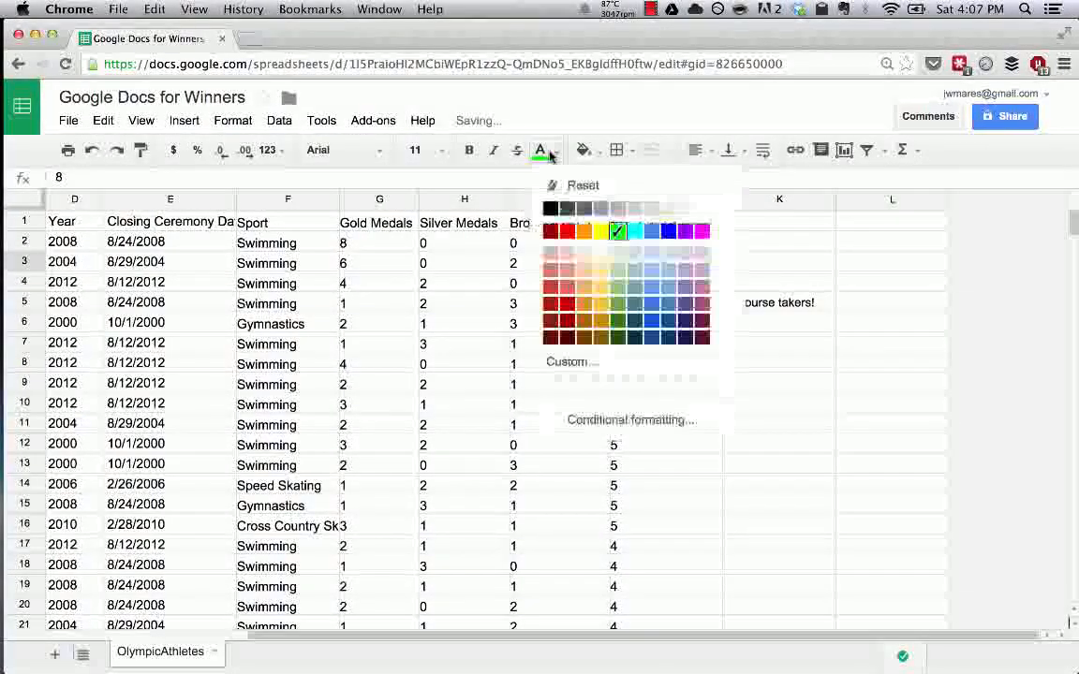
click(616, 150)
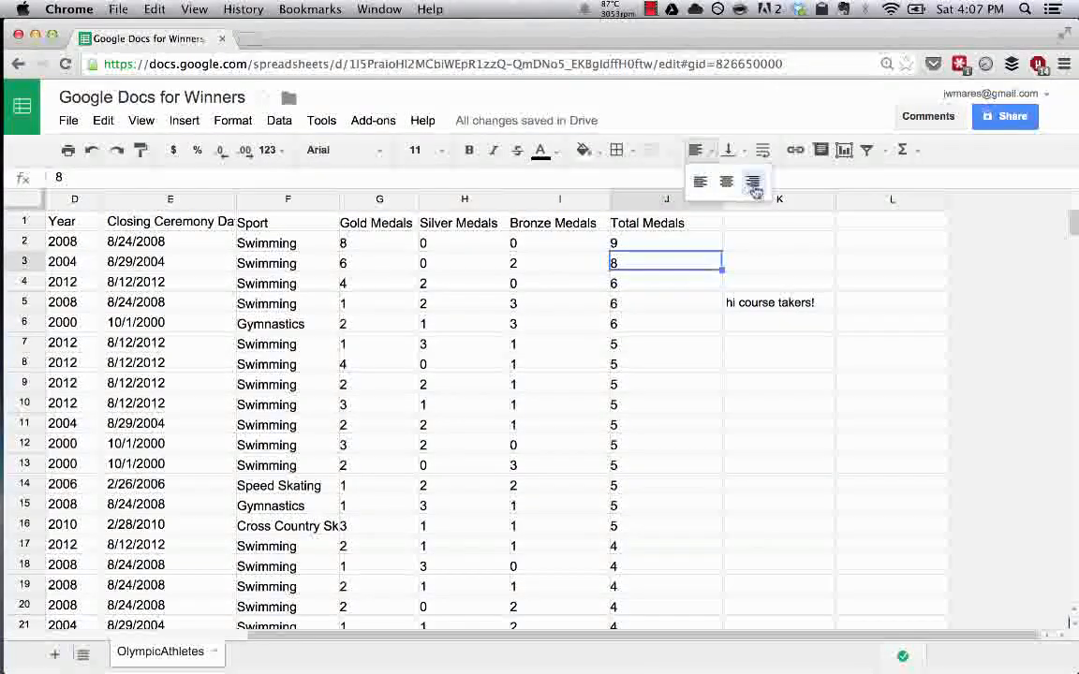
Right-align J3's number, return it to the left, and centre it vertically
click(727, 181)
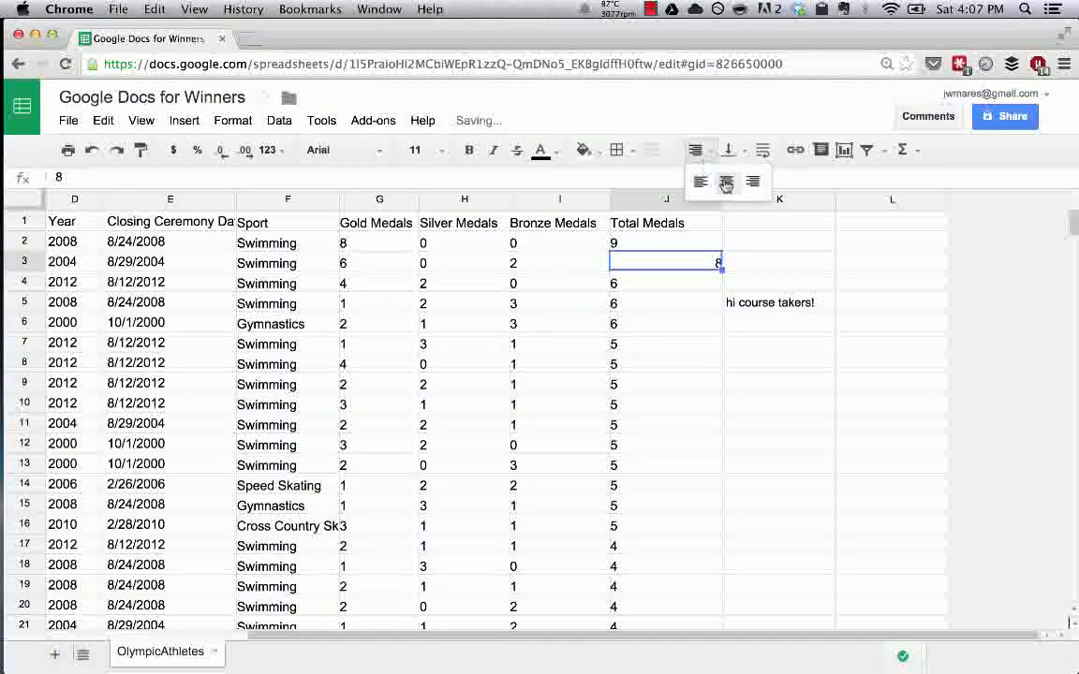
click(701, 182)
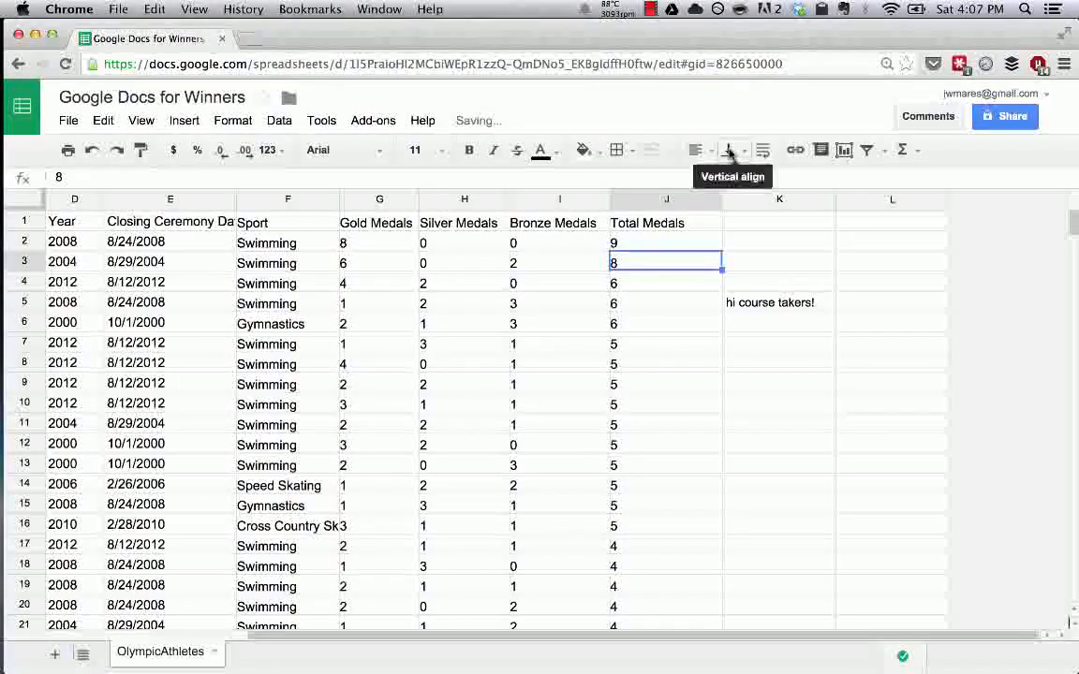
click(729, 150)
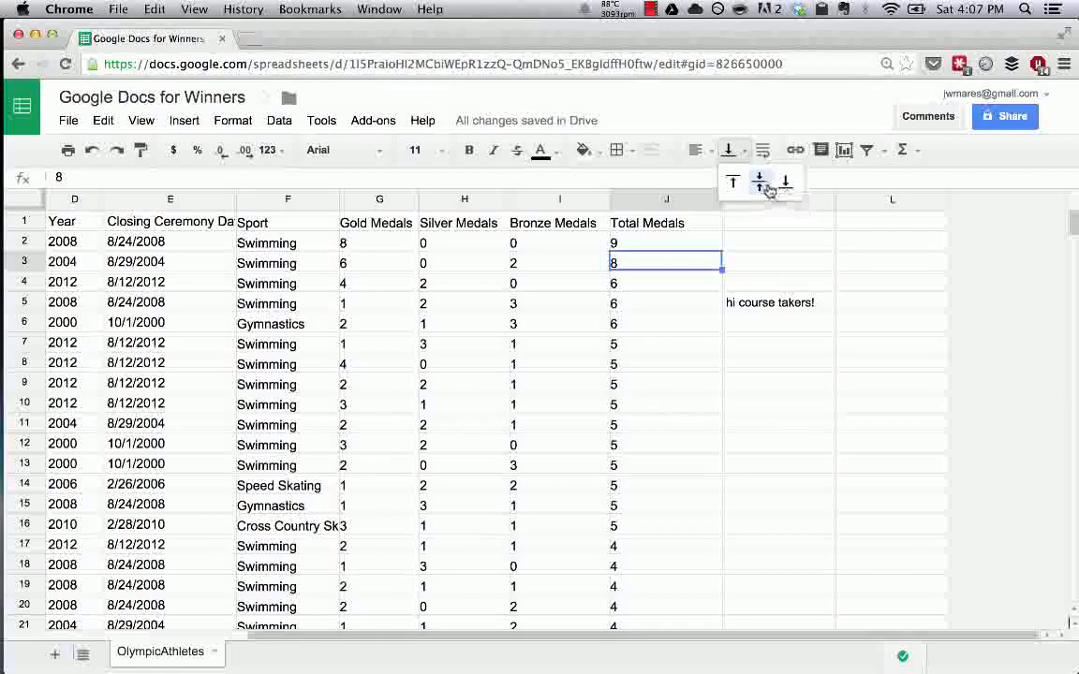
click(760, 180)
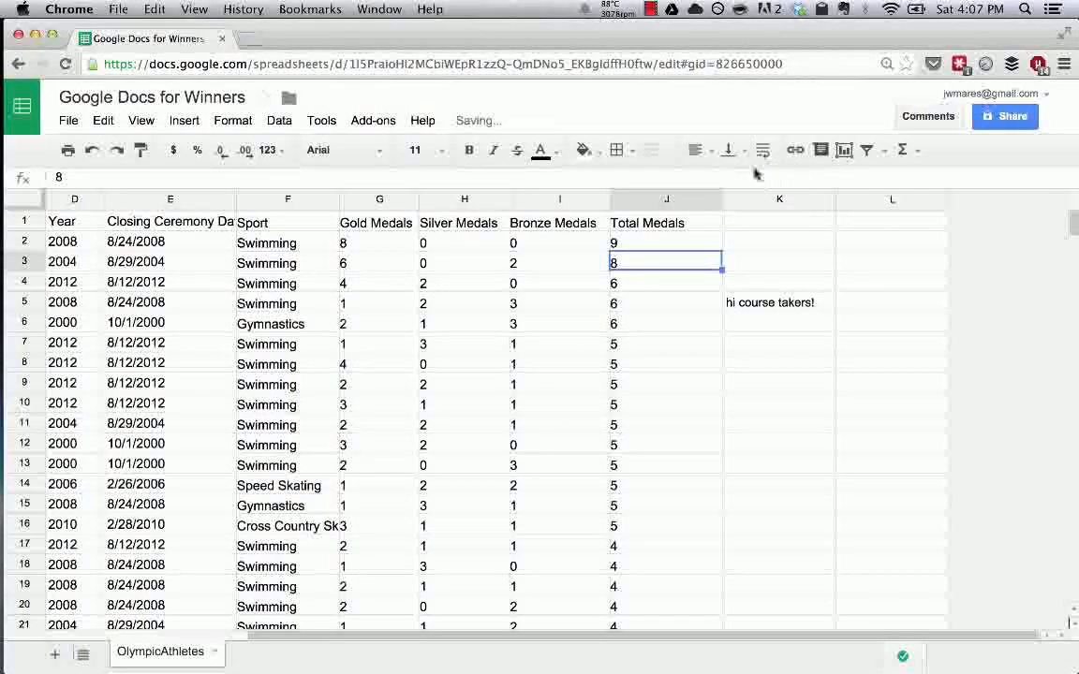
click(779, 302)
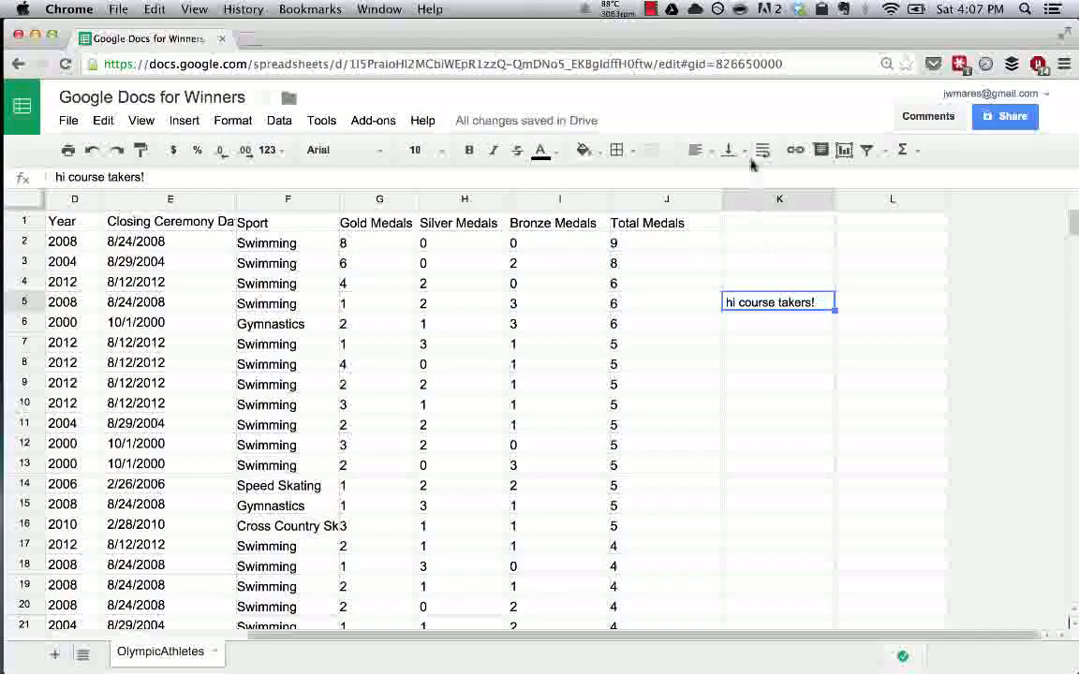
Extend the K5 greeting with filler text, align it to the cell top and wrap it onto several lines
text(a;sldkjfa;slkdjf ;alksdjf)
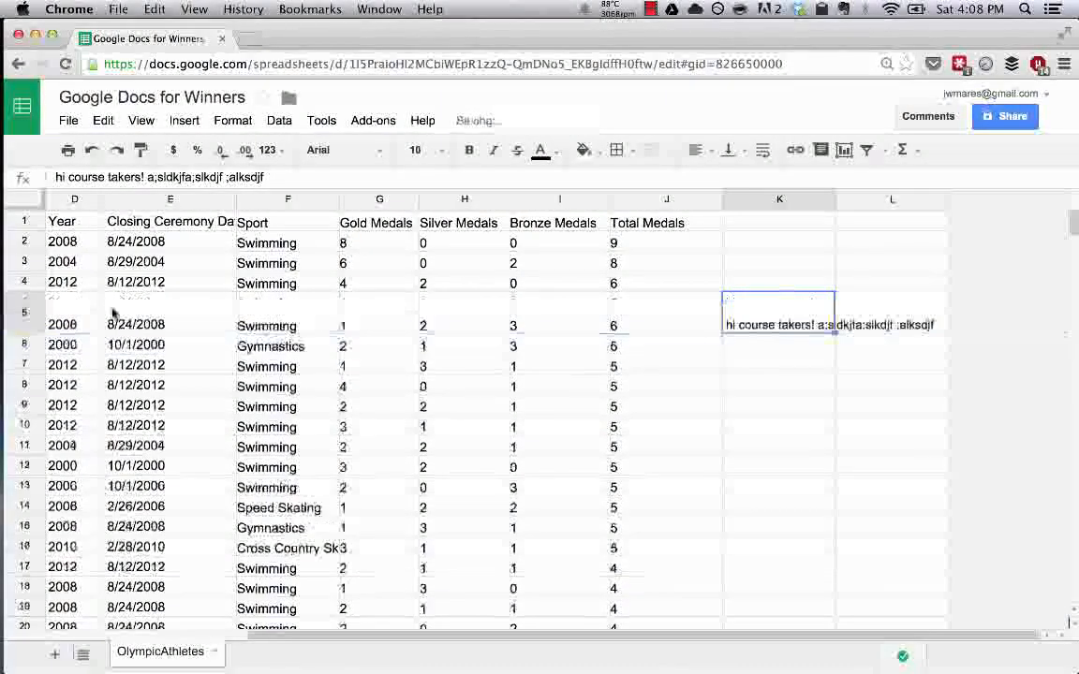
right_click(777, 324)
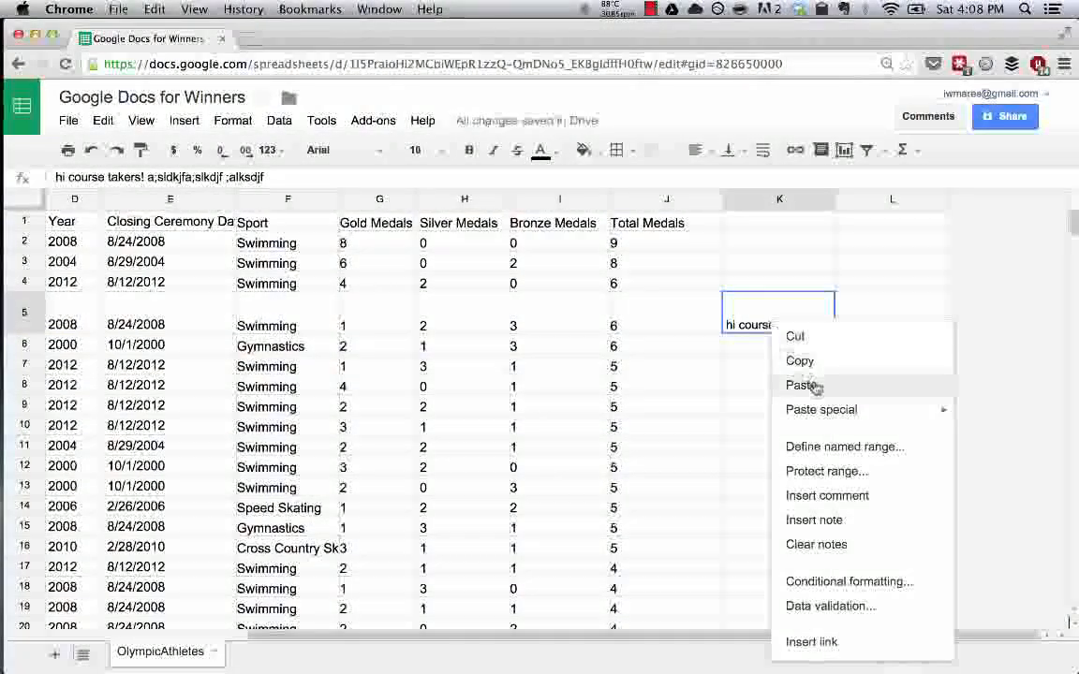
click(801, 386)
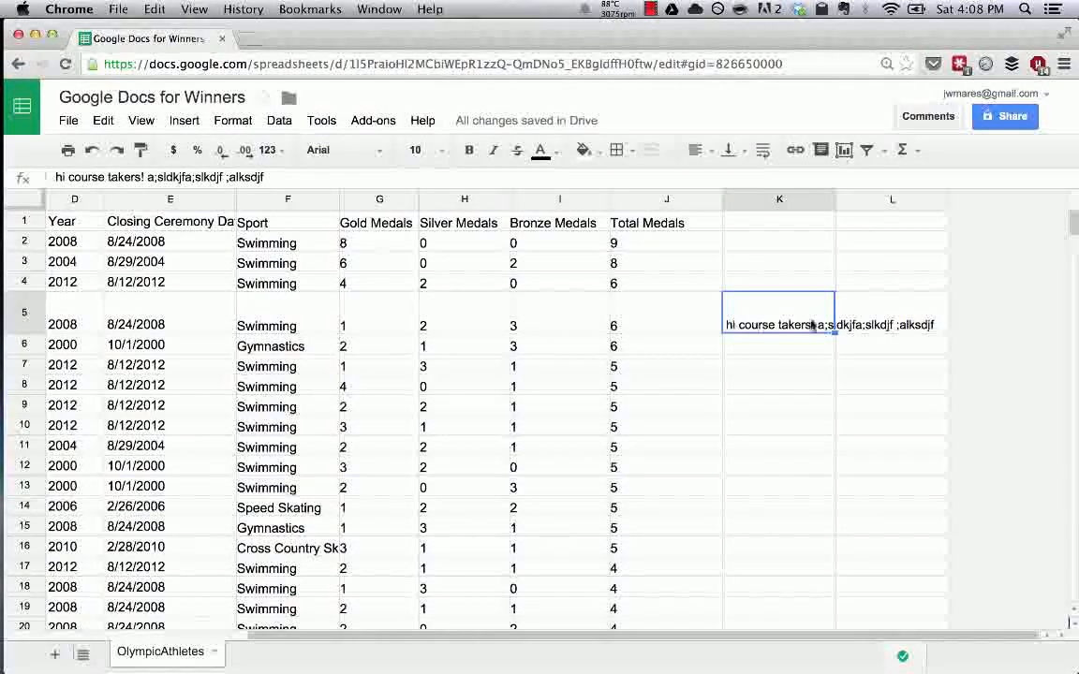
click(729, 150)
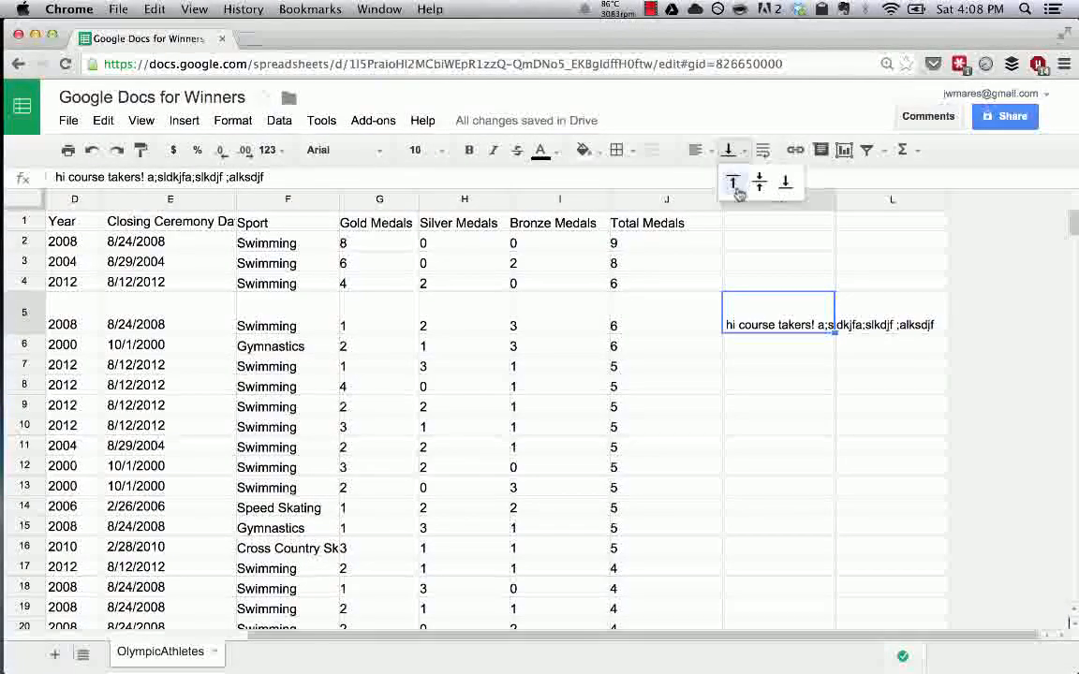
click(732, 182)
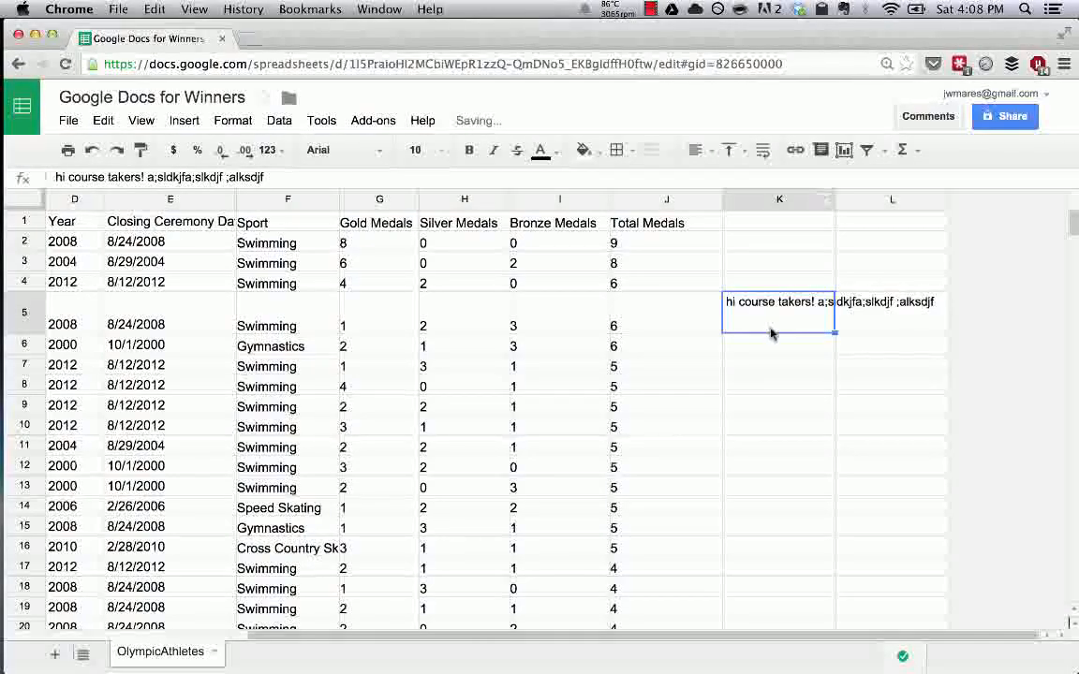
mouse_move(764, 150)
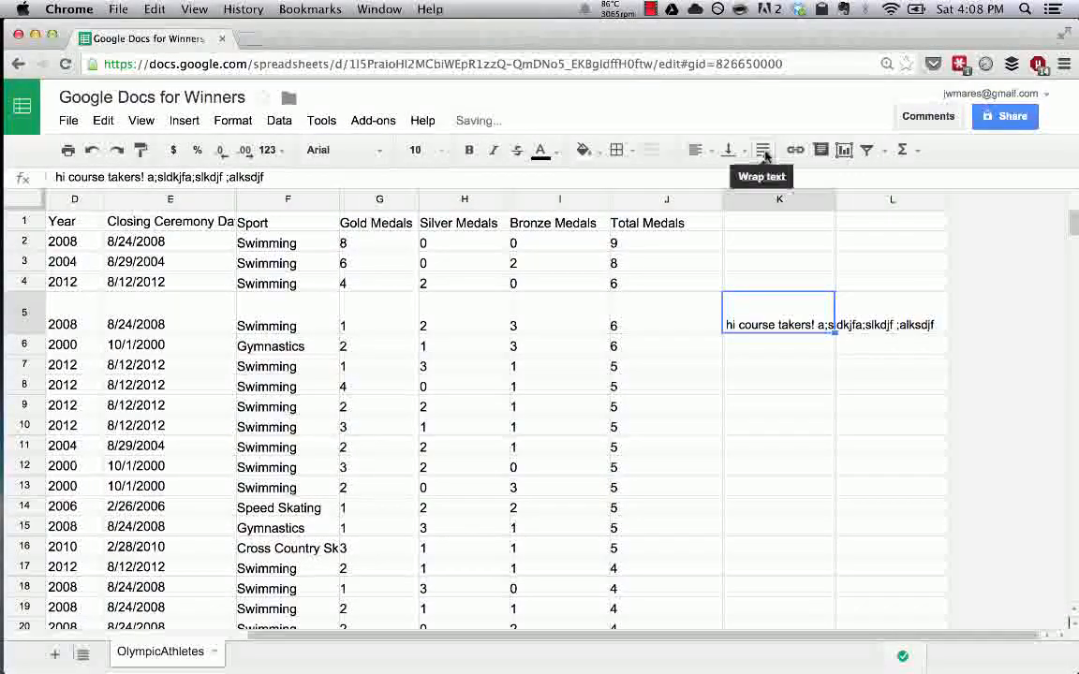
click(764, 150)
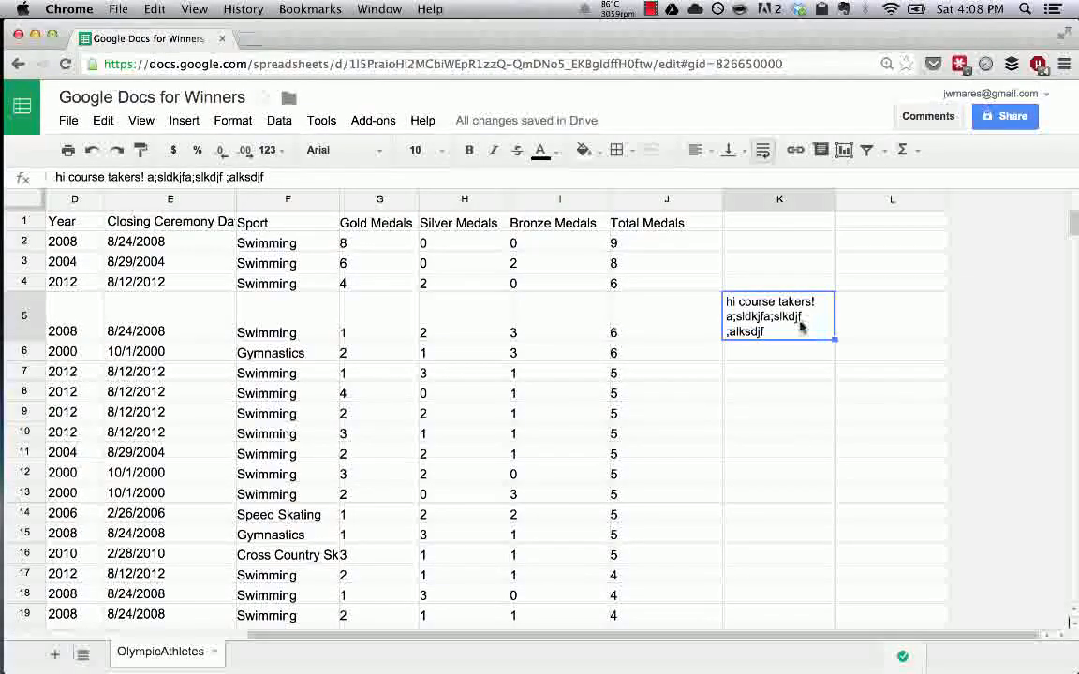
mouse_move(794, 150)
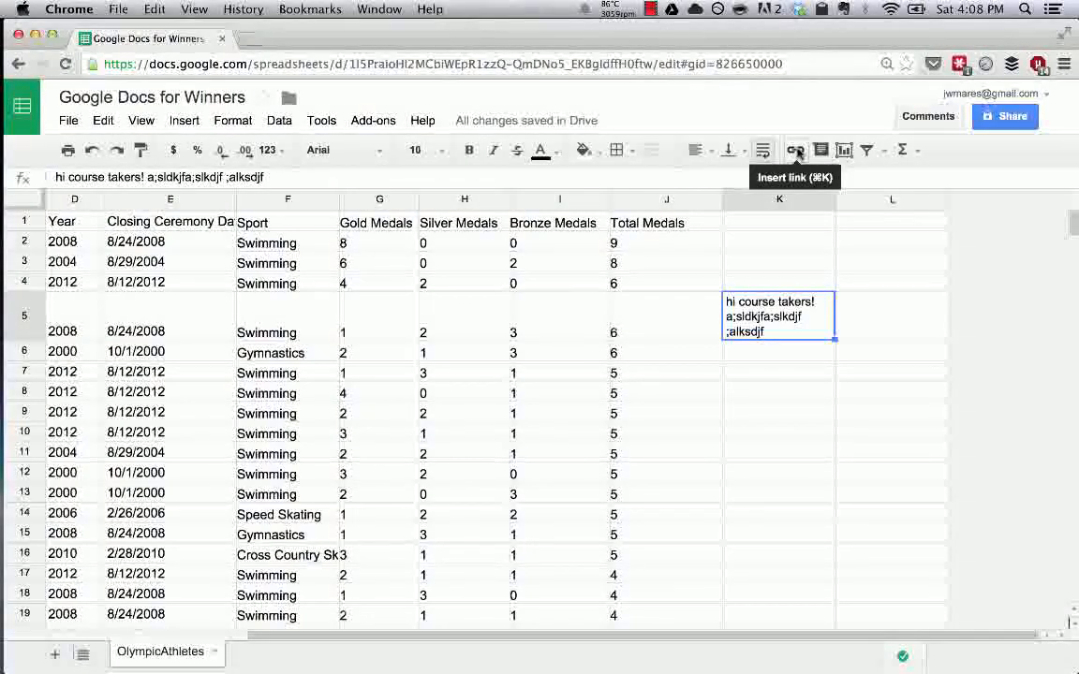
click(794, 150)
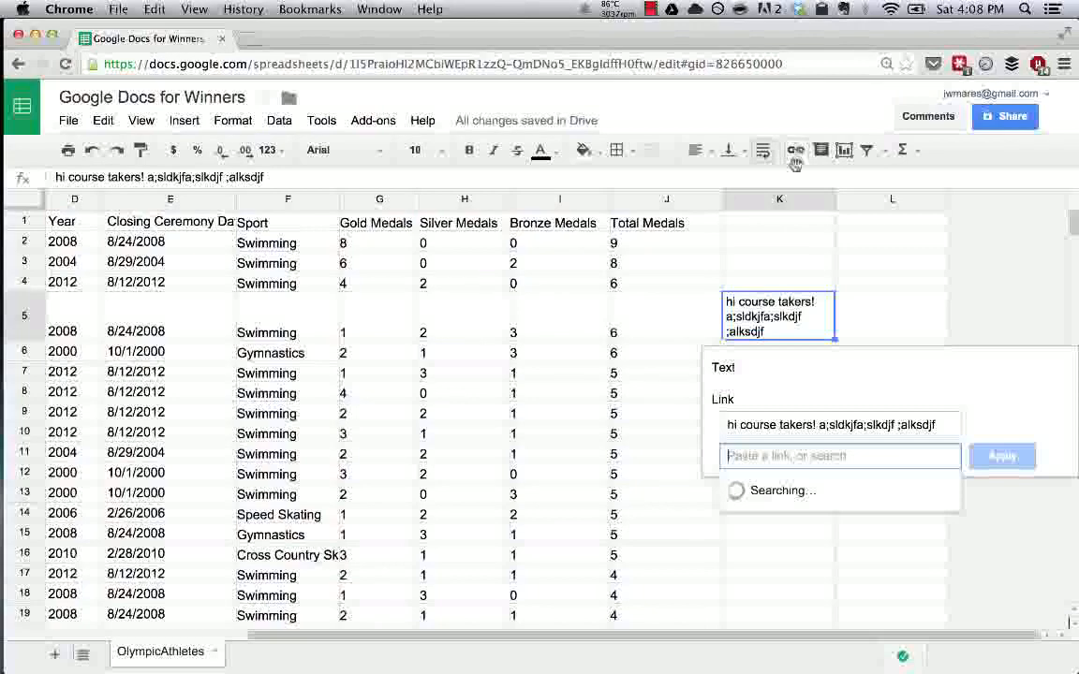
text(http:)
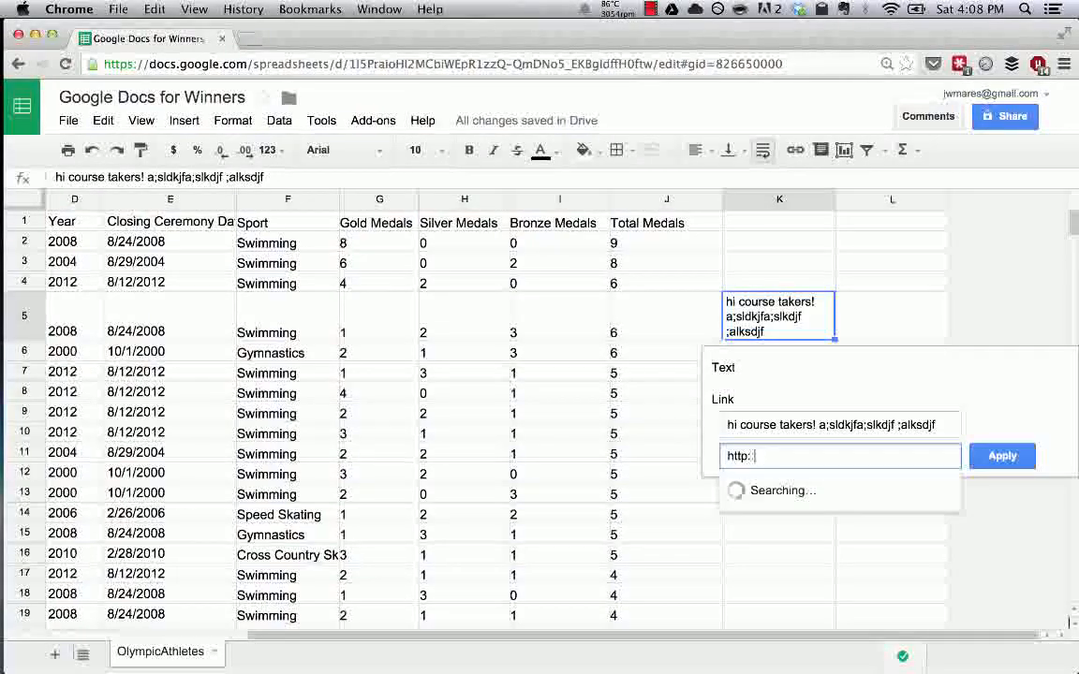
text(udemy.com)
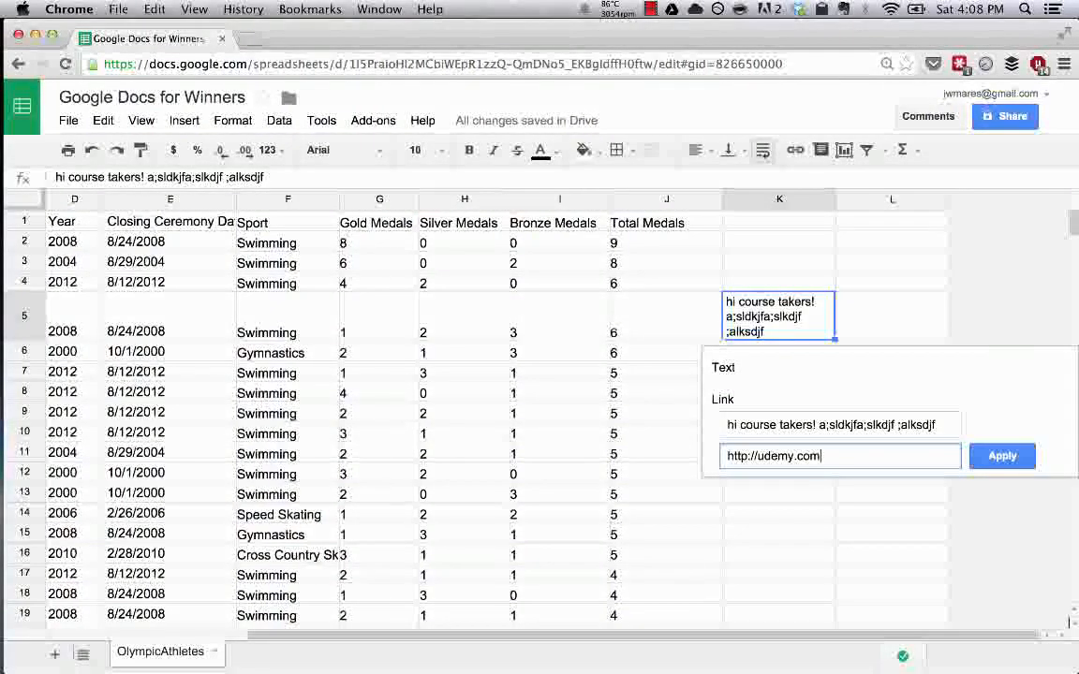
click(1000, 455)
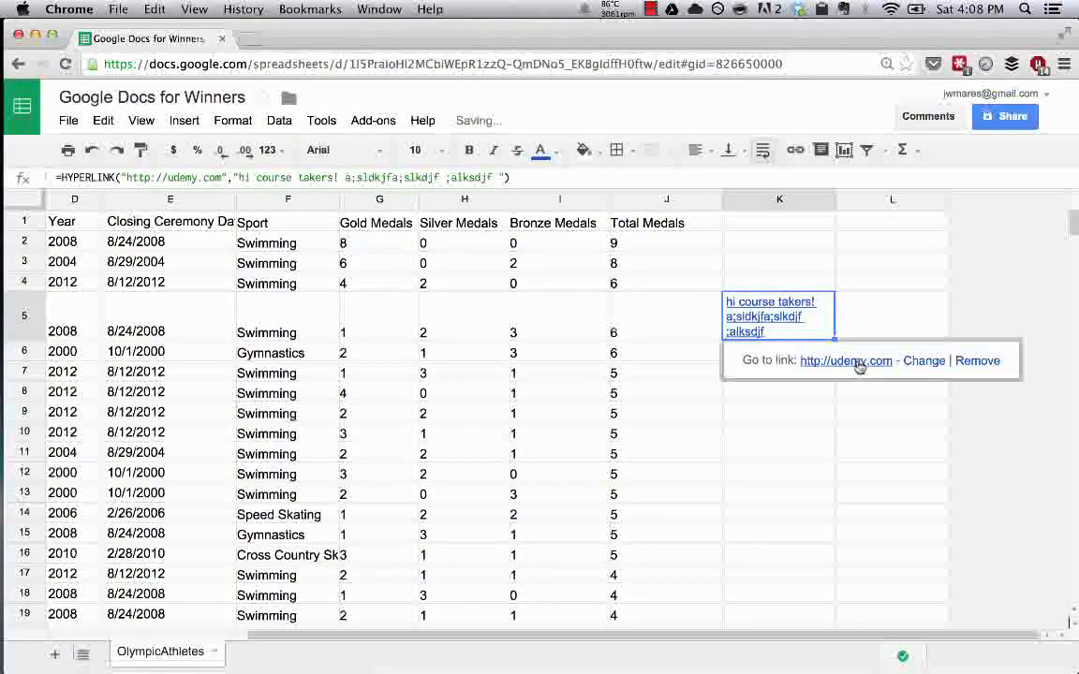
Follow the K5 link to the Udemy site, then return to the spreadsheet
click(845, 359)
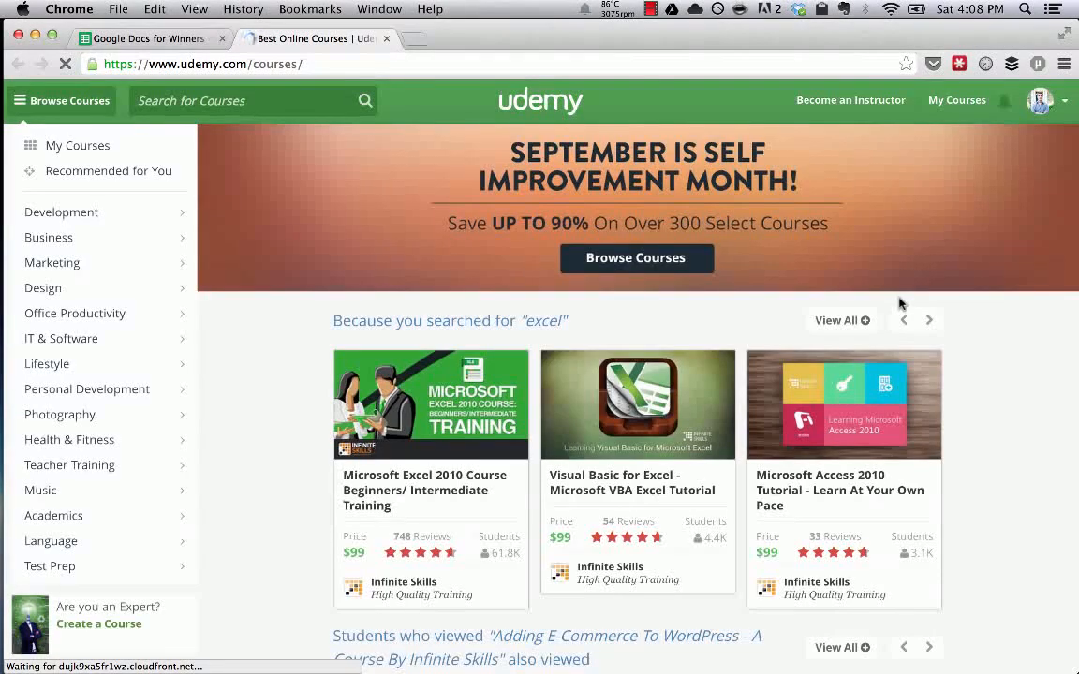
click(146, 38)
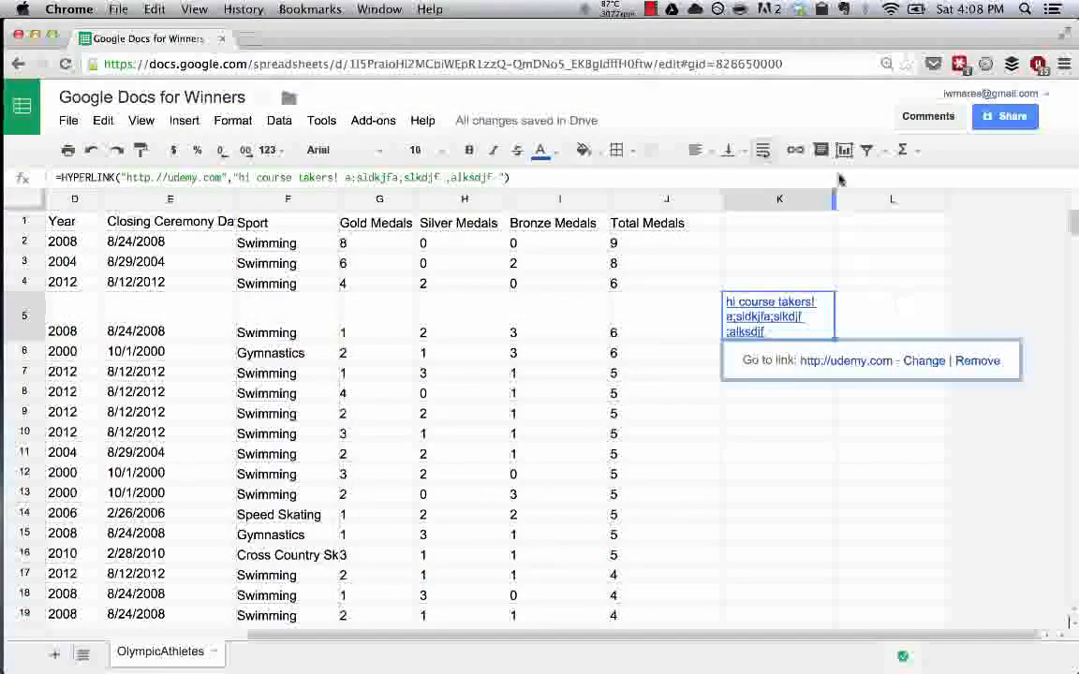
mouse_move(821, 150)
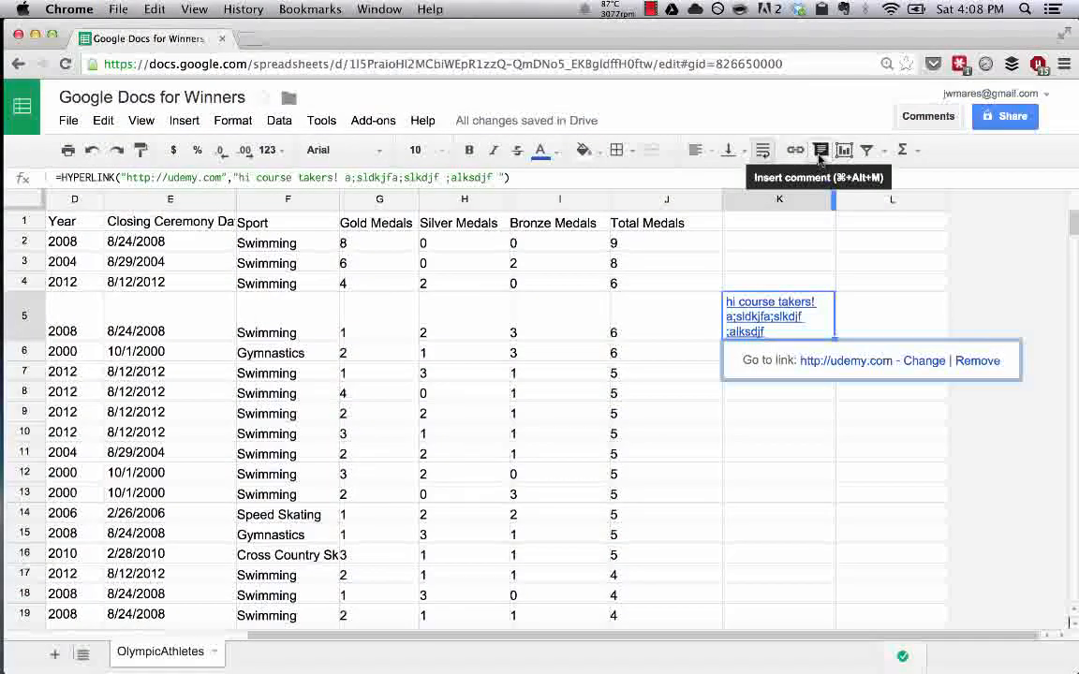
Post the comment "this isn't a sentence!" on cell K5
click(820, 150)
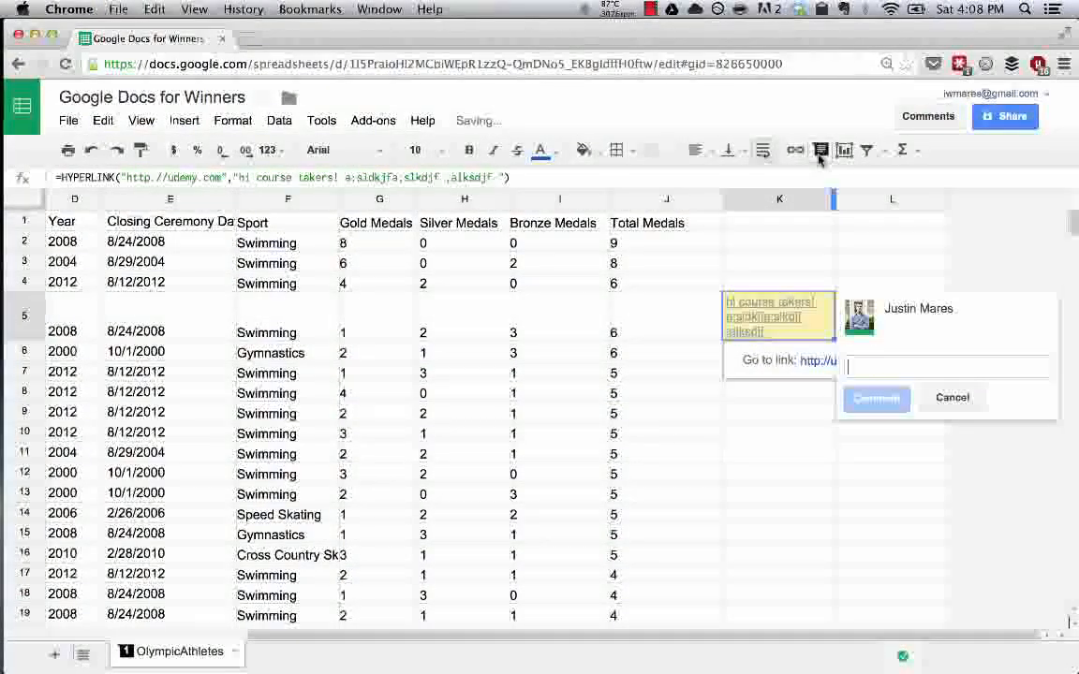
text(this isn't a sentence!)
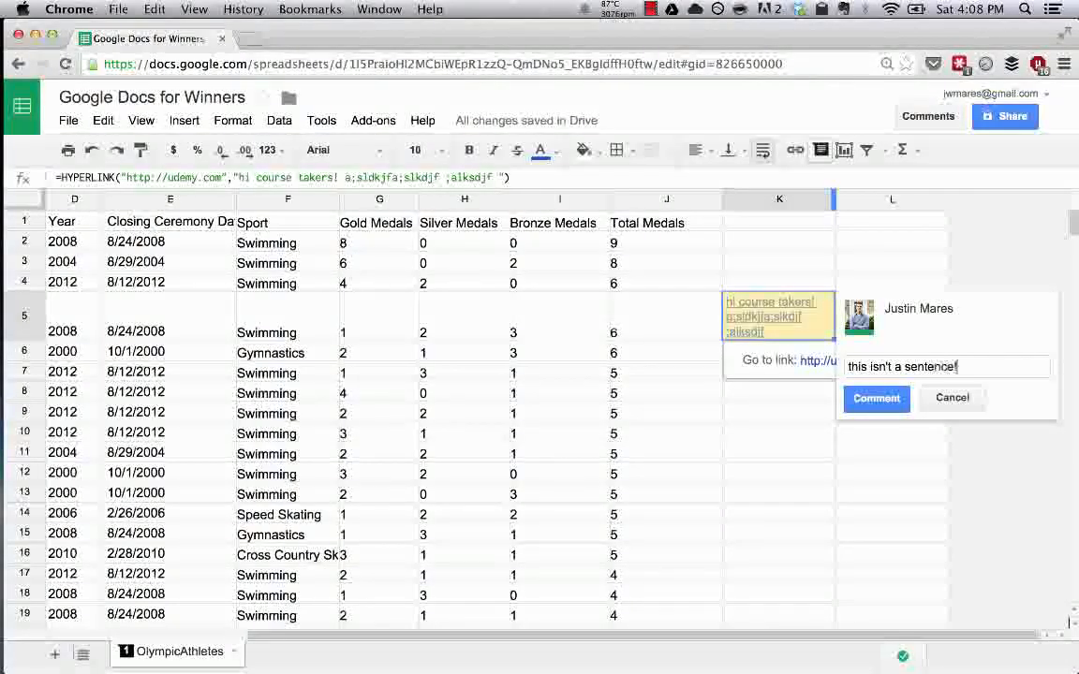
click(877, 397)
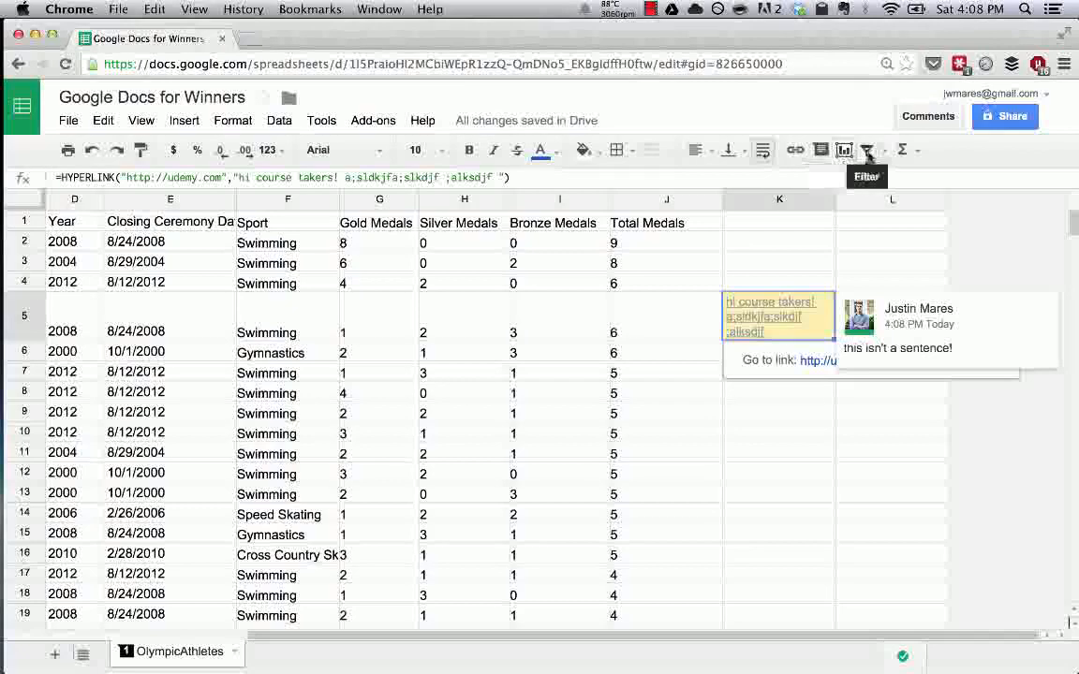
mouse_move(903, 149)
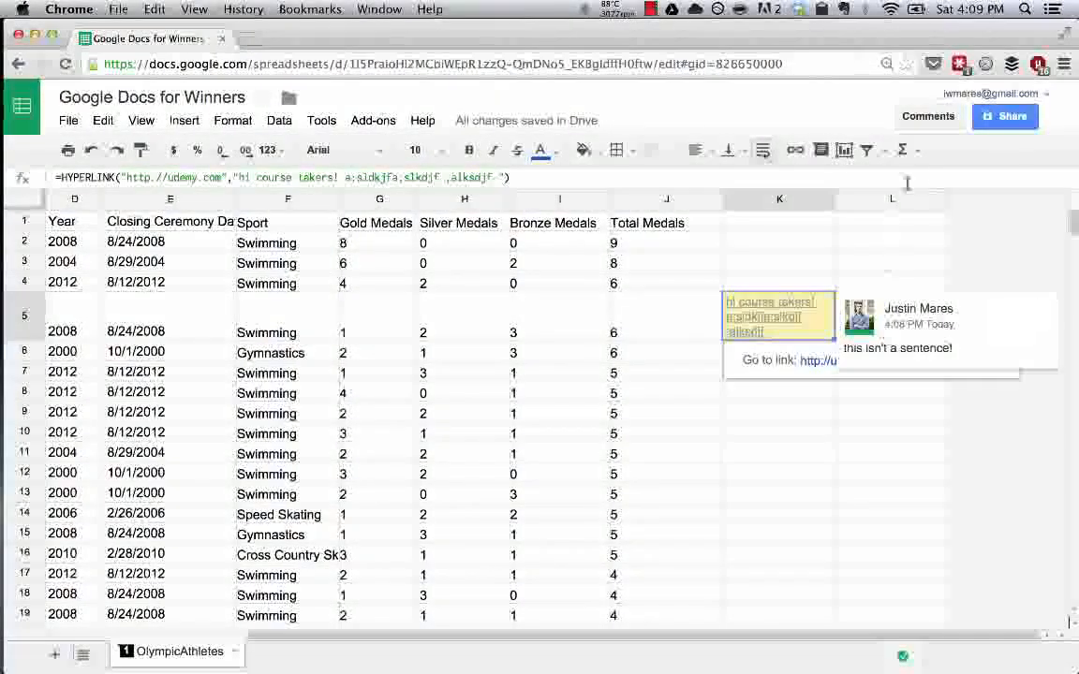
mouse_move(929, 116)
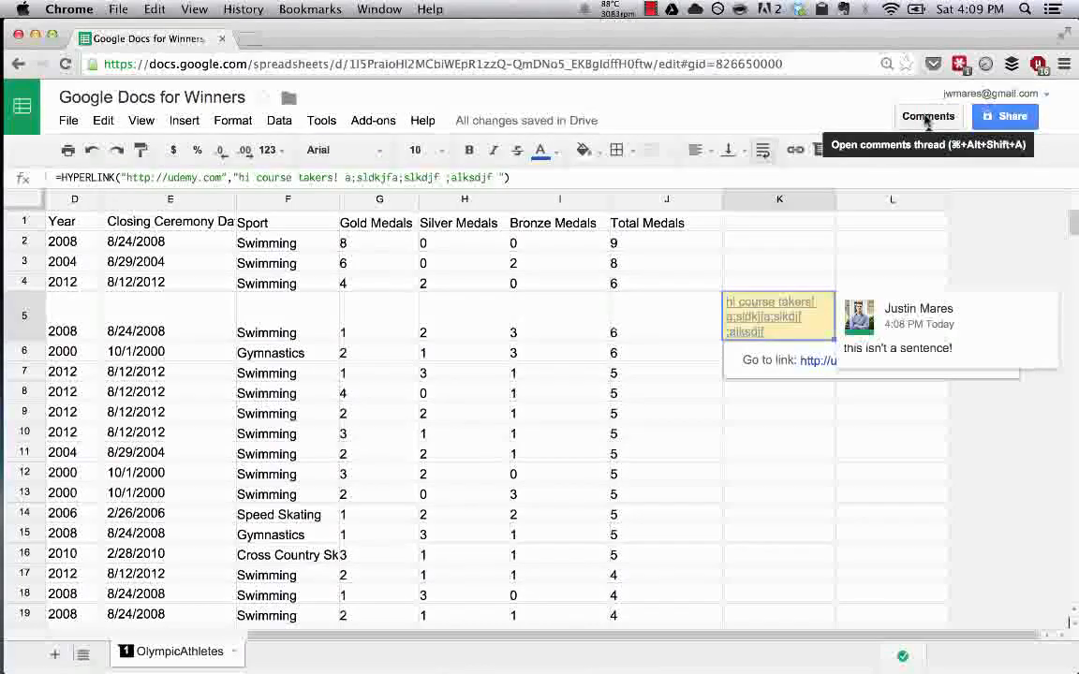
mouse_move(932, 97)
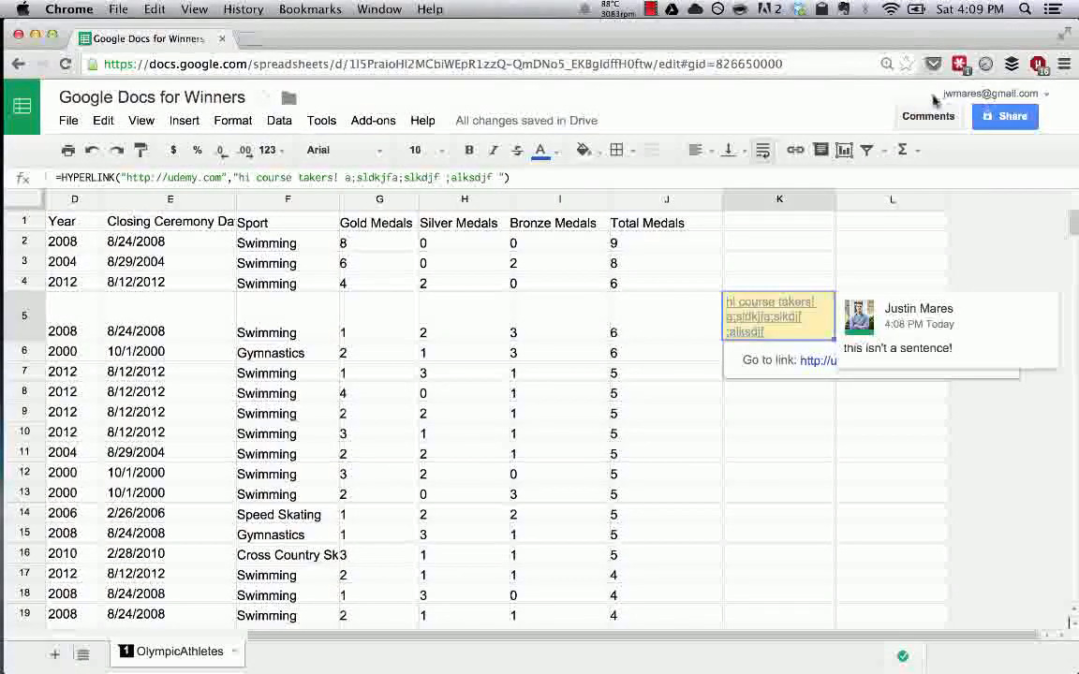
Resolve the "this isn't a sentence!" comment thread from the Comments list
click(927, 116)
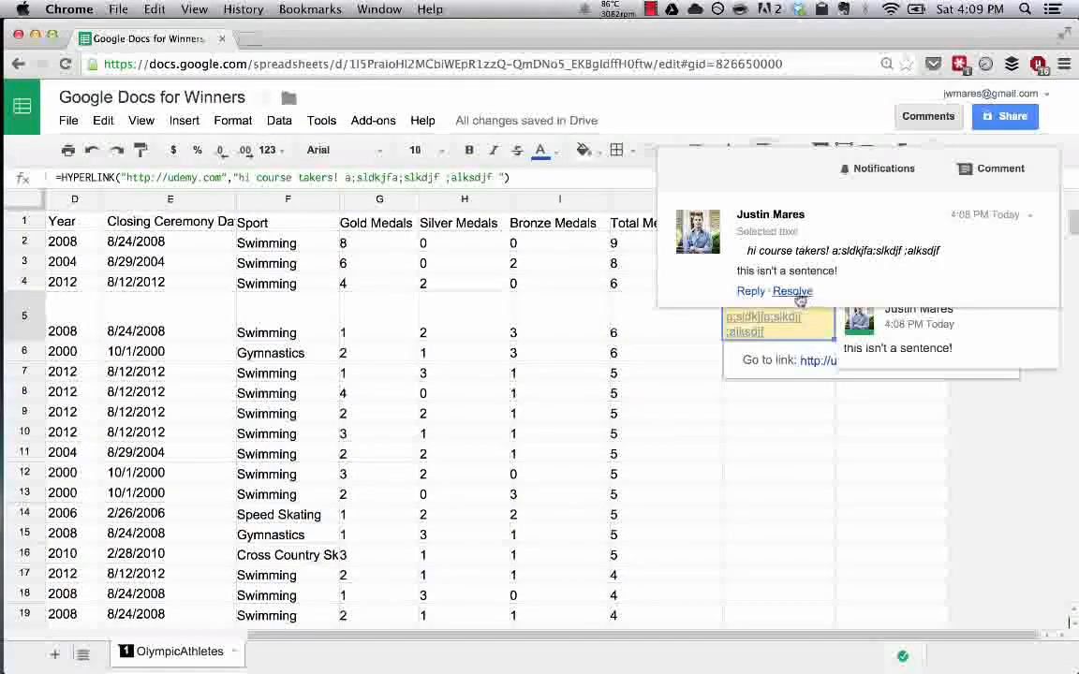
click(791, 292)
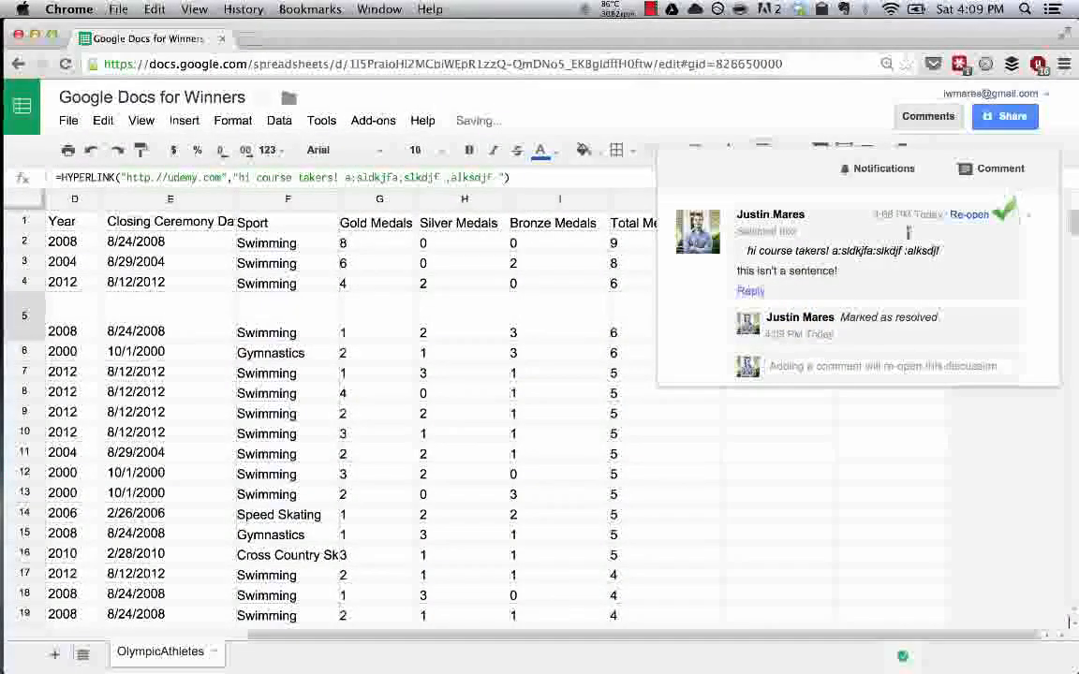